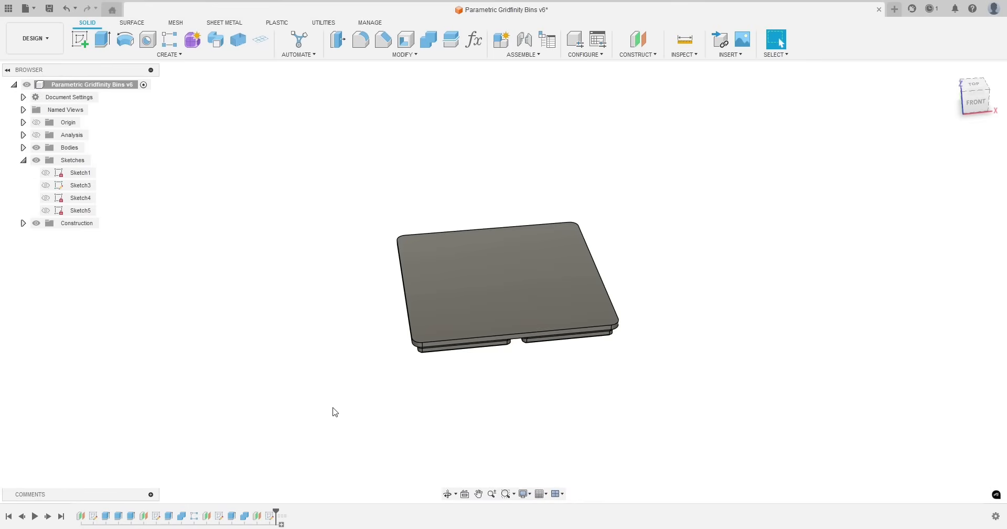
{"action": "mouse_move", "coordinate": [370, 375]}
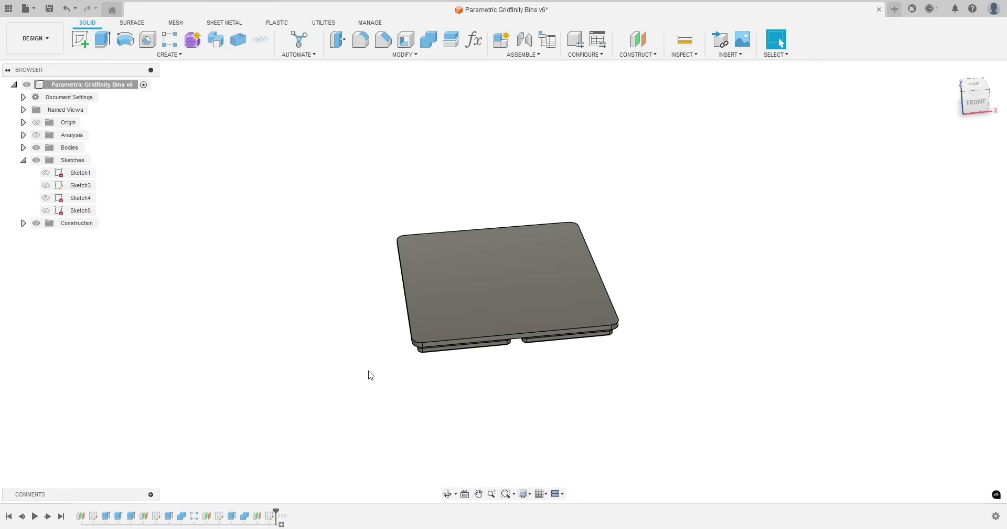
{"action": "mouse_move", "coordinate": [376, 354]}
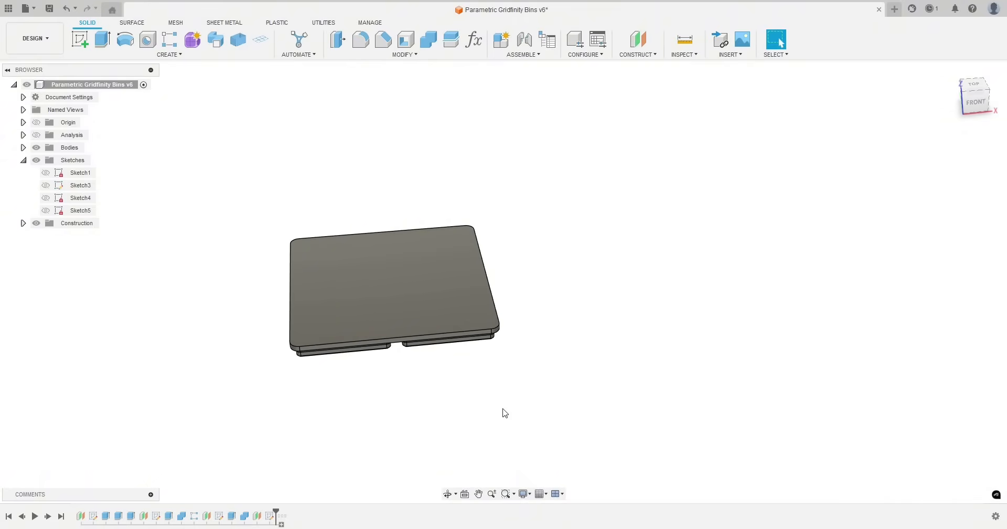
Review the user parameters Columns 2, Rows 2, Wall_Thickness 1.6 mm and Height_Units 4
{"action": "left_click_drag", "start_coordinate": [505, 413], "coordinate": [478, 354]}
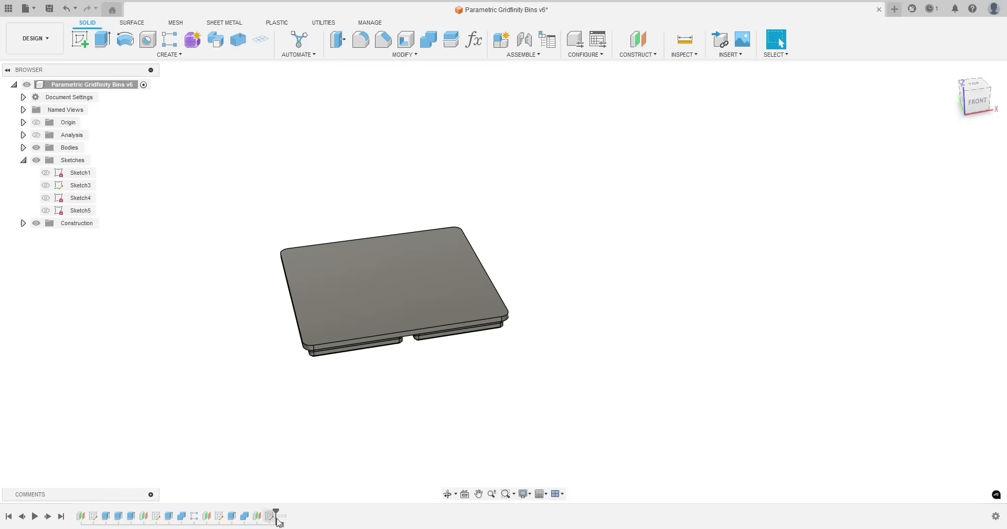
{"action": "mouse_move", "coordinate": [293, 516]}
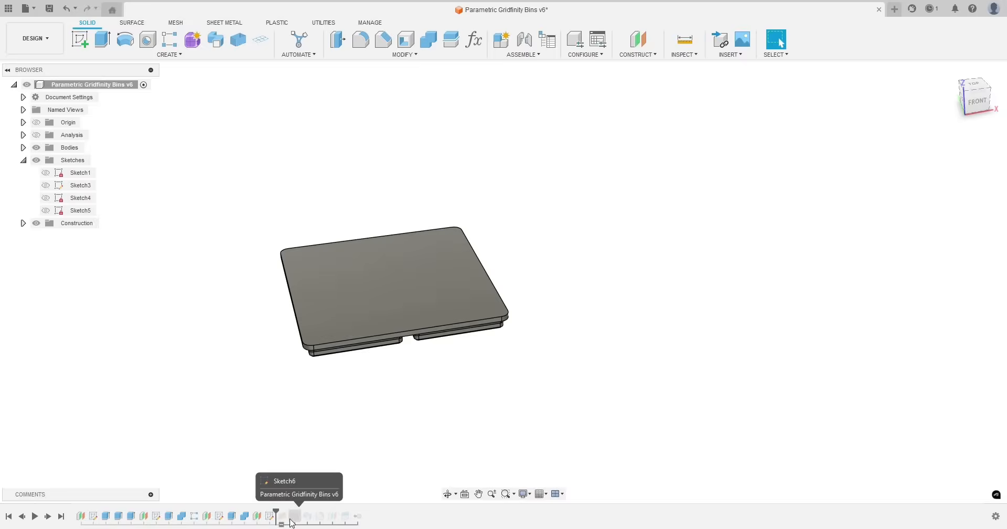
{"action": "mouse_move", "coordinate": [358, 518]}
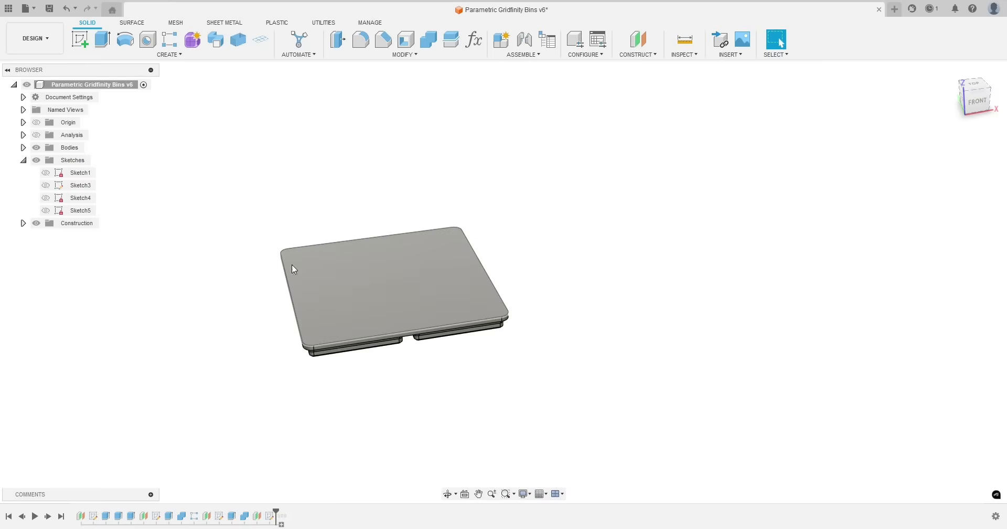
{"action": "left_click_drag", "start_coordinate": [392, 290], "coordinate": [341, 369]}
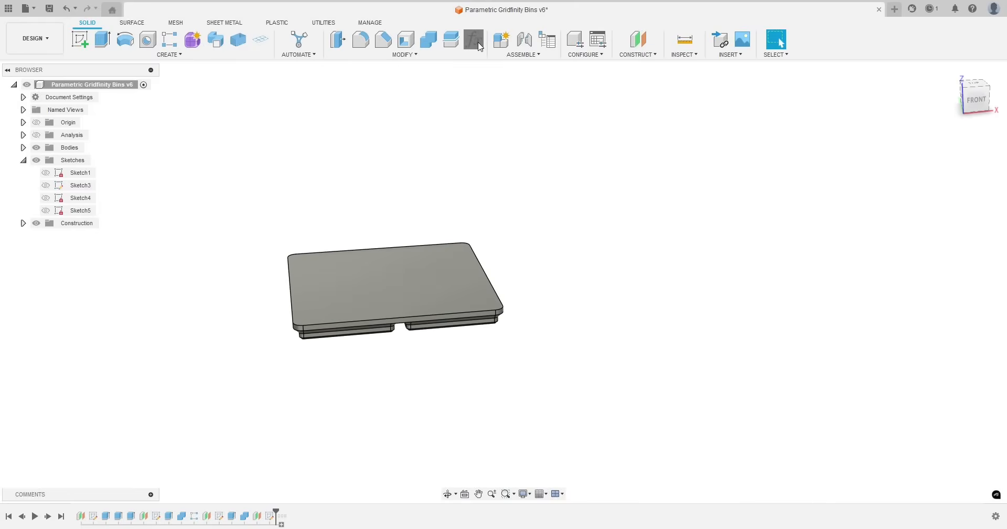
{"action": "left_click", "coordinate": [472, 40]}
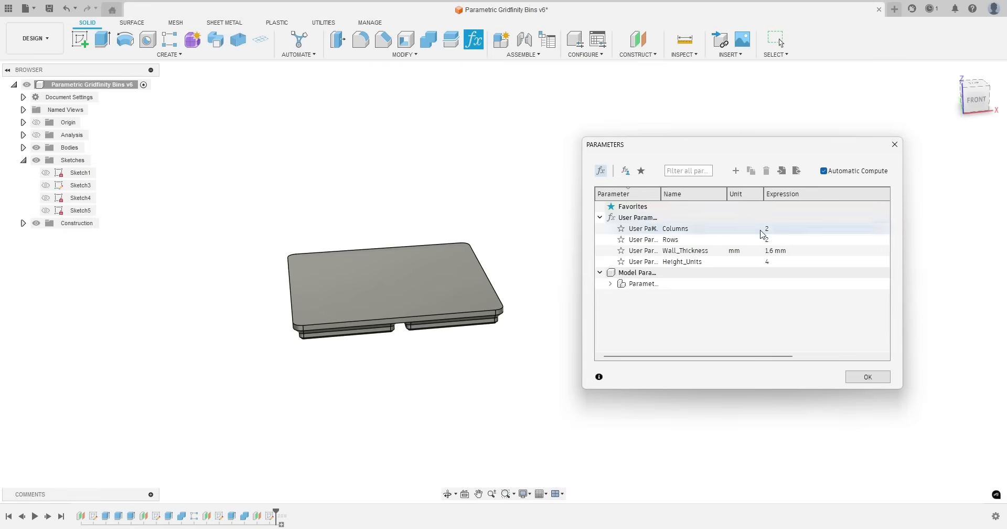
{"action": "left_click", "coordinate": [686, 250]}
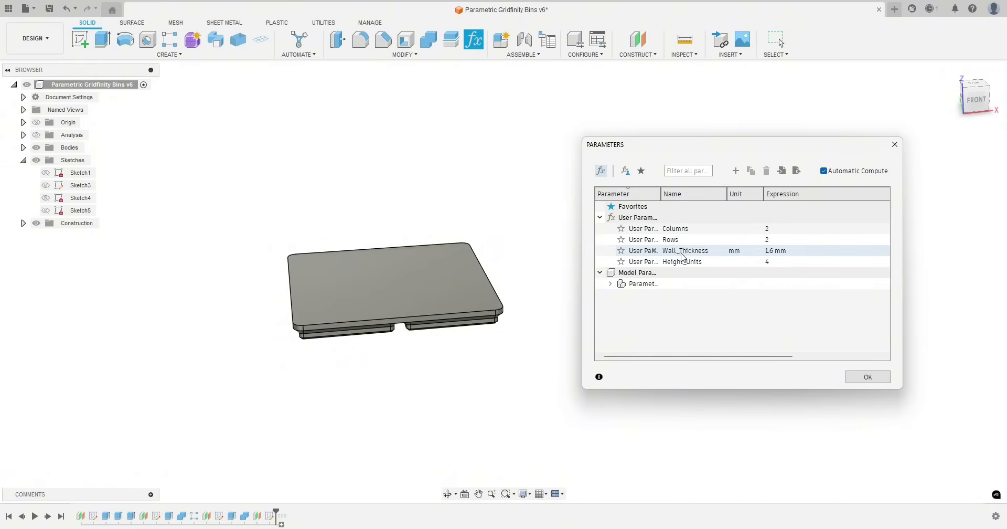
{"action": "mouse_move", "coordinate": [545, 317]}
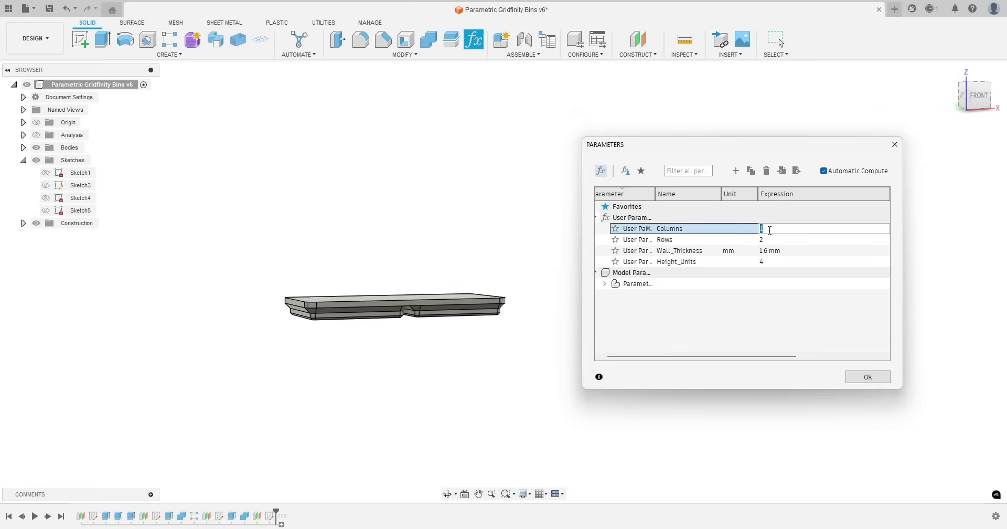
{"action": "left_click", "coordinate": [868, 376]}
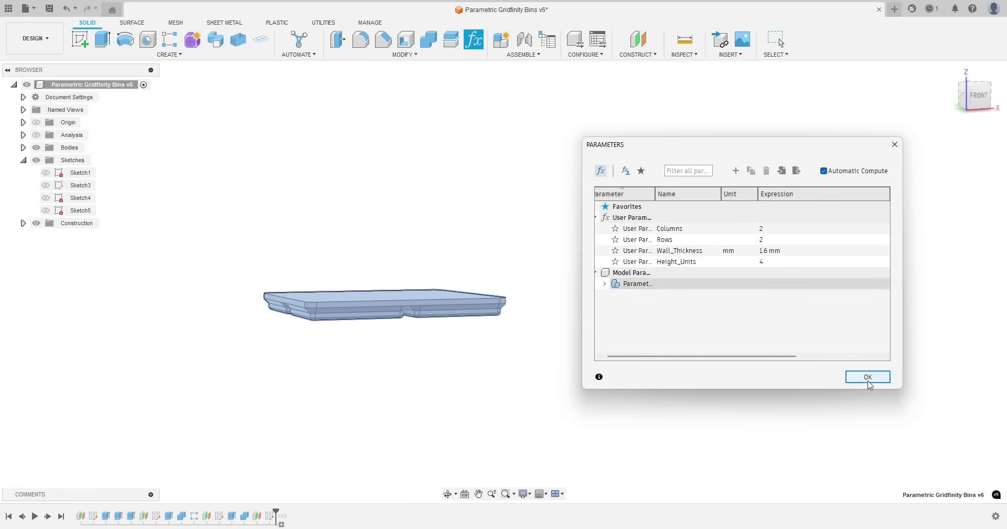
Close the parameters and begin inserting photo_2025-04-02_20-31-25.jpg as a canvas
{"action": "left_click", "coordinate": [868, 377]}
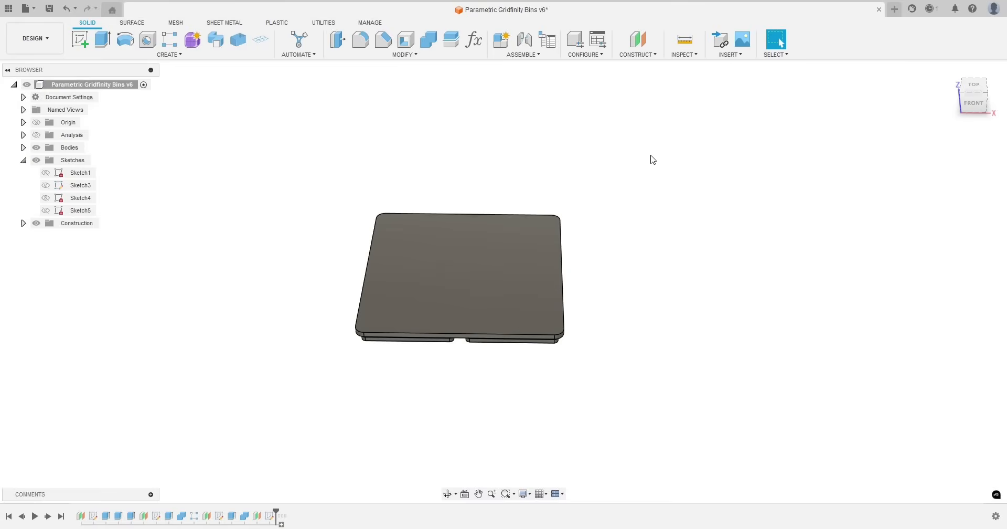
{"action": "mouse_move", "coordinate": [730, 57]}
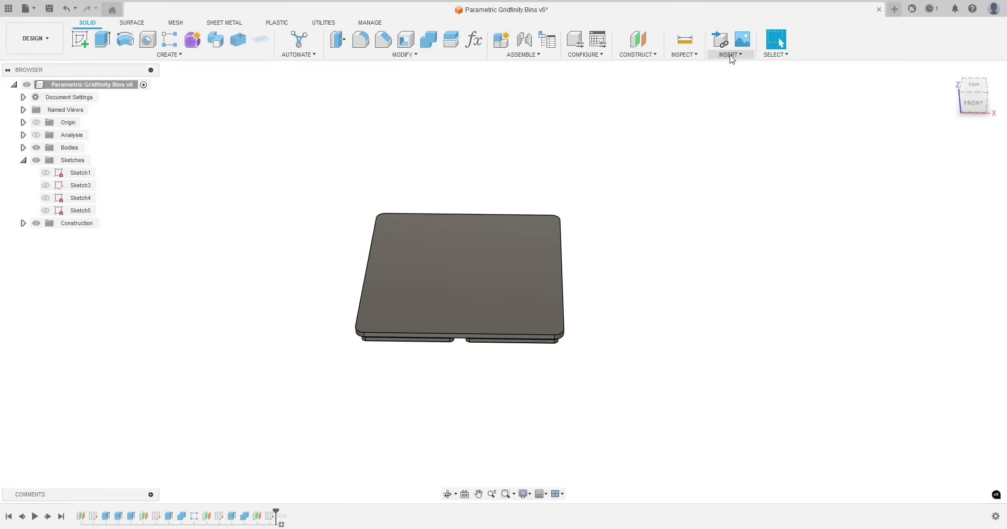
{"action": "left_click", "coordinate": [730, 43]}
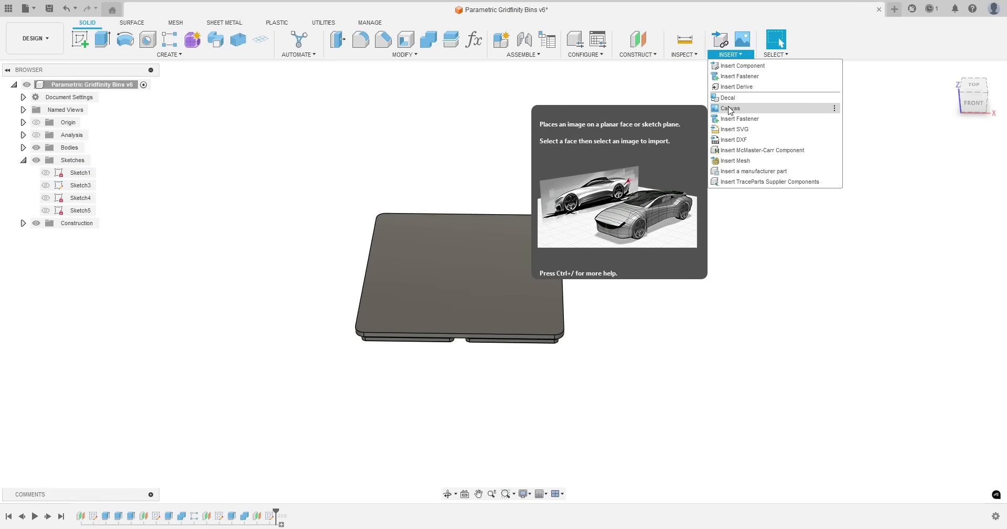
{"action": "left_click", "coordinate": [731, 107]}
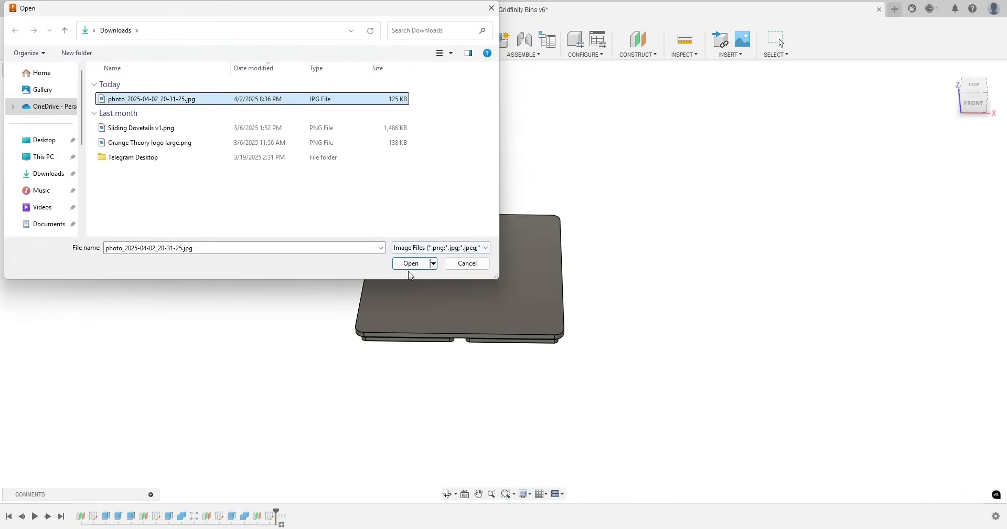
Load the photo and place it as a canvas on the bin's top face
{"action": "left_click", "coordinate": [411, 263]}
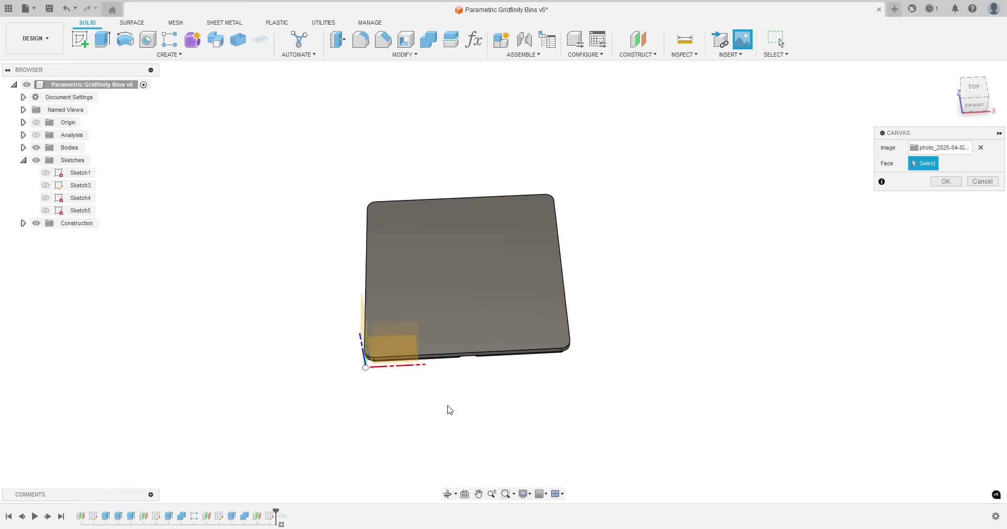
{"action": "left_click", "coordinate": [463, 277]}
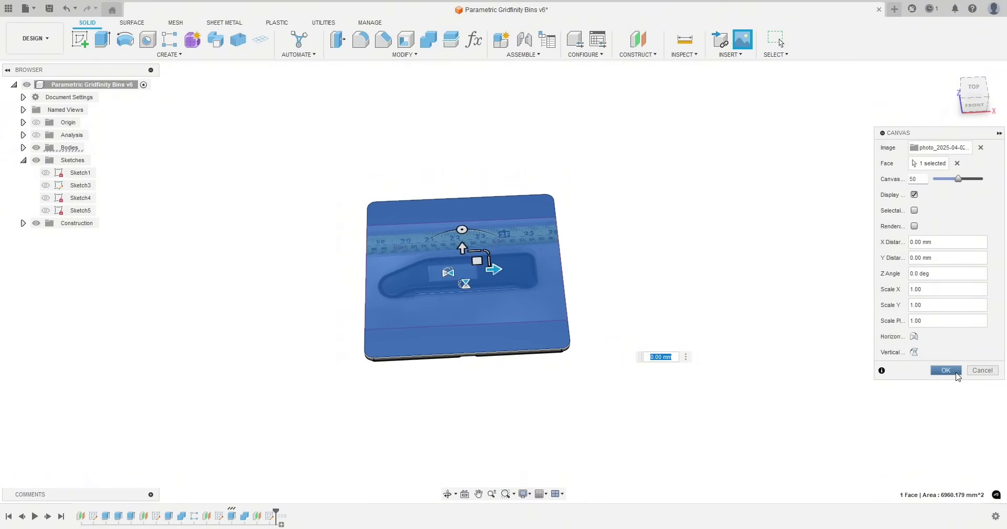
{"action": "left_click", "coordinate": [946, 369]}
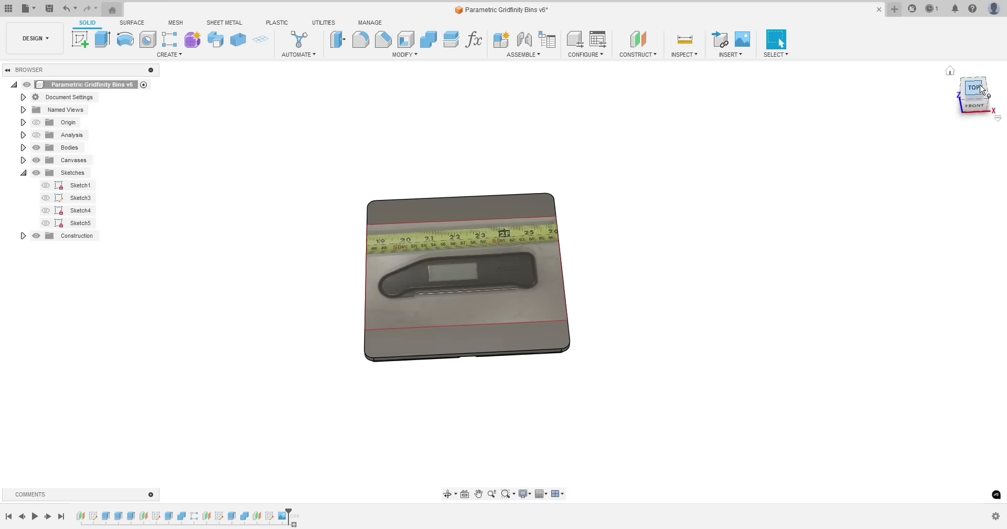
Look straight down onto the bin so the thermometer photo fills the view
{"action": "left_click", "coordinate": [974, 88]}
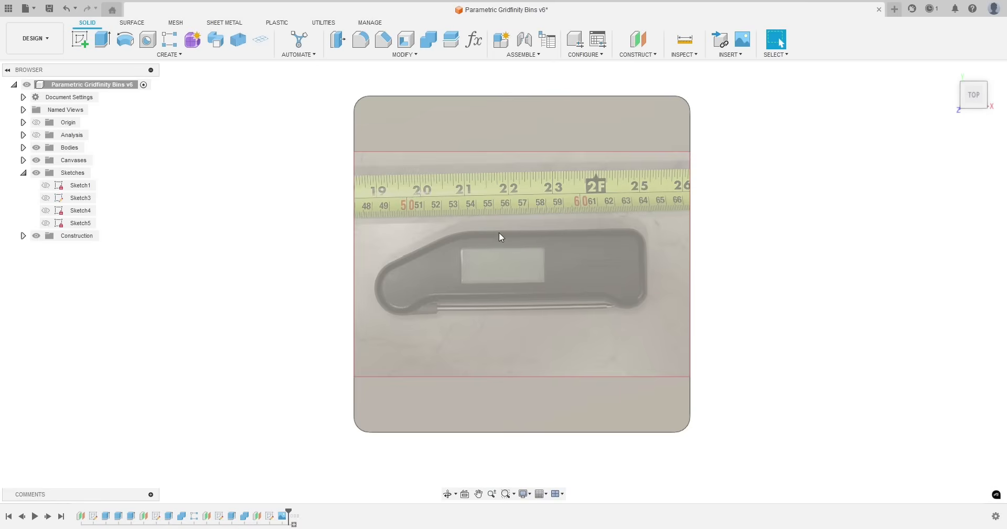
{"action": "mouse_move", "coordinate": [514, 231]}
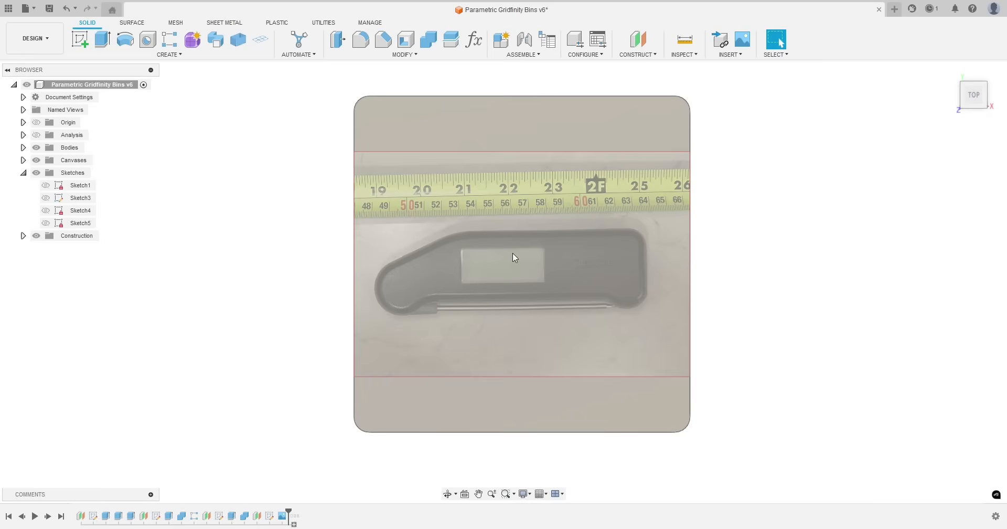
{"action": "mouse_move", "coordinate": [430, 295]}
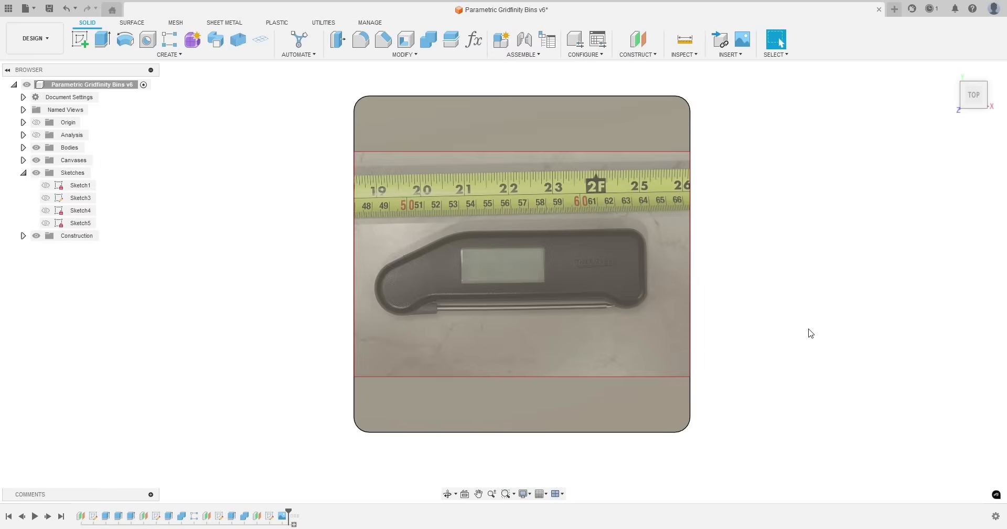
{"action": "mouse_move", "coordinate": [782, 366]}
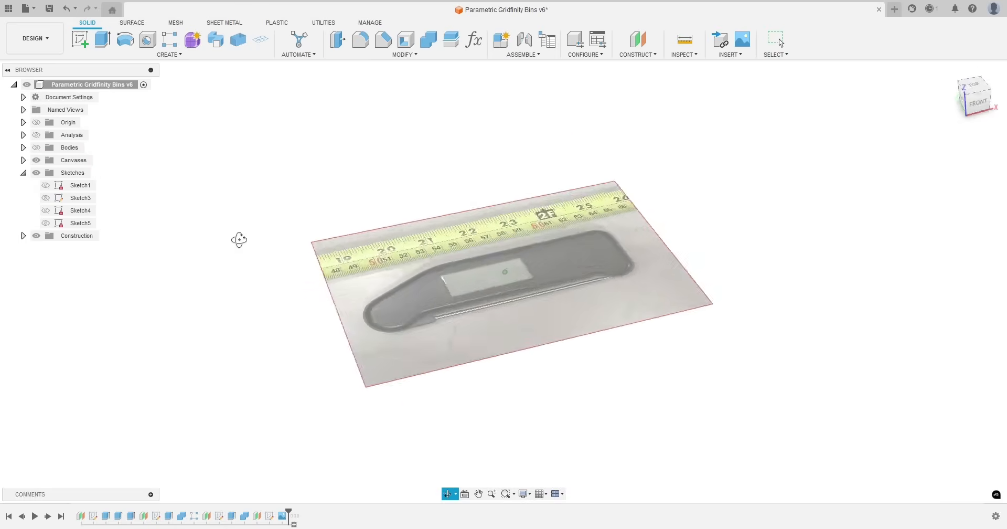
View the photo from the top with an orthographic camera and expand the Canvases folder
{"action": "left_click_drag", "start_coordinate": [239, 240], "coordinate": [266, 266]}
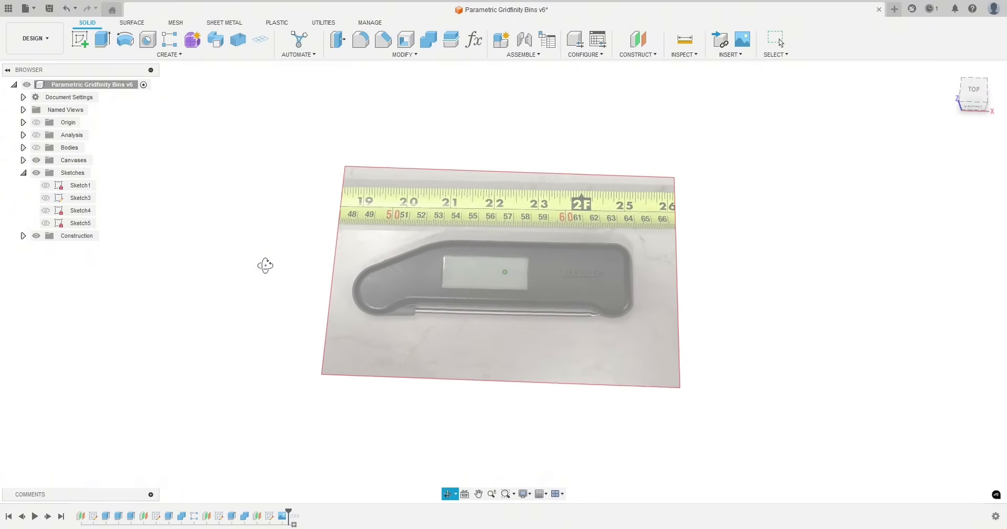
{"action": "left_click", "coordinate": [775, 40]}
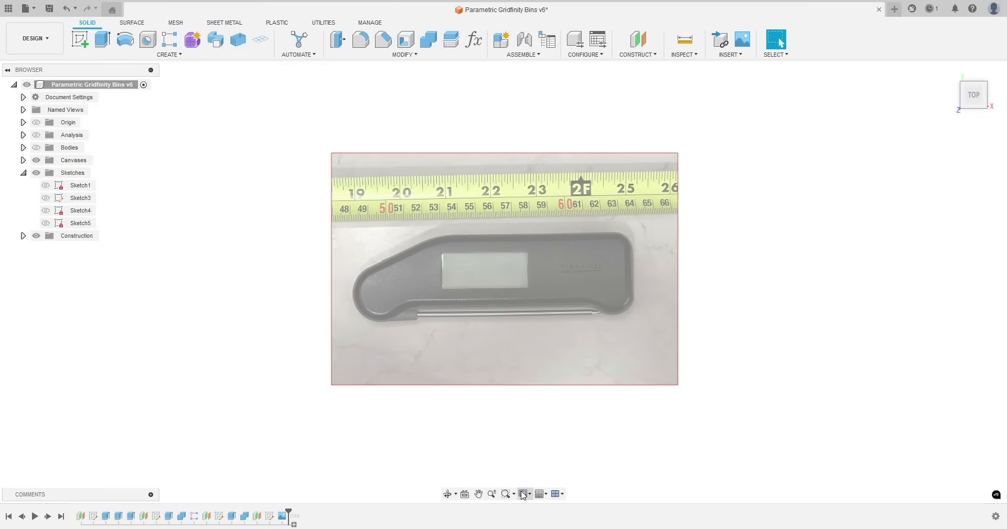
{"action": "left_click", "coordinate": [525, 494]}
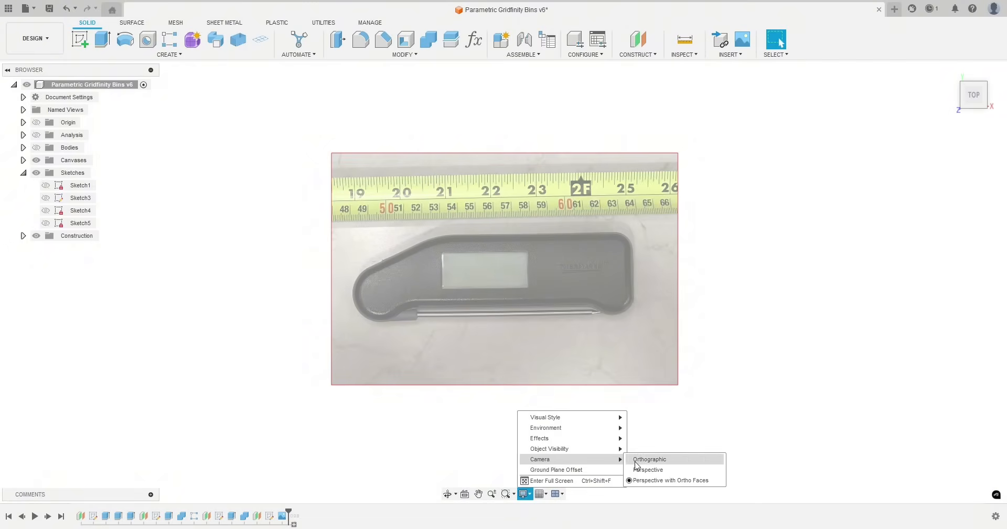
{"action": "left_click", "coordinate": [649, 458]}
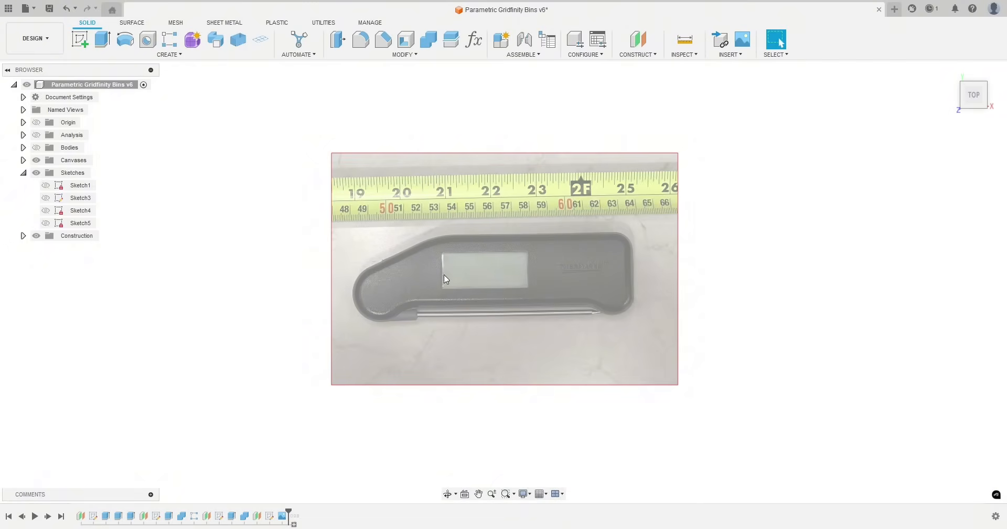
{"action": "mouse_move", "coordinate": [206, 177]}
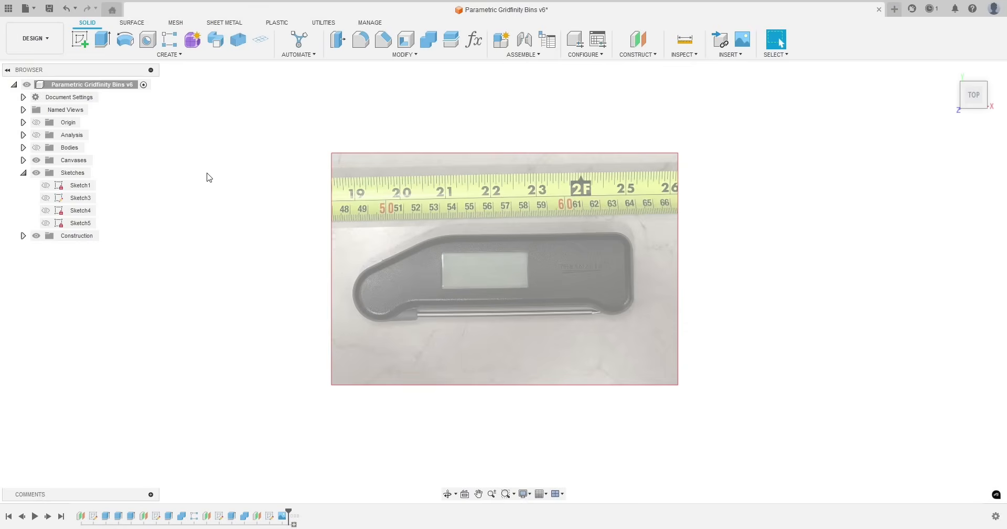
{"action": "mouse_move", "coordinate": [164, 187]}
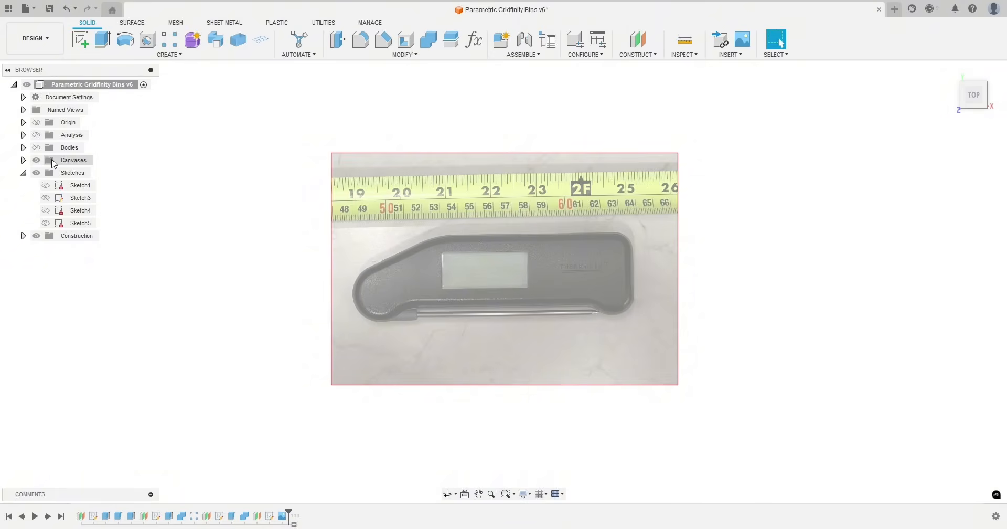
{"action": "left_click", "coordinate": [23, 160]}
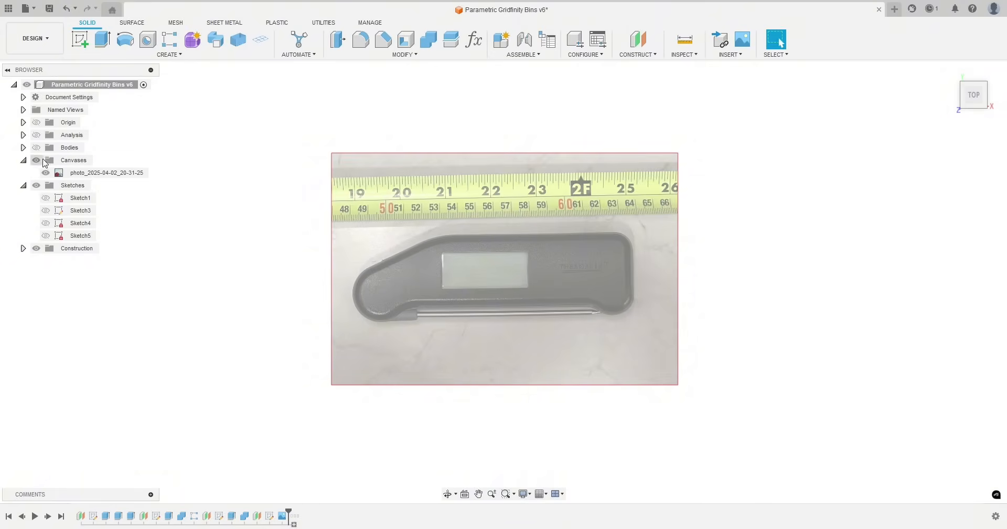
Start Calibrate on the photo canvas from its browser menu
{"action": "right_click", "coordinate": [107, 172]}
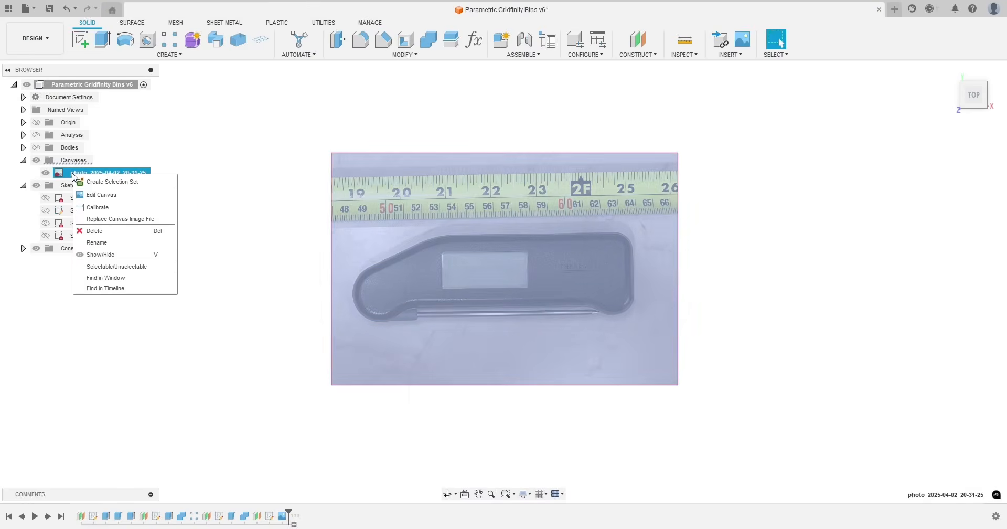
{"action": "mouse_move", "coordinate": [97, 206]}
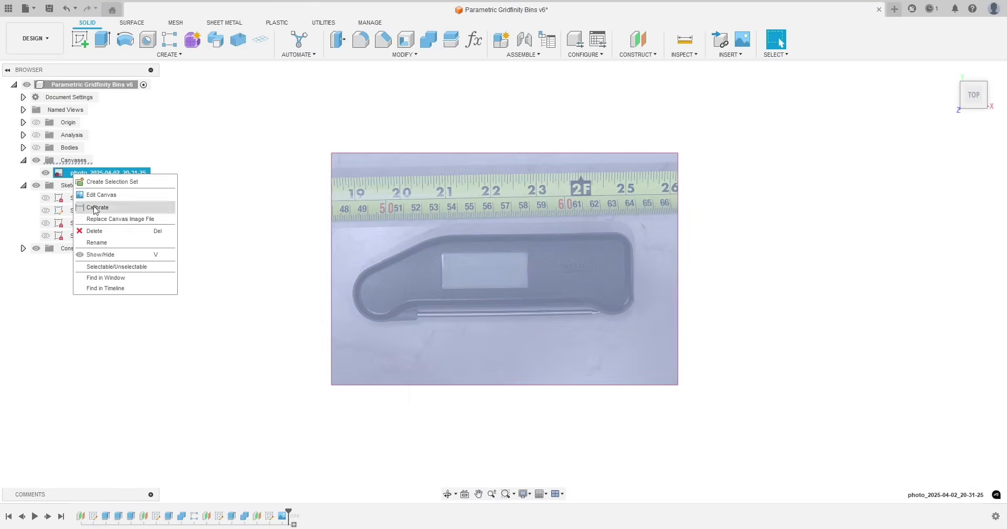
{"action": "left_click", "coordinate": [97, 207]}
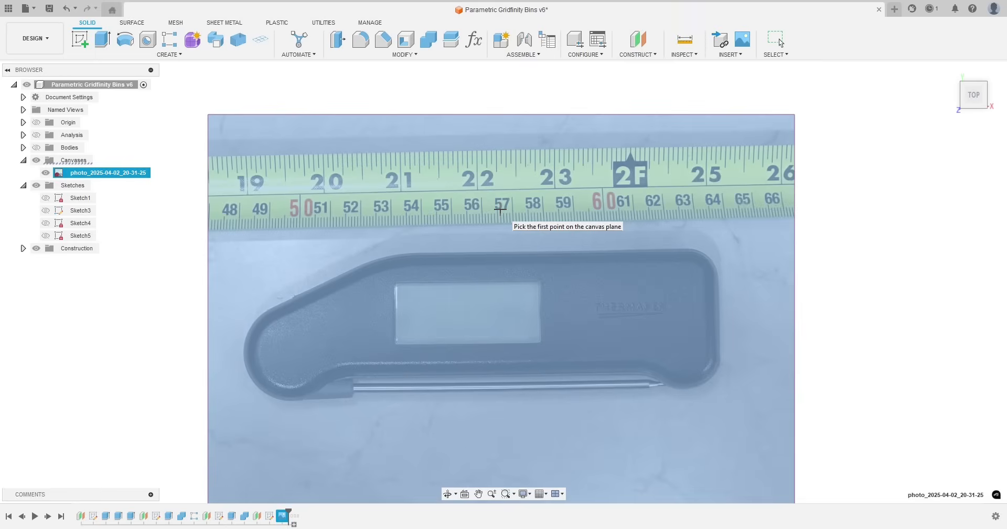
Calibrate the photo so the 55 to 56 tape-measure gap equals 10 mm
{"action": "scroll", "scroll_direction": "up", "scroll_amount": 3}
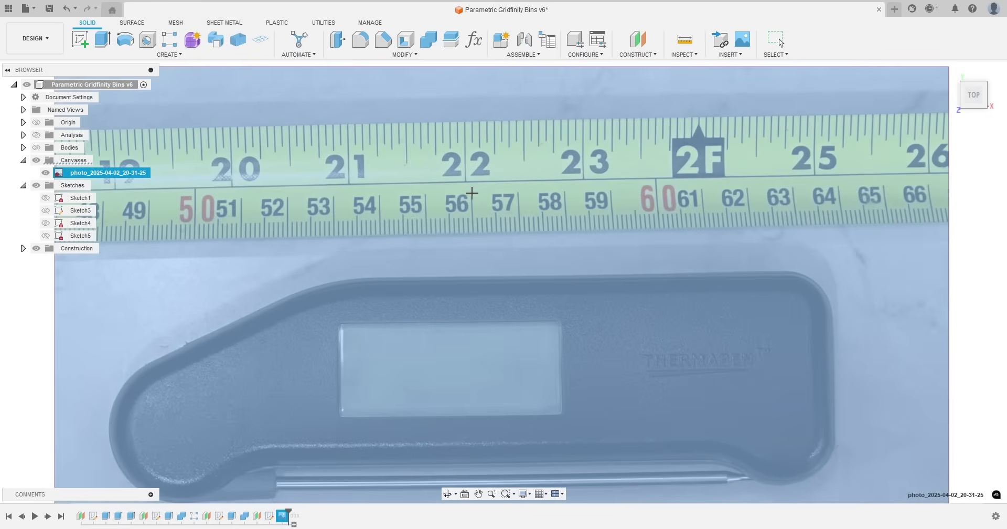
{"action": "mouse_move", "coordinate": [469, 187]}
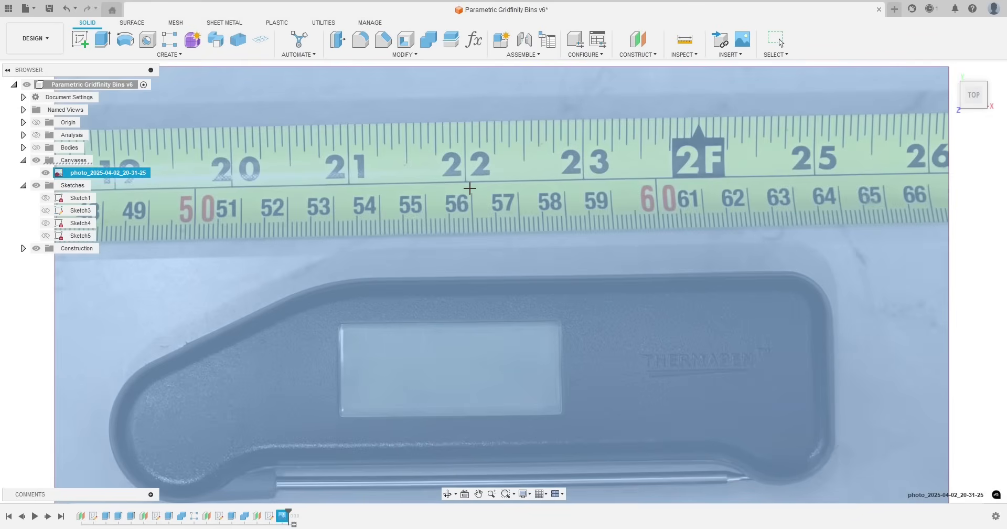
{"action": "mouse_move", "coordinate": [482, 195]}
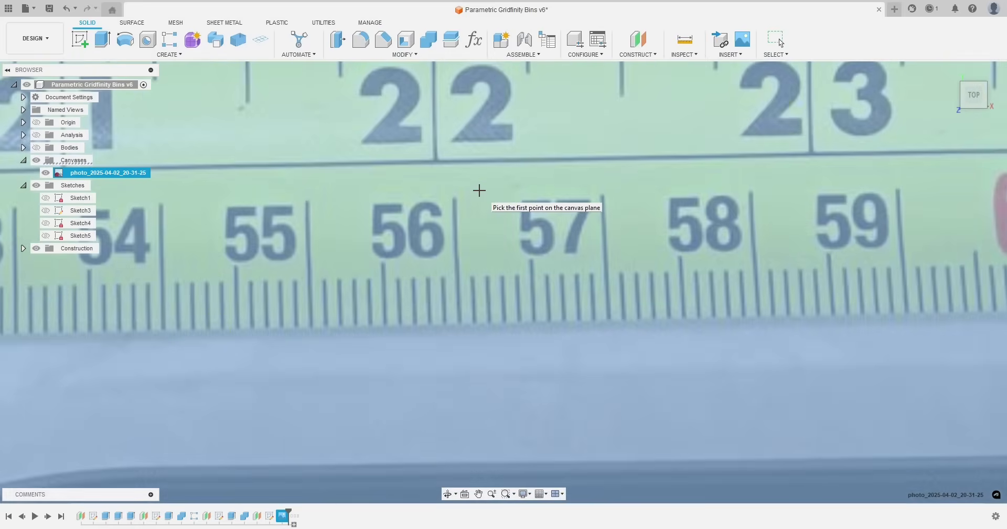
{"action": "scroll", "scroll_direction": "up", "scroll_amount": 3}
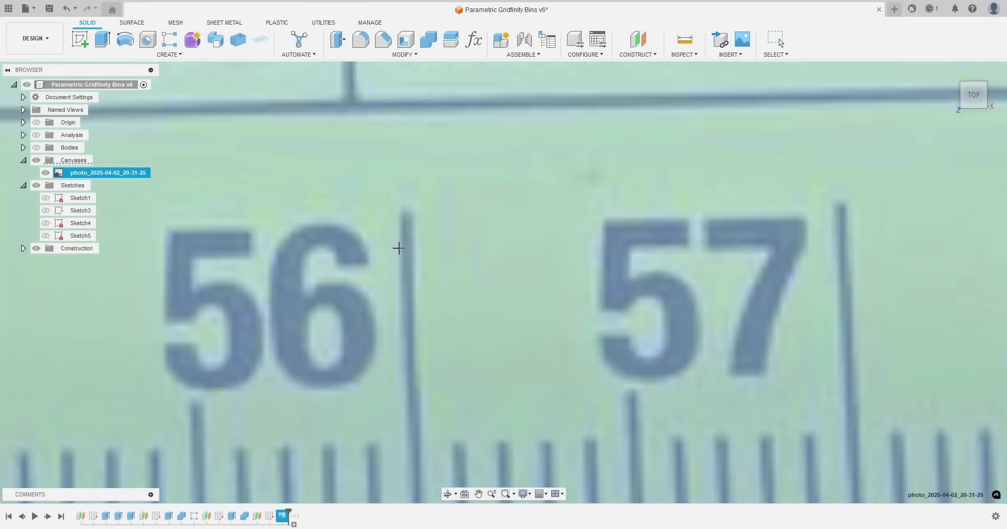
{"action": "mouse_move", "coordinate": [826, 214]}
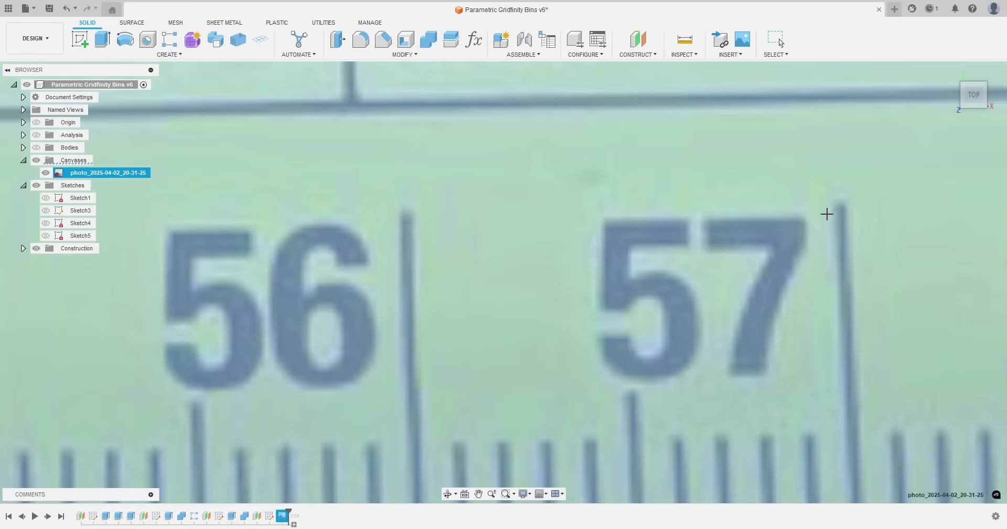
{"action": "scroll", "scroll_direction": "down", "scroll_amount": 3}
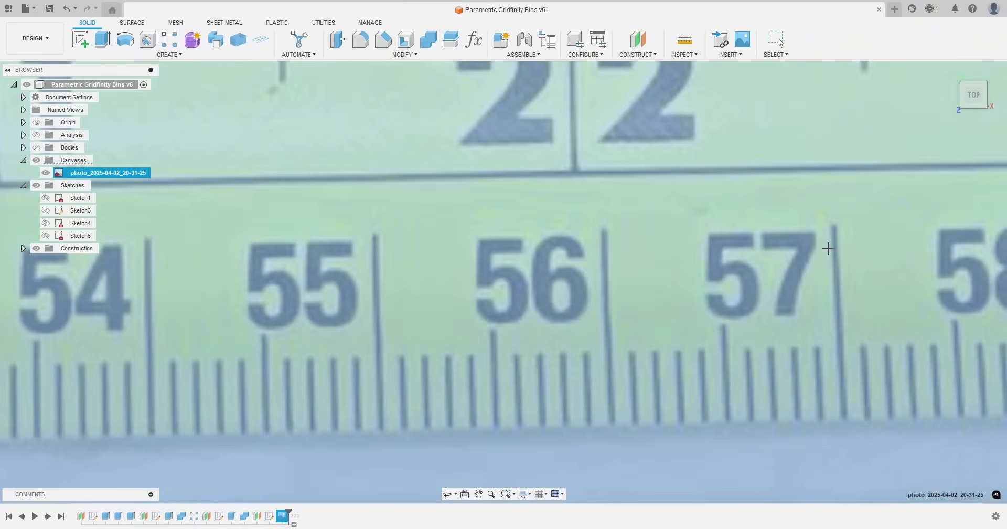
{"action": "mouse_move", "coordinate": [383, 232]}
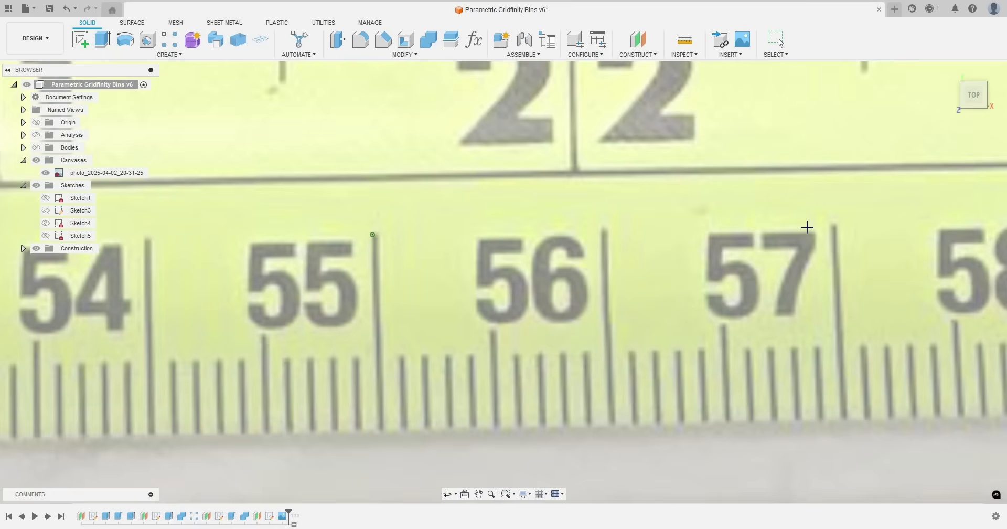
{"action": "mouse_move", "coordinate": [601, 230]}
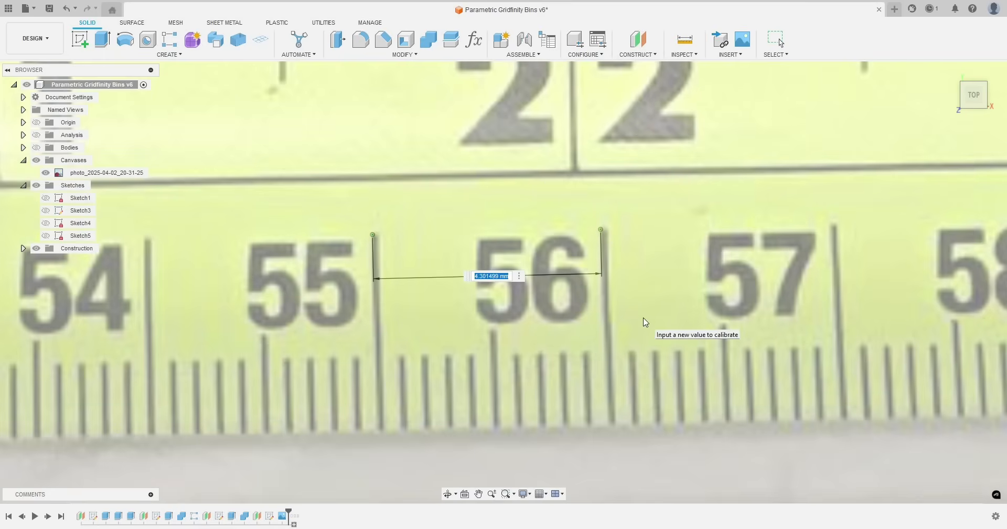
{"action": "mouse_move", "coordinate": [508, 312]}
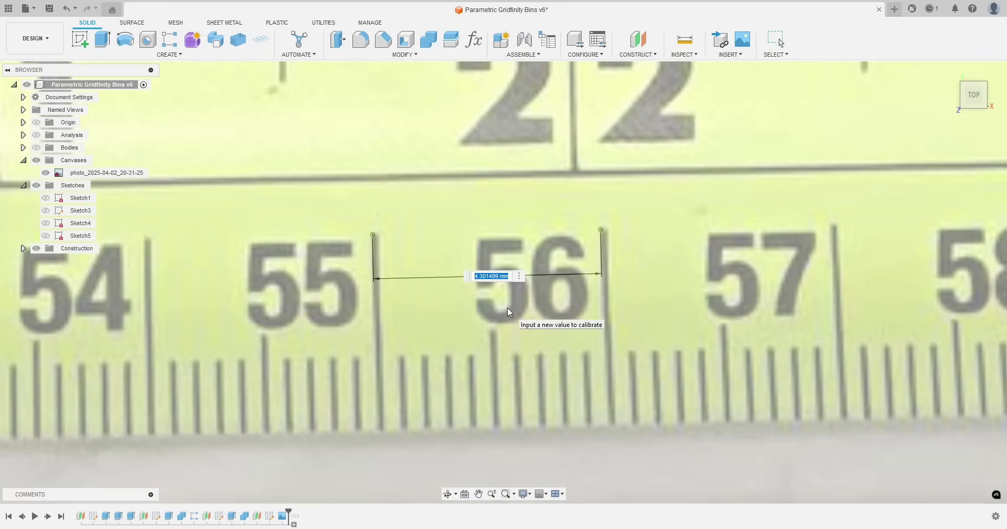
{"action": "type", "text": "10"}
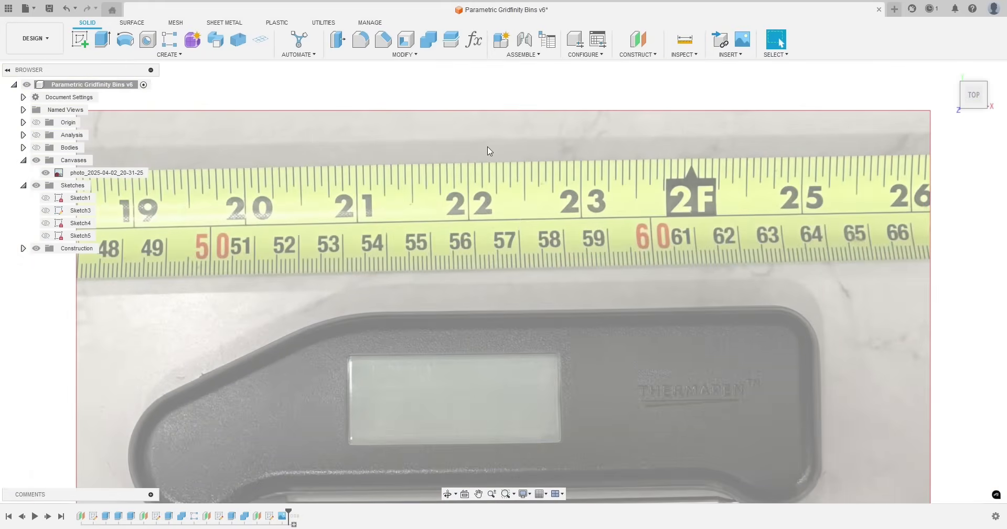
{"action": "mouse_move", "coordinate": [460, 206]}
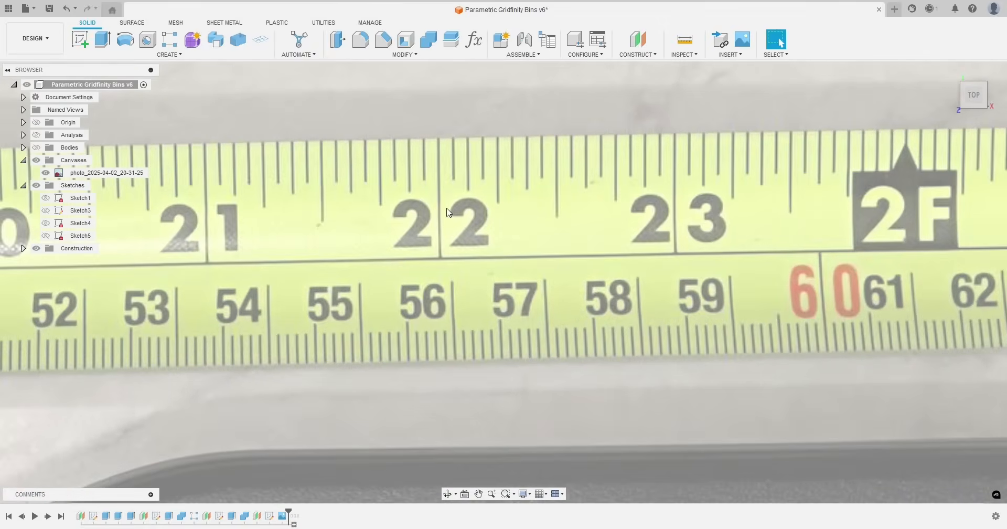
{"action": "mouse_move", "coordinate": [677, 217]}
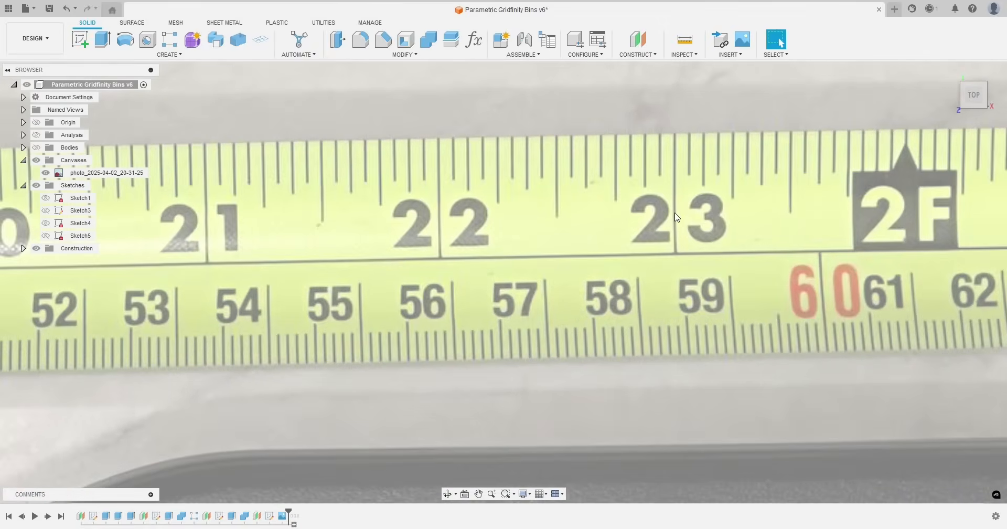
{"action": "mouse_move", "coordinate": [526, 213]}
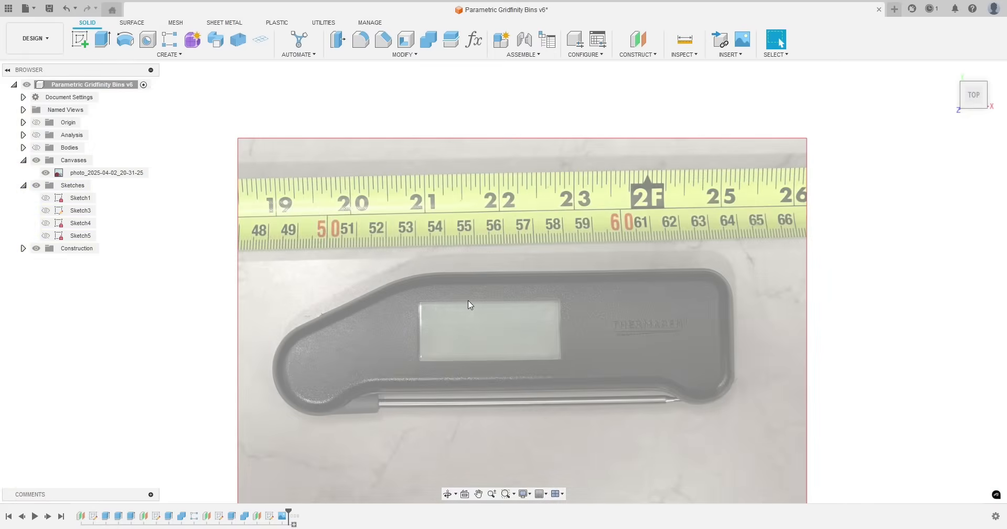
{"action": "mouse_move", "coordinate": [418, 328]}
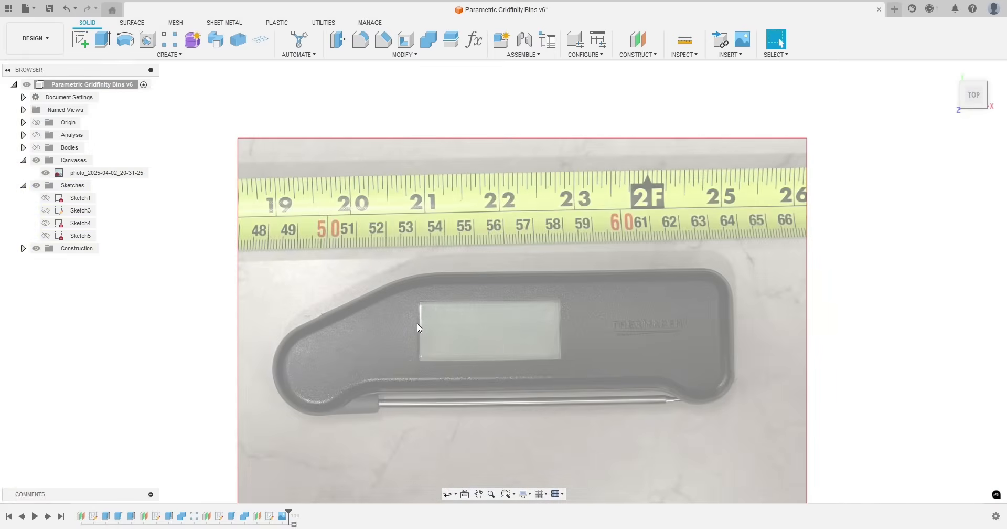
Zoom in on the thermometer's display window in the calibrated photo
{"action": "scroll", "scroll_direction": "up", "scroll_amount": 3}
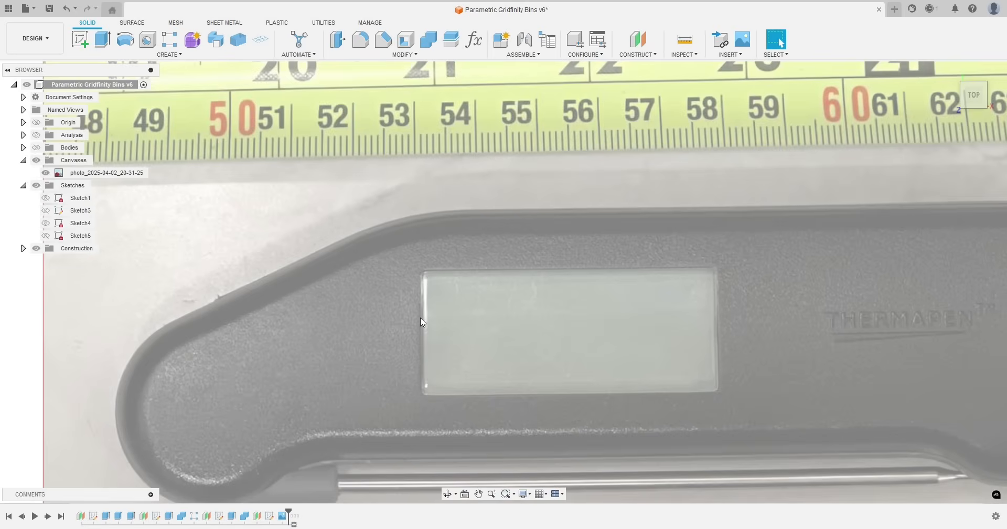
{"action": "mouse_move", "coordinate": [716, 329]}
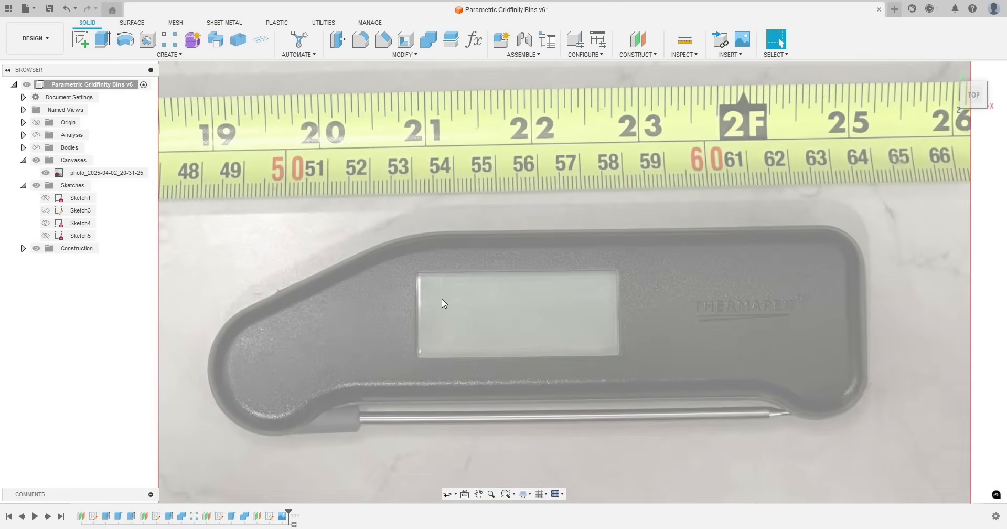
{"action": "mouse_move", "coordinate": [423, 304]}
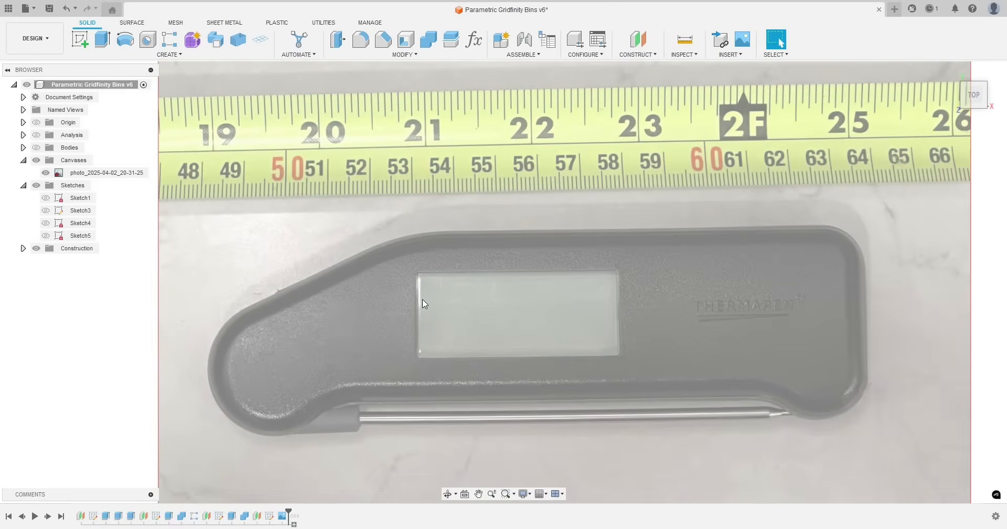
{"action": "mouse_move", "coordinate": [620, 312]}
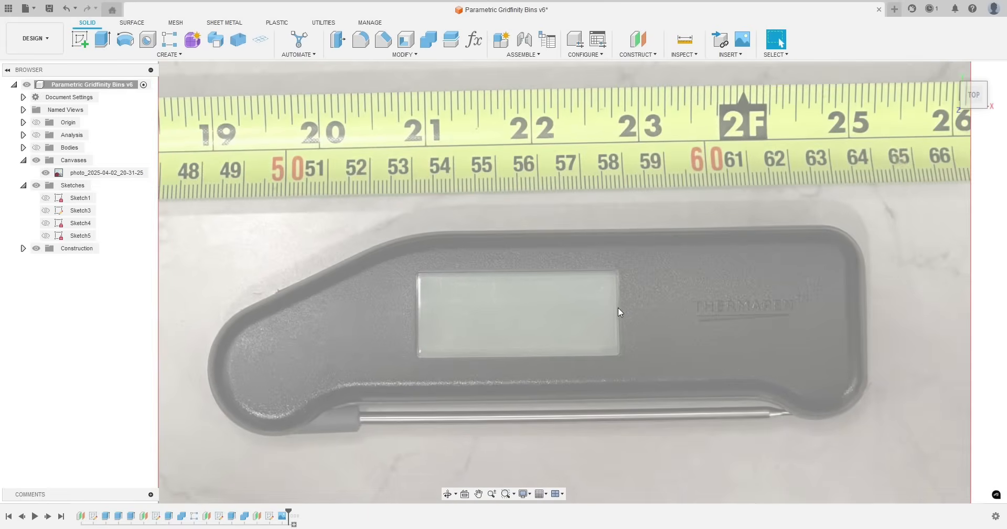
{"action": "mouse_move", "coordinate": [423, 315]}
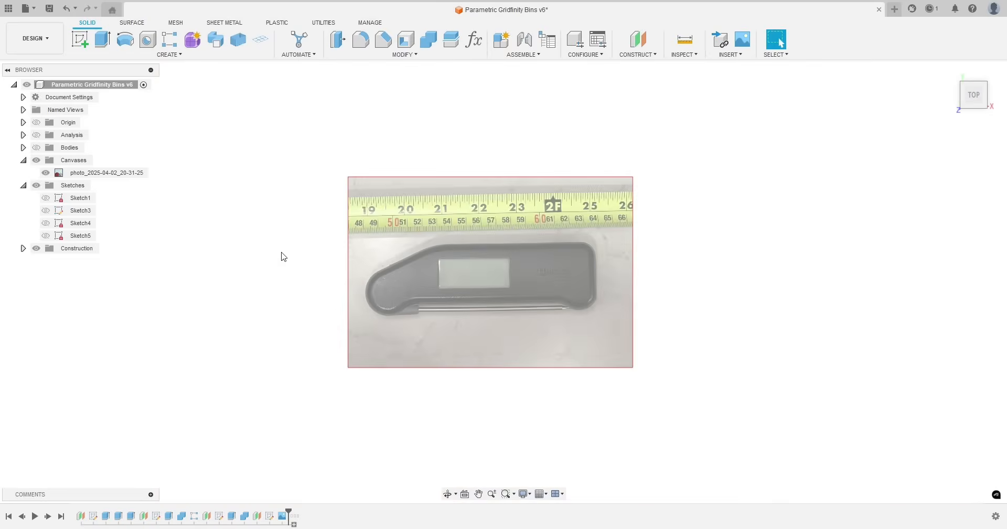
{"action": "mouse_move", "coordinate": [609, 293]}
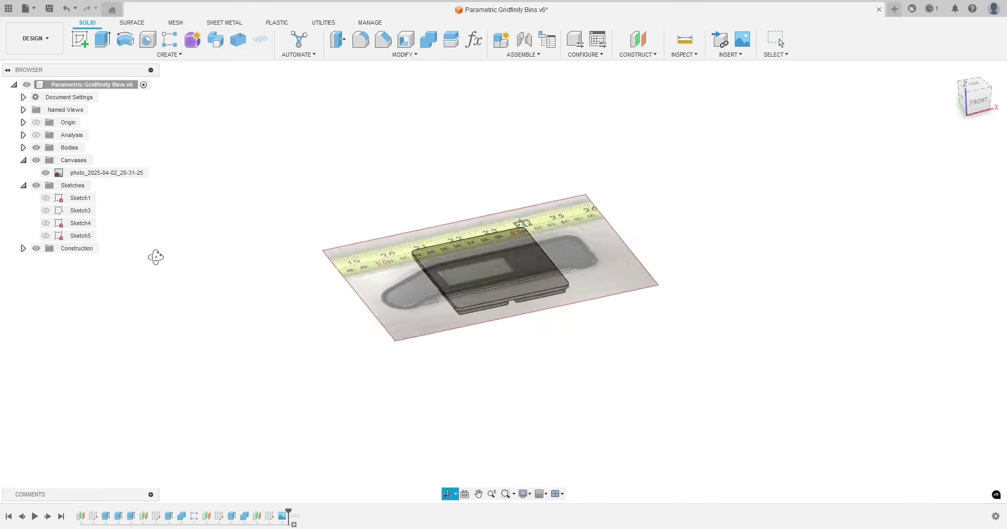
Edit the canvas to shift and rotate the photo so it lines up beneath the bin body
{"action": "left_click", "coordinate": [974, 95]}
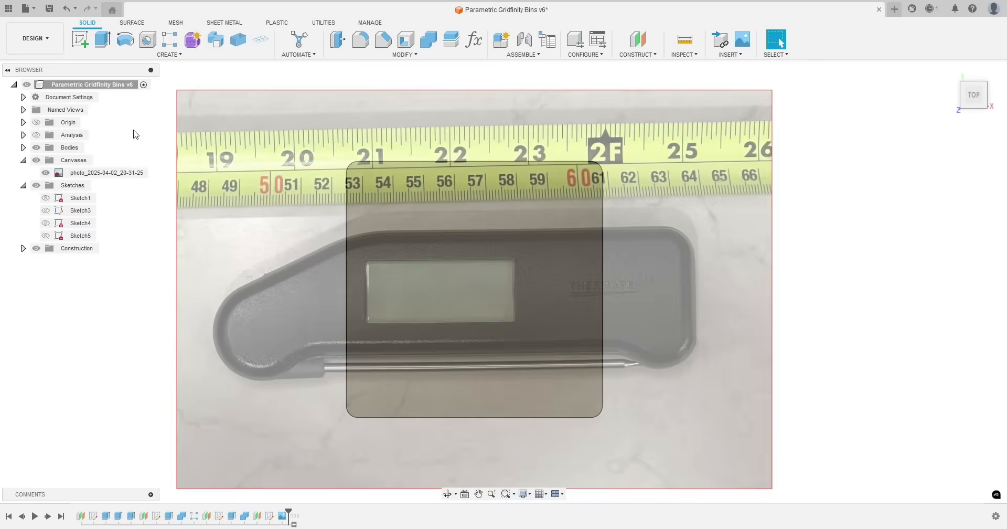
{"action": "right_click", "coordinate": [107, 172]}
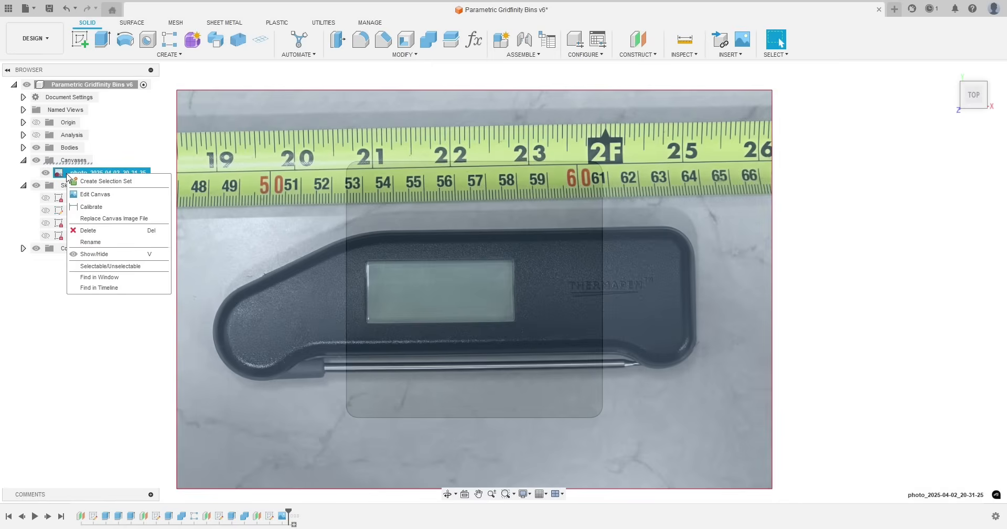
{"action": "left_click", "coordinate": [95, 194]}
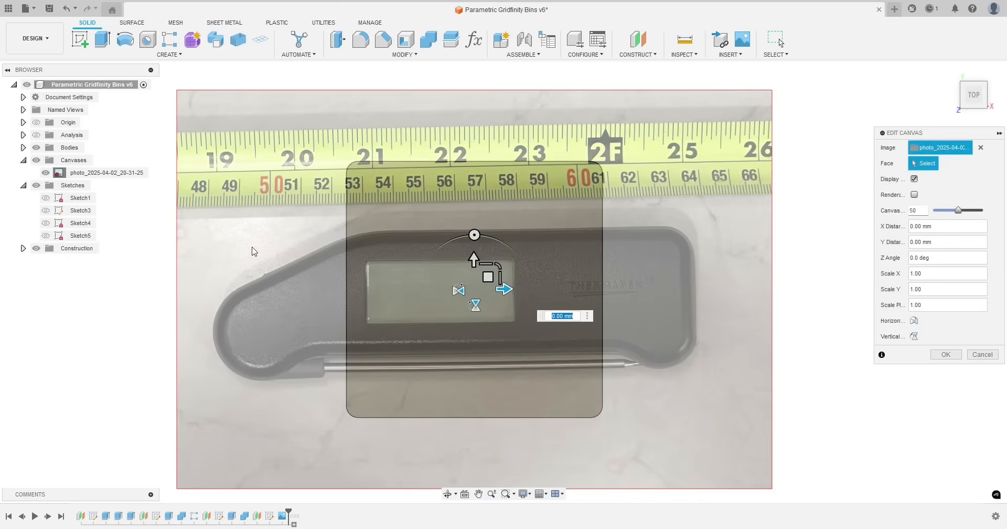
{"action": "left_click_drag", "start_coordinate": [488, 277], "coordinate": [489, 265]}
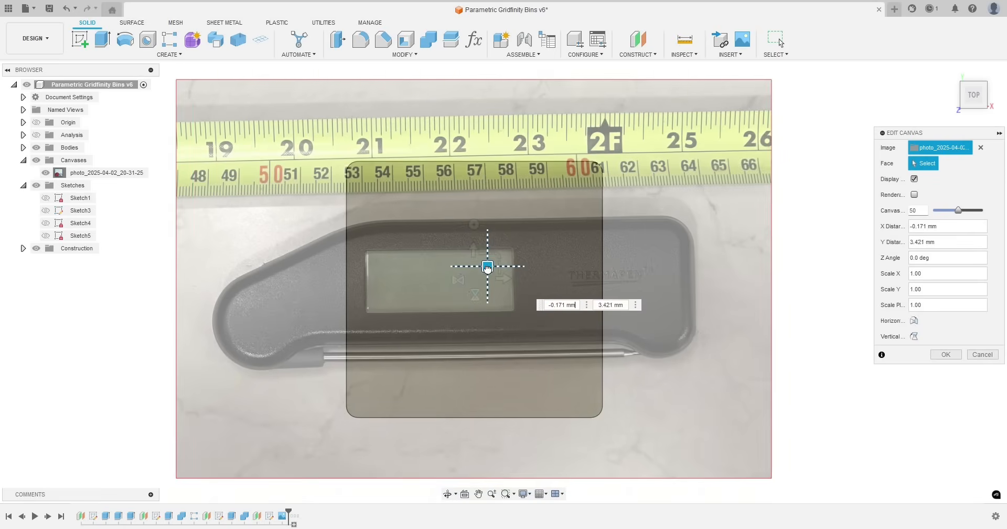
{"action": "left_click_drag", "start_coordinate": [487, 265], "coordinate": [468, 215]}
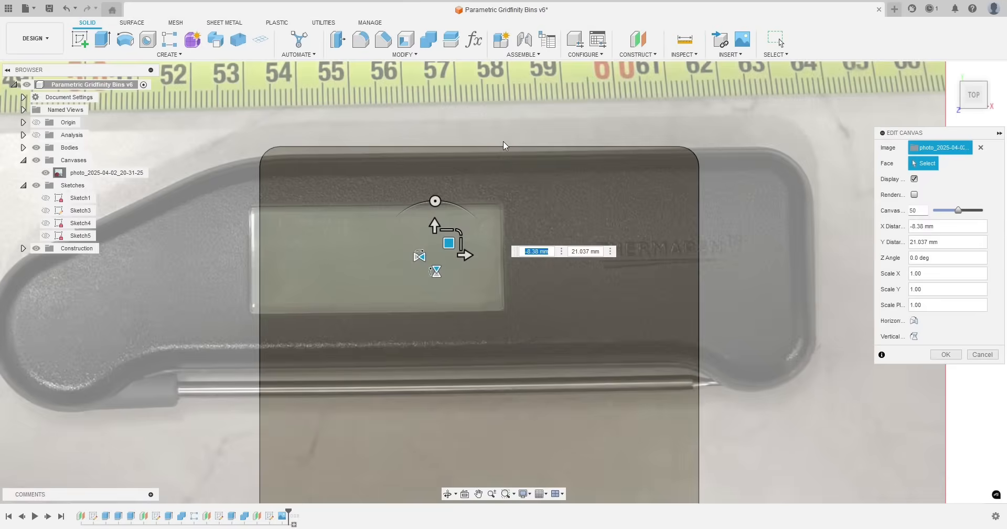
{"action": "mouse_move", "coordinate": [458, 149]}
{"action": "type", "text": "-.8"}
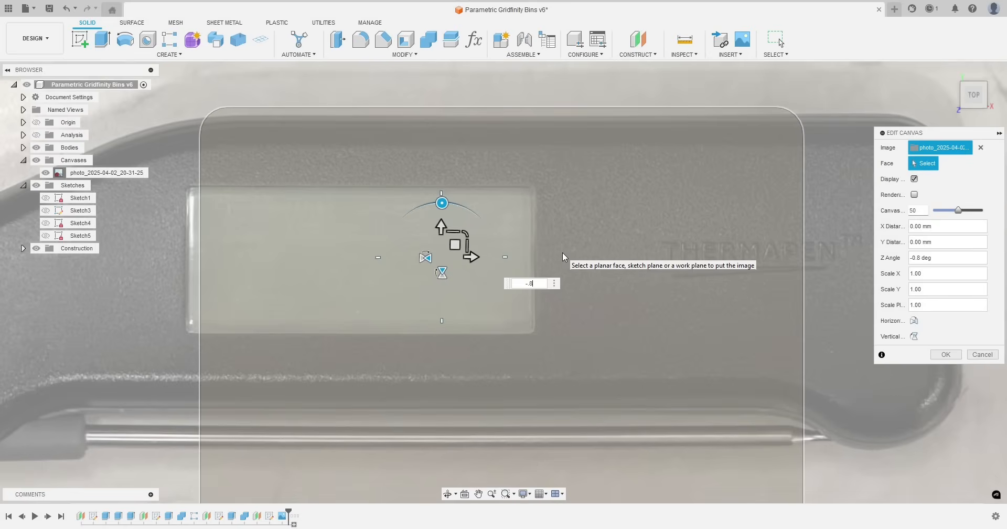
{"action": "mouse_move", "coordinate": [361, 115]}
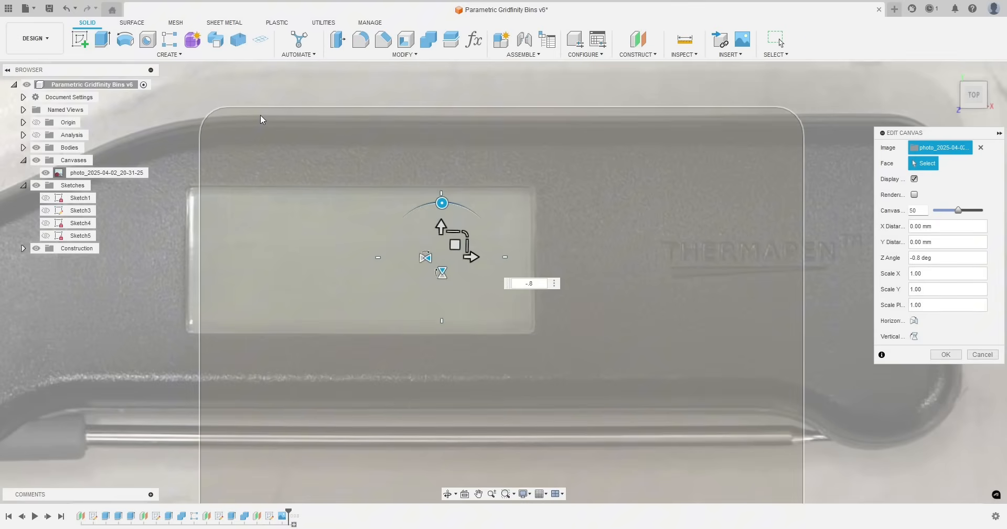
{"action": "mouse_move", "coordinate": [567, 124]}
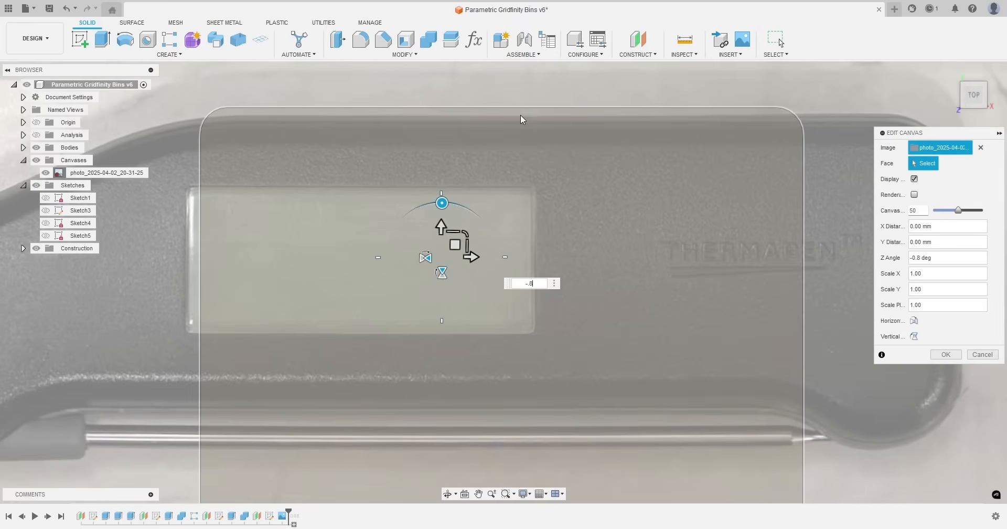
{"action": "mouse_move", "coordinate": [536, 178]}
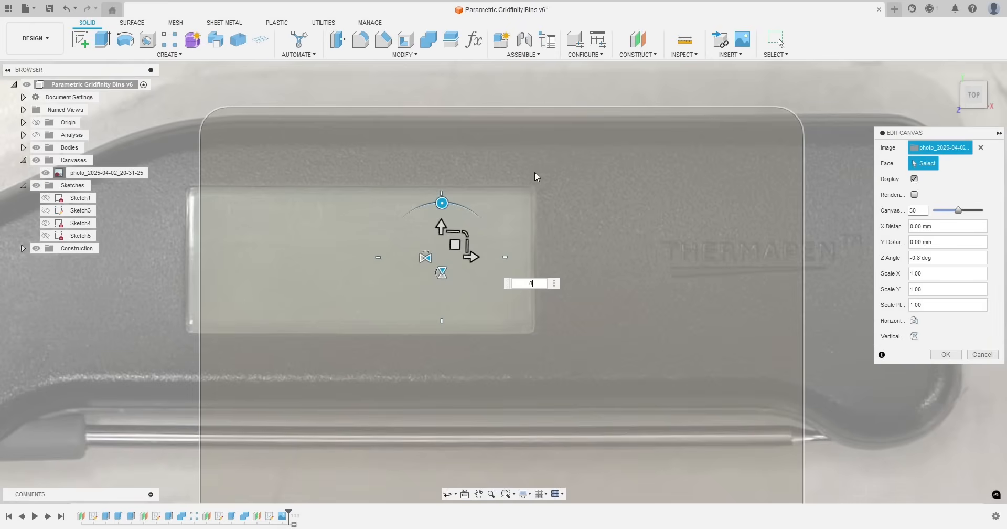
{"action": "left_click", "coordinate": [945, 354]}
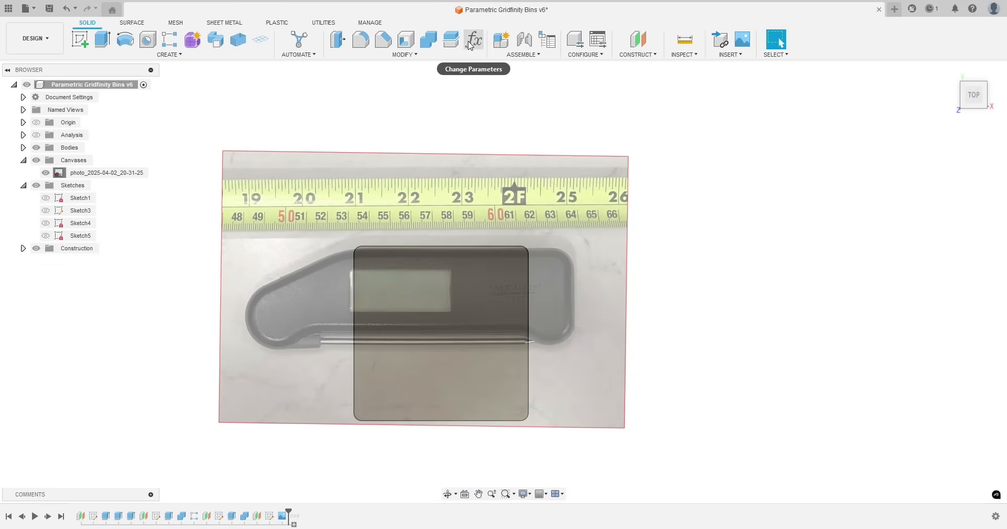
Raise the Columns parameter so the bin spans the whole thermometer
{"action": "left_click", "coordinate": [473, 40]}
{"action": "type", "text": "4"}
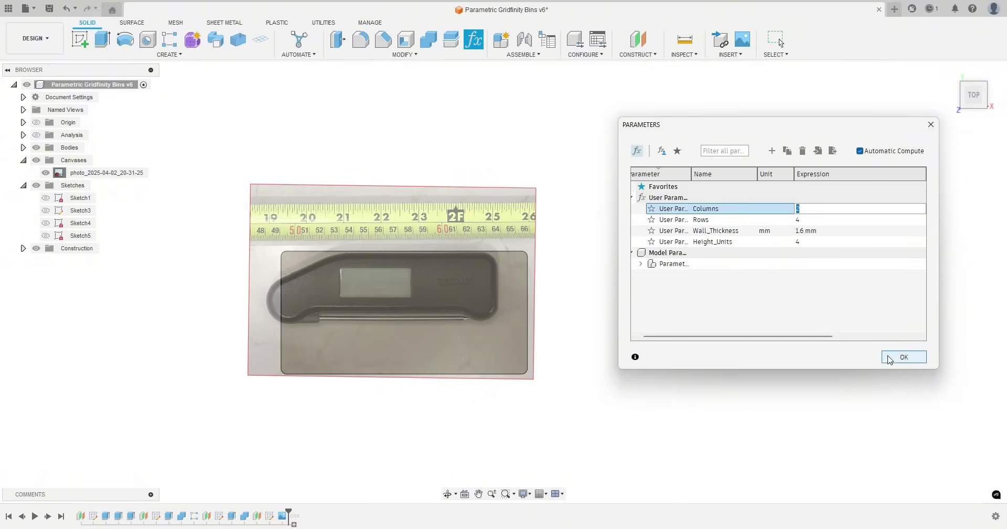
{"action": "left_click", "coordinate": [903, 357]}
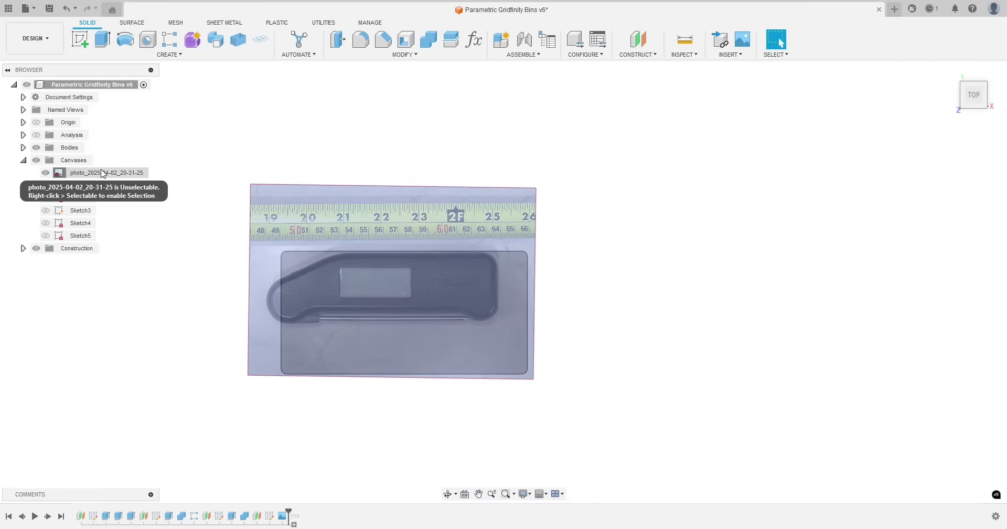
Edit the photo canvas and nudge it so the thermometer centres in the widened bin outline
{"action": "right_click", "coordinate": [106, 172]}
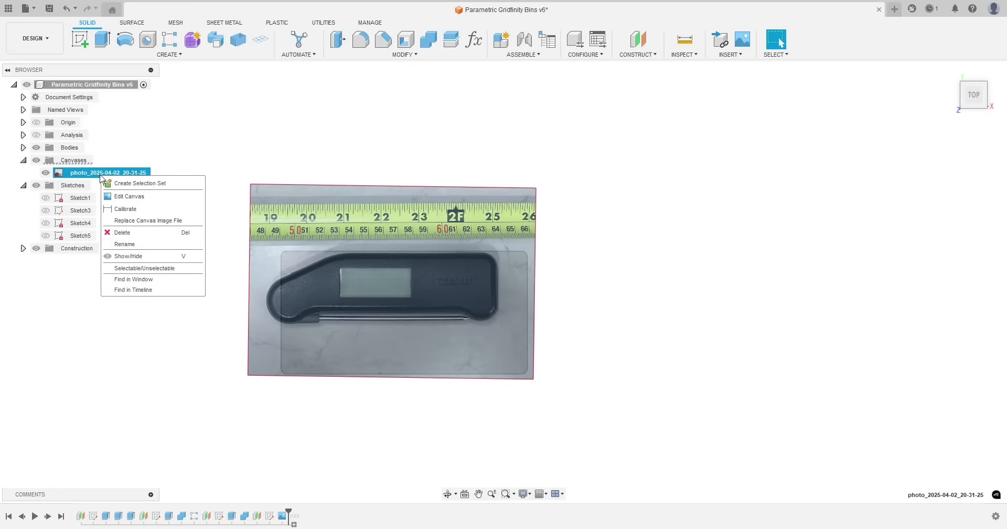
{"action": "left_click", "coordinate": [130, 196]}
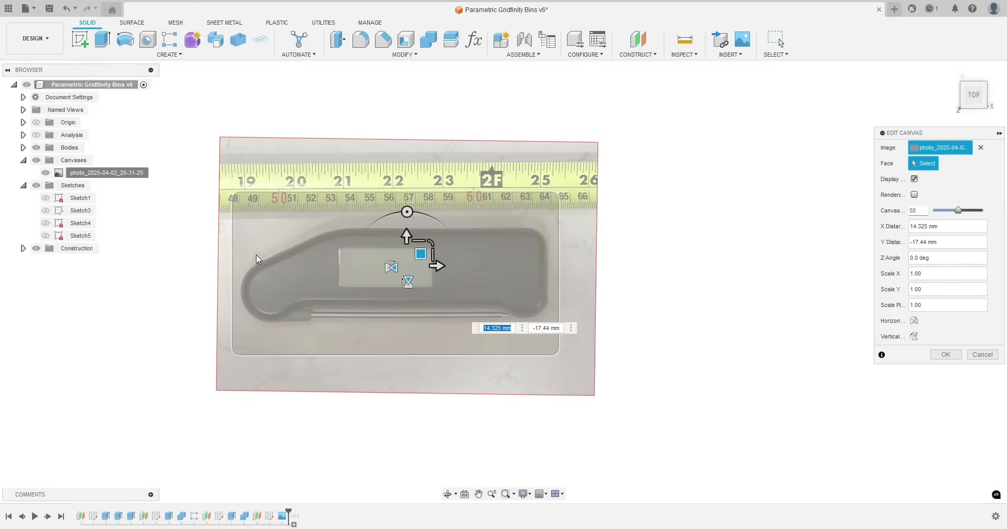
{"action": "mouse_move", "coordinate": [316, 349]}
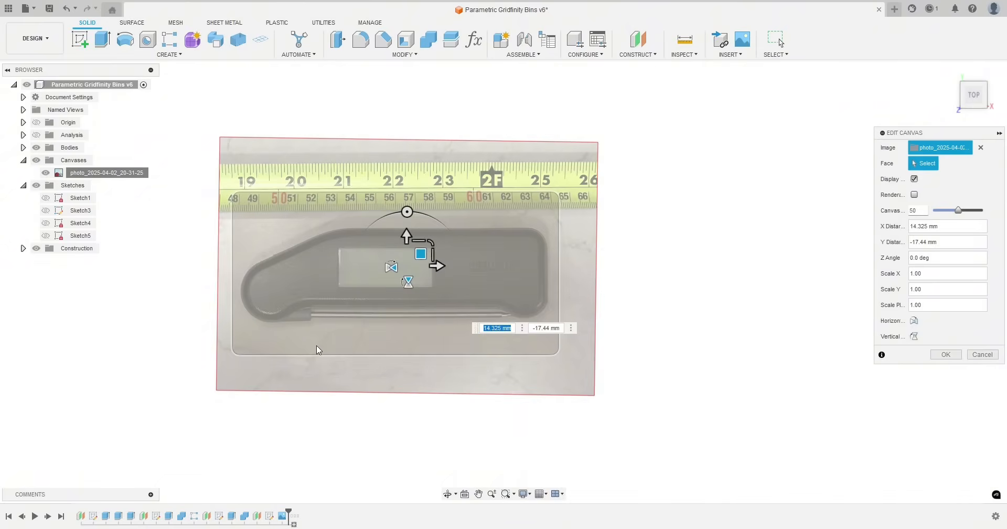
{"action": "left_click_drag", "start_coordinate": [421, 254], "coordinate": [421, 249]}
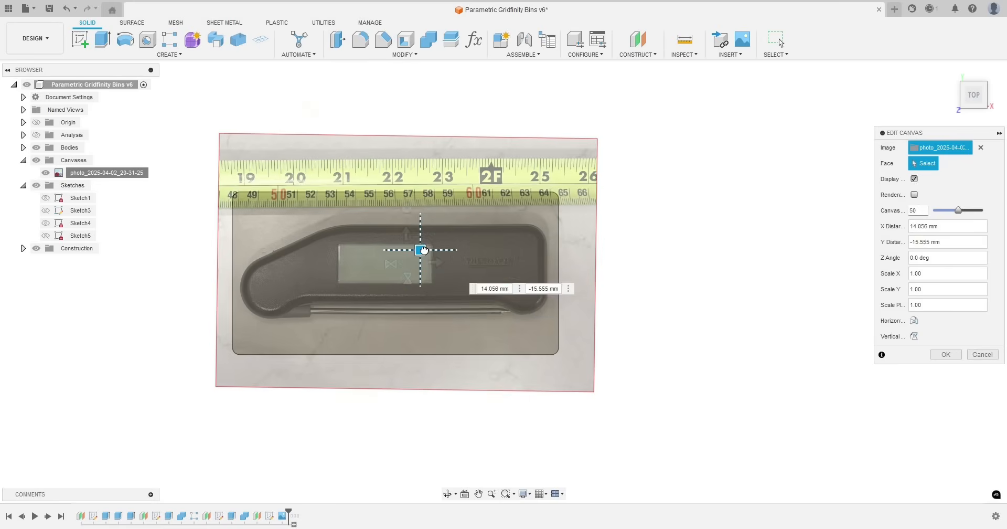
{"action": "left_click_drag", "start_coordinate": [422, 249], "coordinate": [420, 251]}
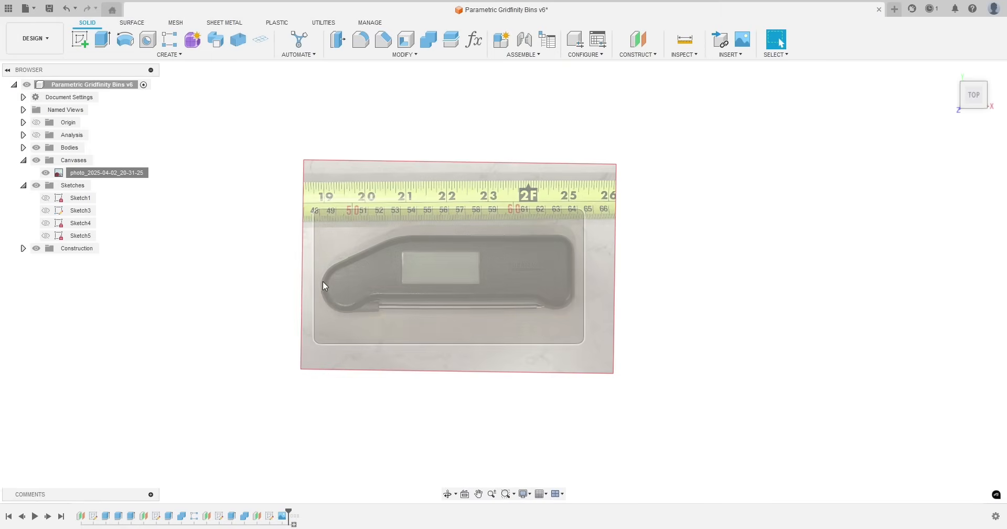
{"action": "mouse_move", "coordinate": [546, 279]}
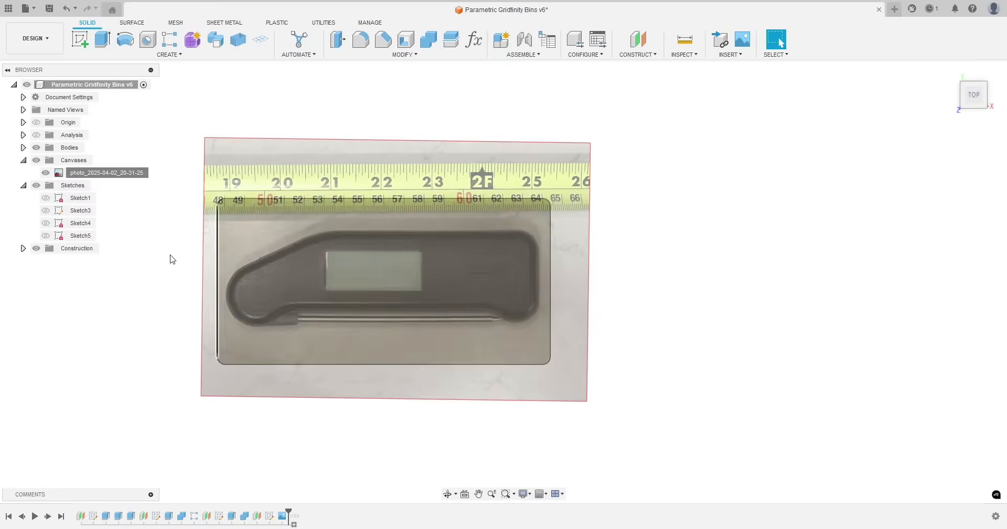
{"action": "scroll", "scroll_direction": "up", "scroll_amount": 3}
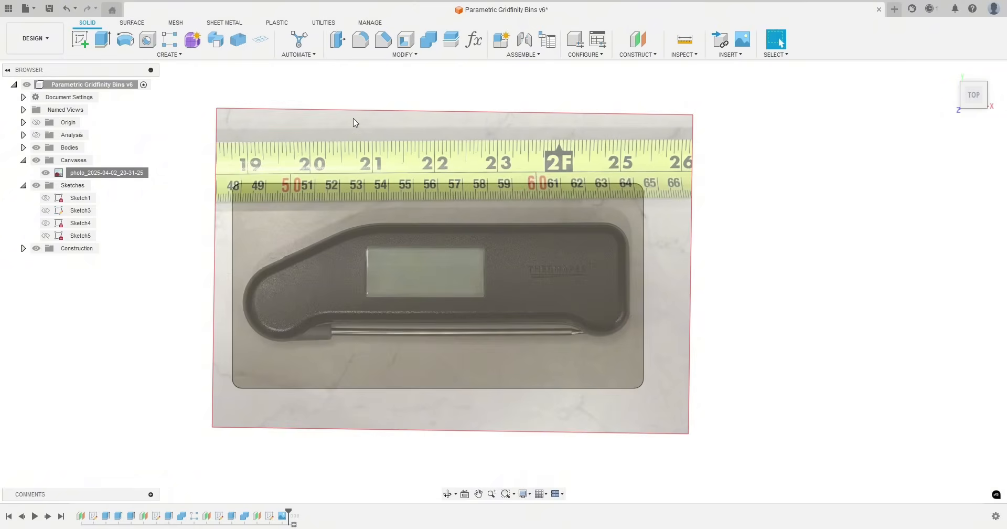
{"action": "mouse_move", "coordinate": [334, 97]}
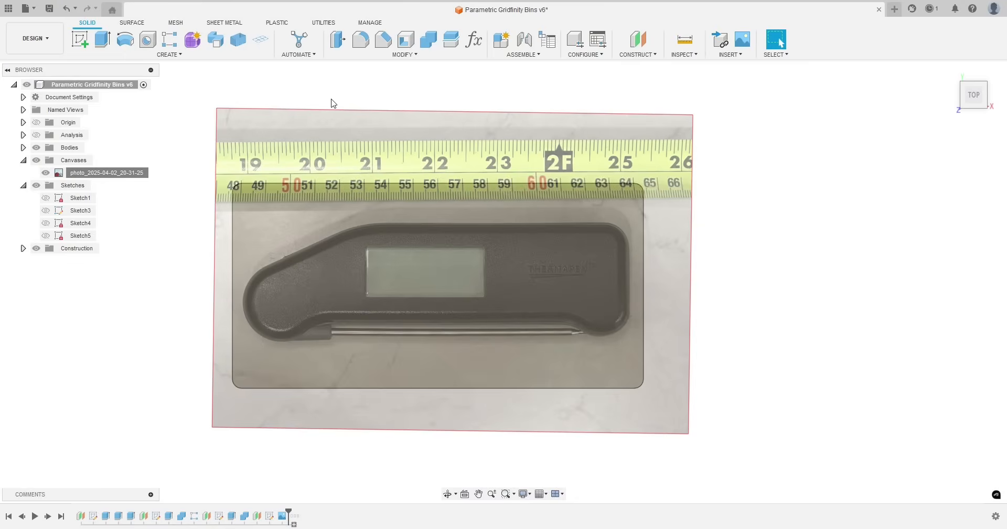
{"action": "mouse_move", "coordinate": [458, 87]}
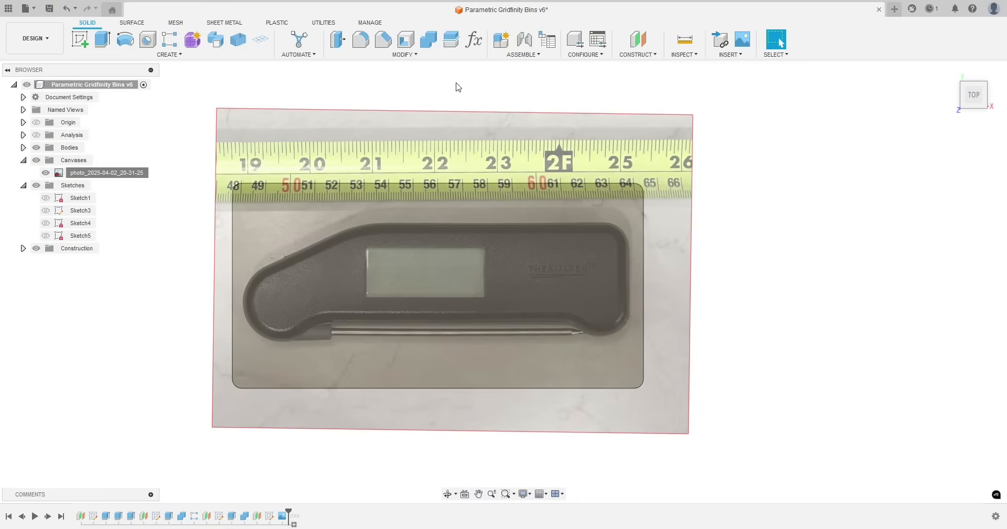
{"action": "mouse_move", "coordinate": [530, 86]}
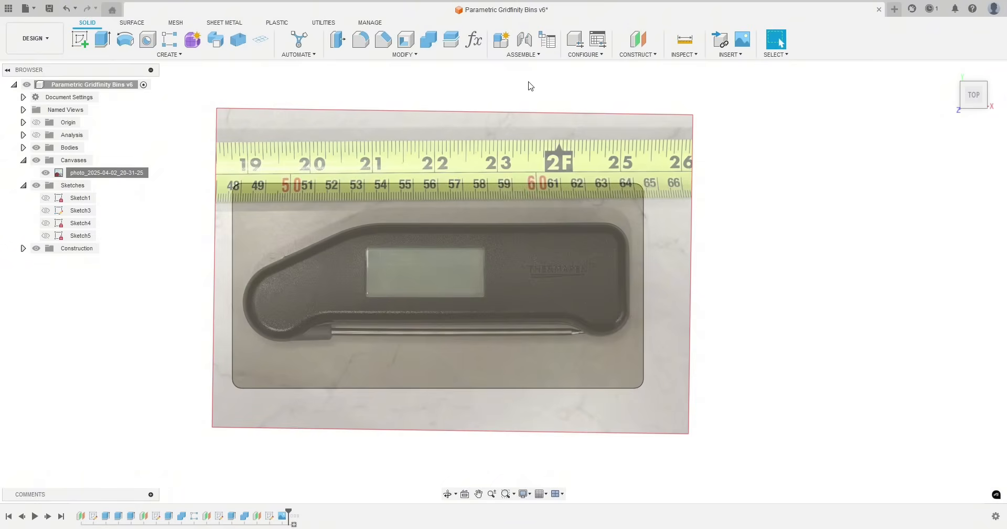
{"action": "mouse_move", "coordinate": [713, 157]}
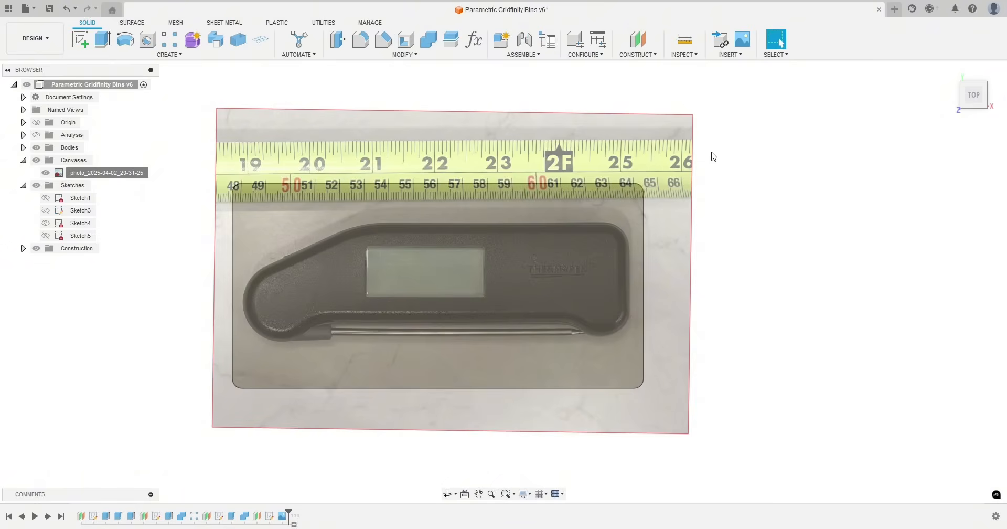
{"action": "mouse_move", "coordinate": [675, 239]}
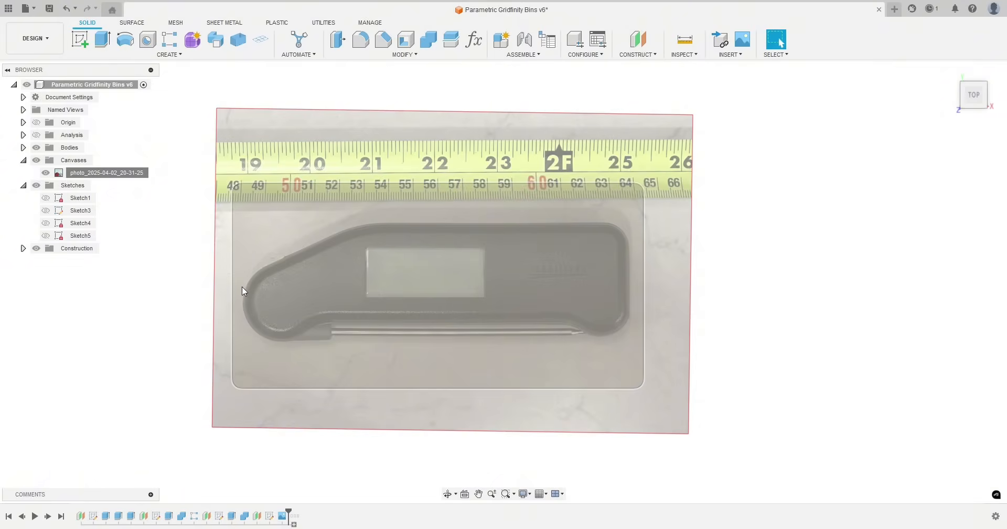
{"action": "mouse_move", "coordinate": [554, 334]}
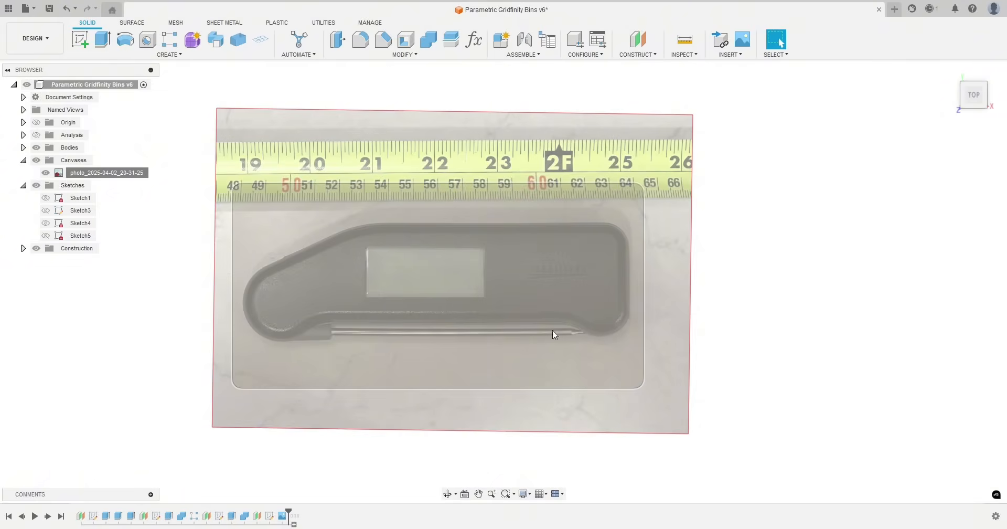
{"action": "mouse_move", "coordinate": [340, 254]}
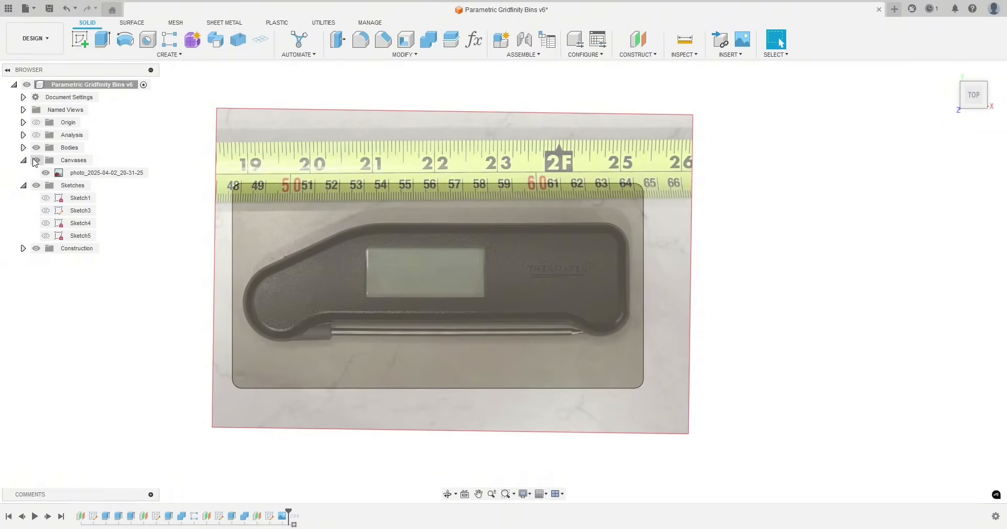
Create Sketch7 on the bin's top face, keeping the thermometer photo visible behind it
{"action": "left_click", "coordinate": [46, 173]}
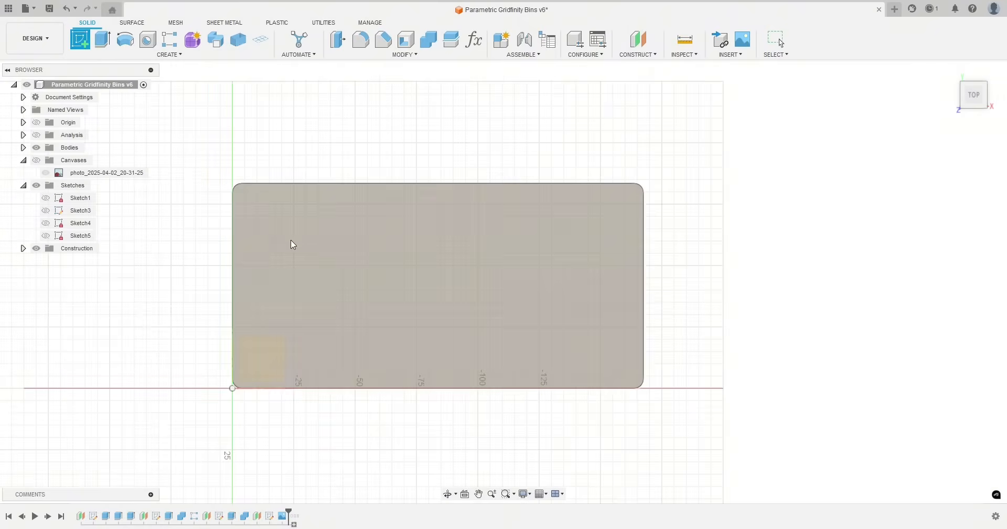
{"action": "left_click", "coordinate": [340, 236]}
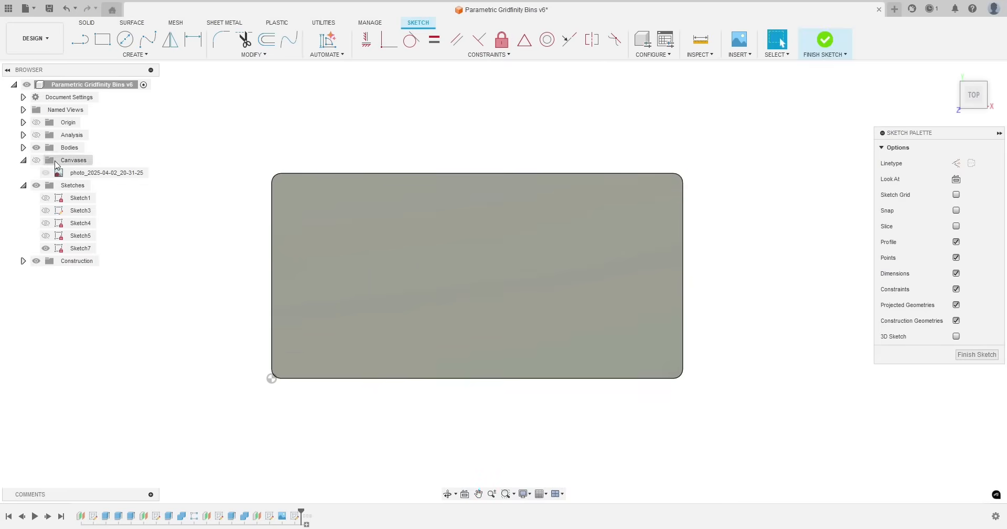
{"action": "left_click", "coordinate": [46, 173]}
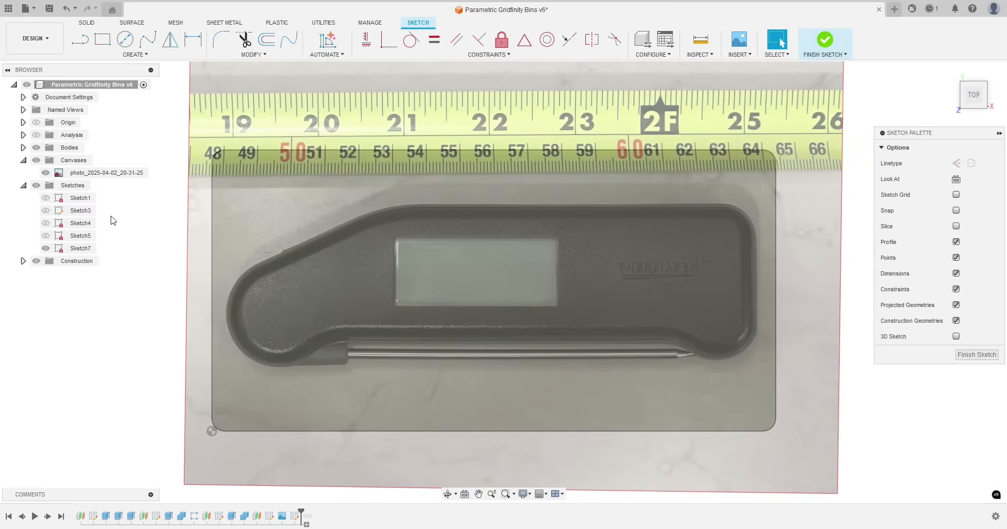
{"action": "left_click", "coordinate": [80, 248]}
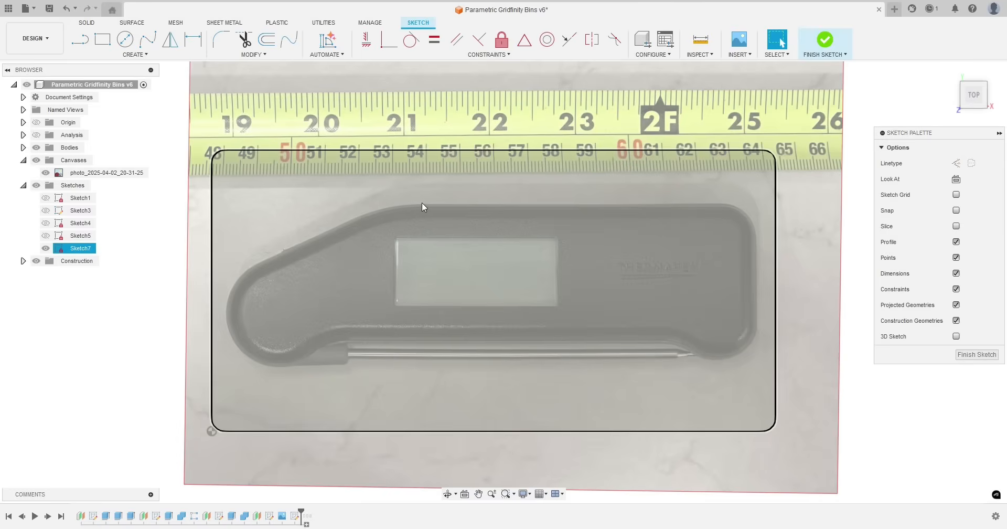
{"action": "mouse_move", "coordinate": [438, 212]}
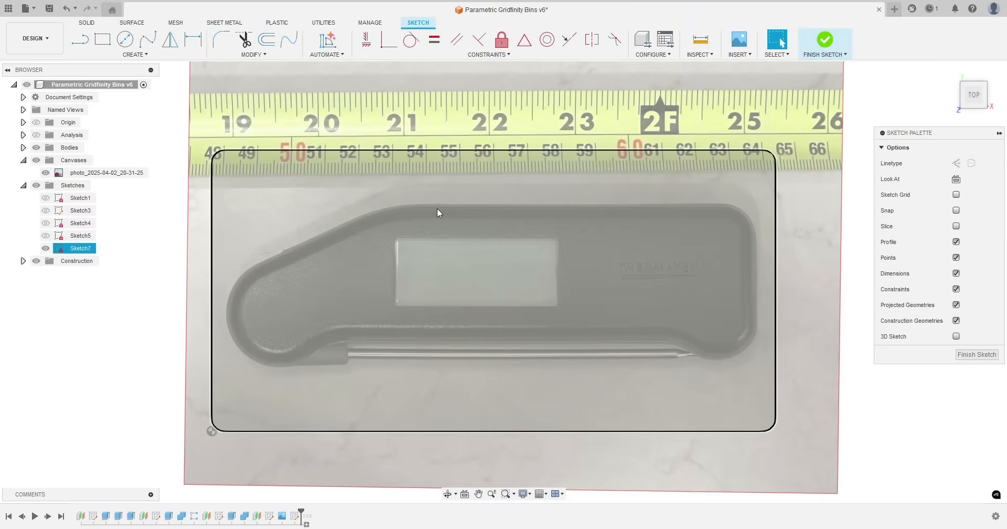
{"action": "mouse_move", "coordinate": [634, 209]}
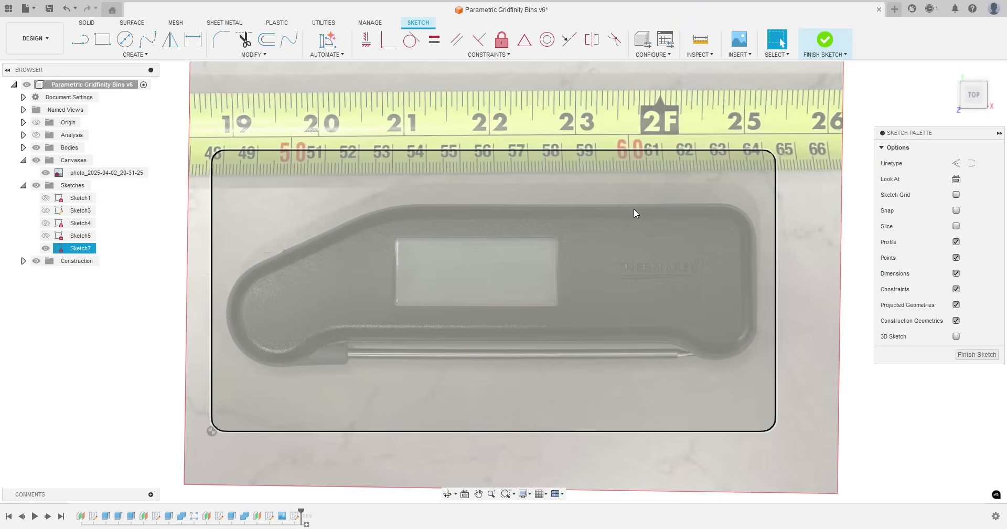
{"action": "mouse_move", "coordinate": [541, 212]}
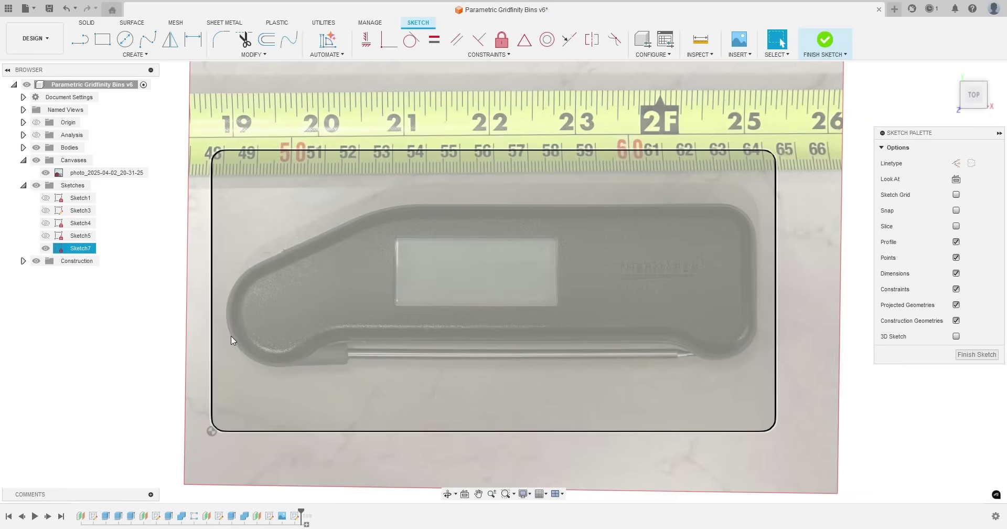
{"action": "mouse_move", "coordinate": [362, 230]}
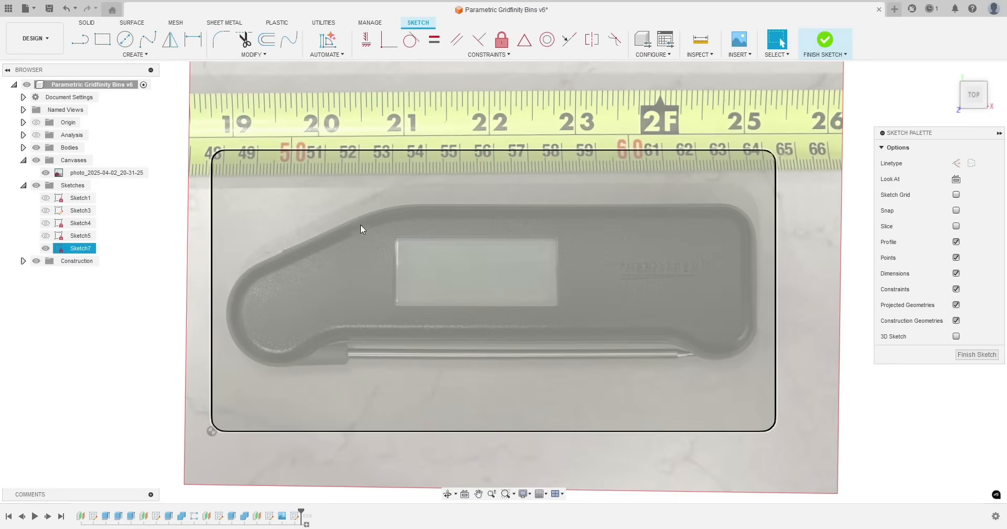
{"action": "mouse_move", "coordinate": [396, 198]}
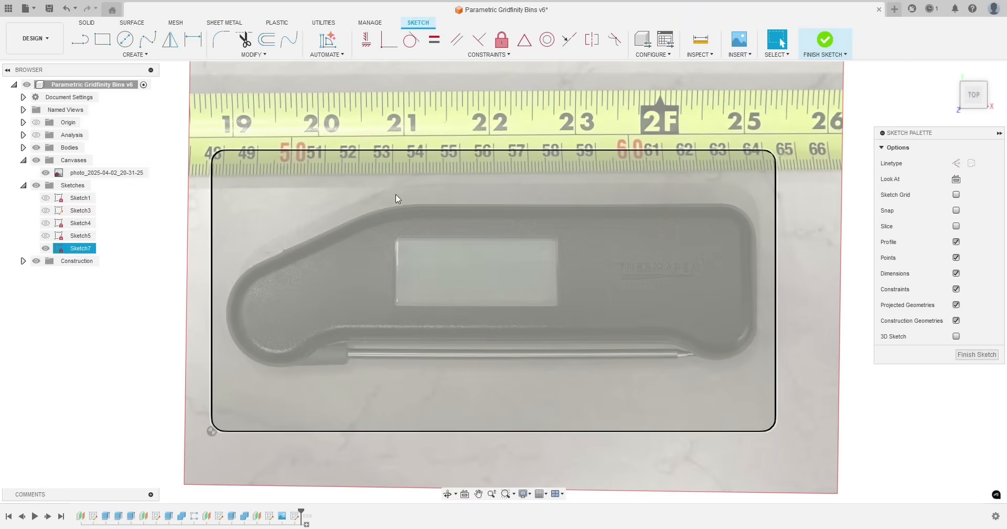
{"action": "mouse_move", "coordinate": [743, 273]}
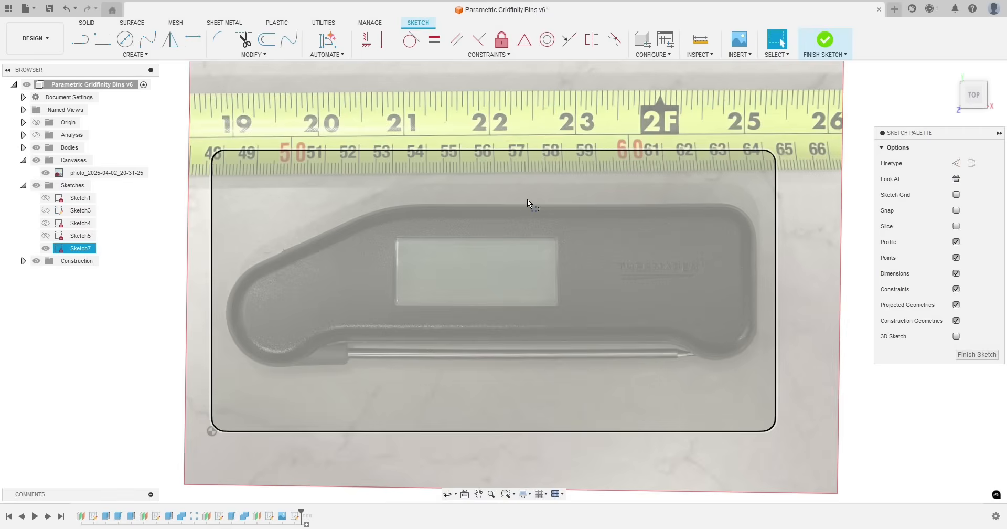
Draw straight lines over the photo tracing the thermometer's edges and corner
{"action": "left_click", "coordinate": [80, 39]}
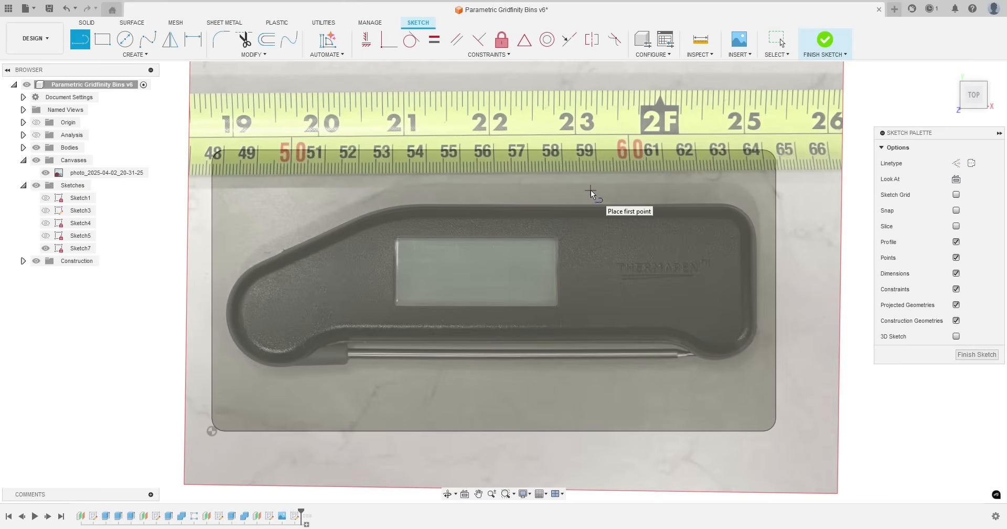
{"action": "mouse_move", "coordinate": [632, 209]}
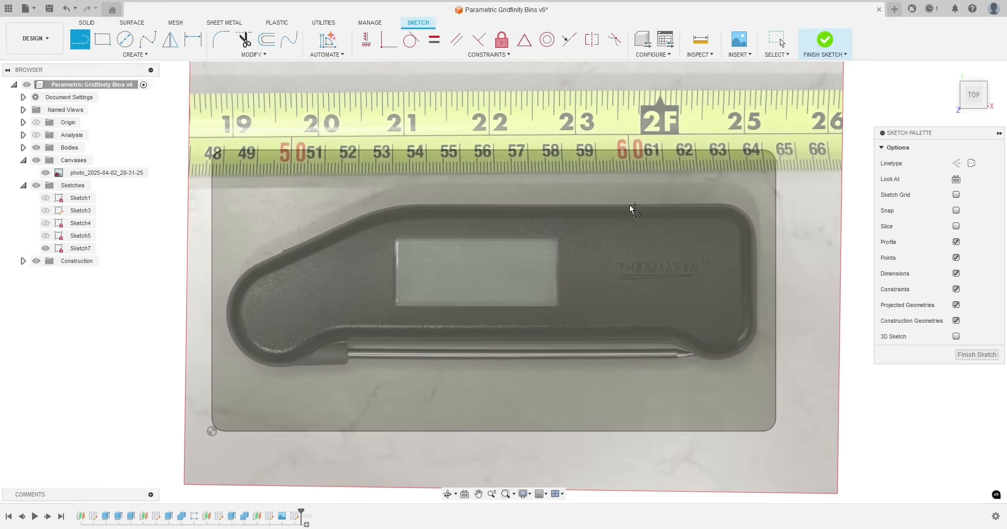
{"action": "mouse_move", "coordinate": [723, 207]}
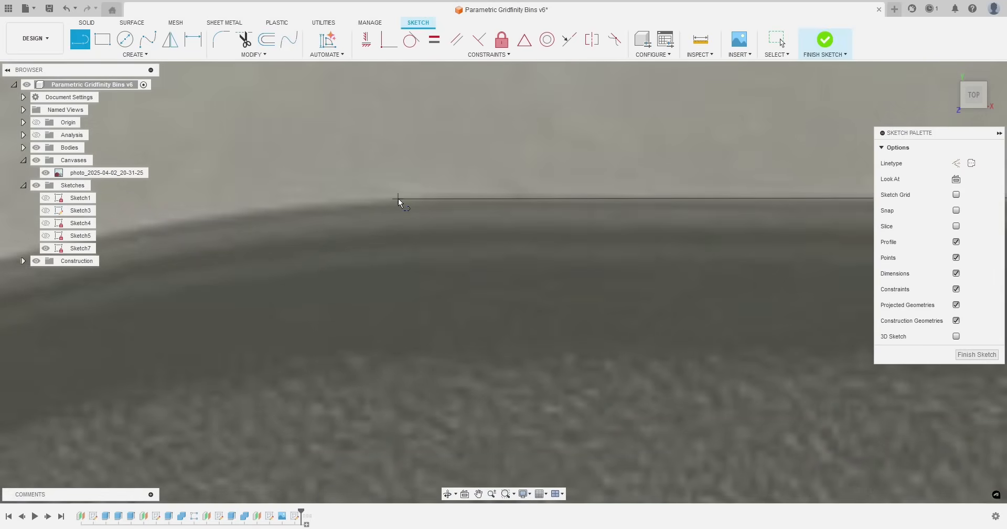
{"action": "left_click", "coordinate": [398, 198]}
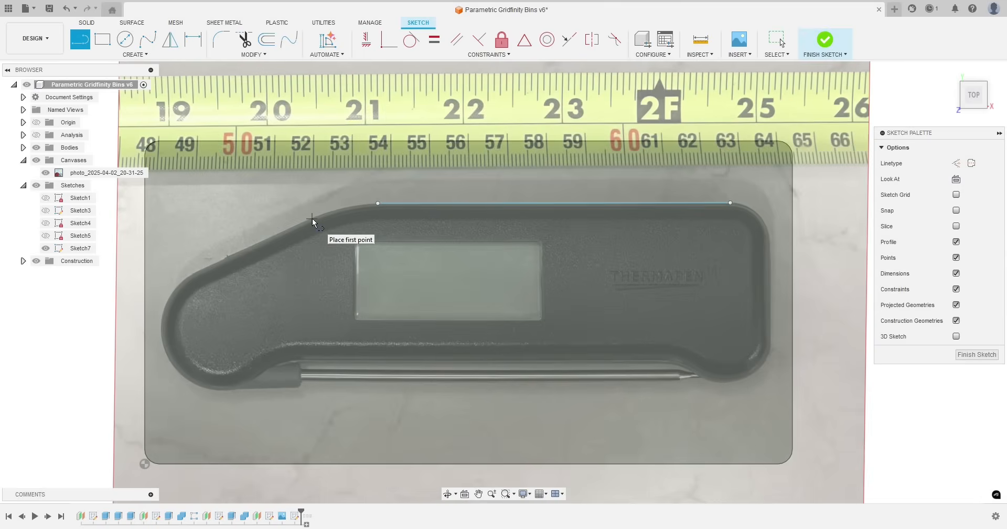
{"action": "left_click", "coordinate": [312, 218]}
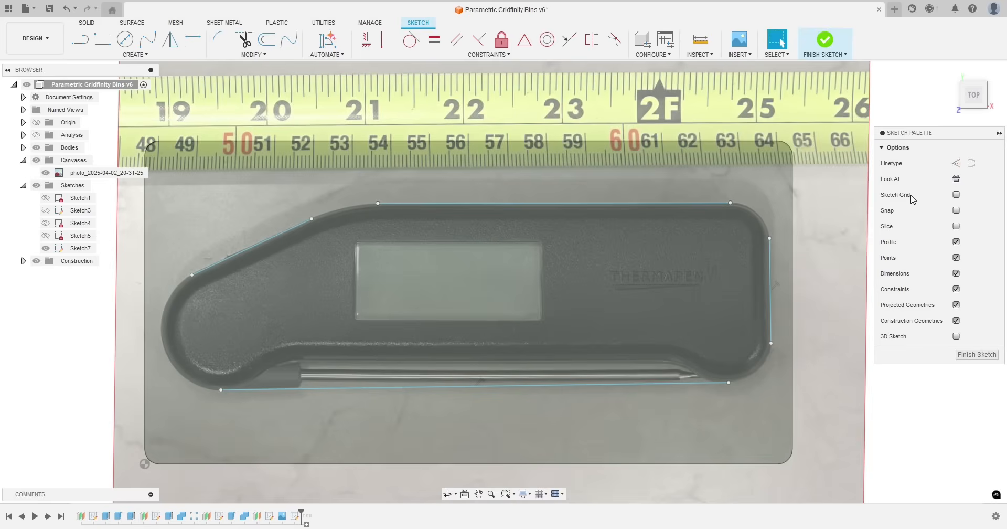
{"action": "left_click", "coordinate": [80, 248]}
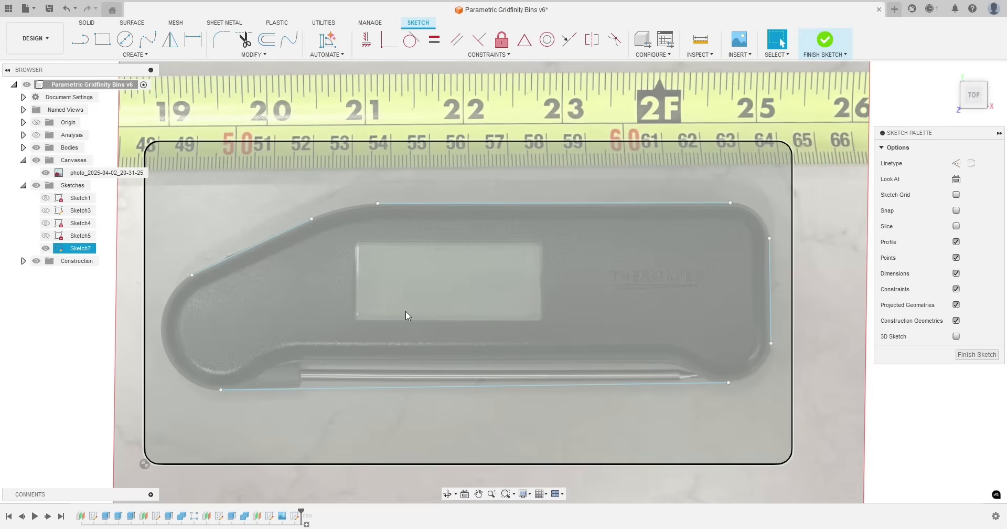
{"action": "mouse_move", "coordinate": [277, 235]}
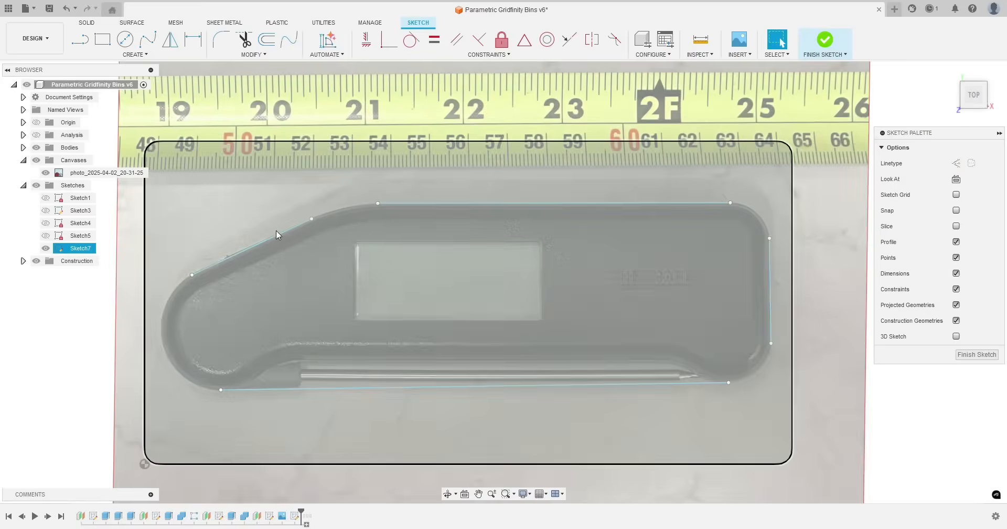
Draw a control-point spline along the upper-left bend from the slanted edge to the top edge
{"action": "left_click", "coordinate": [283, 225]}
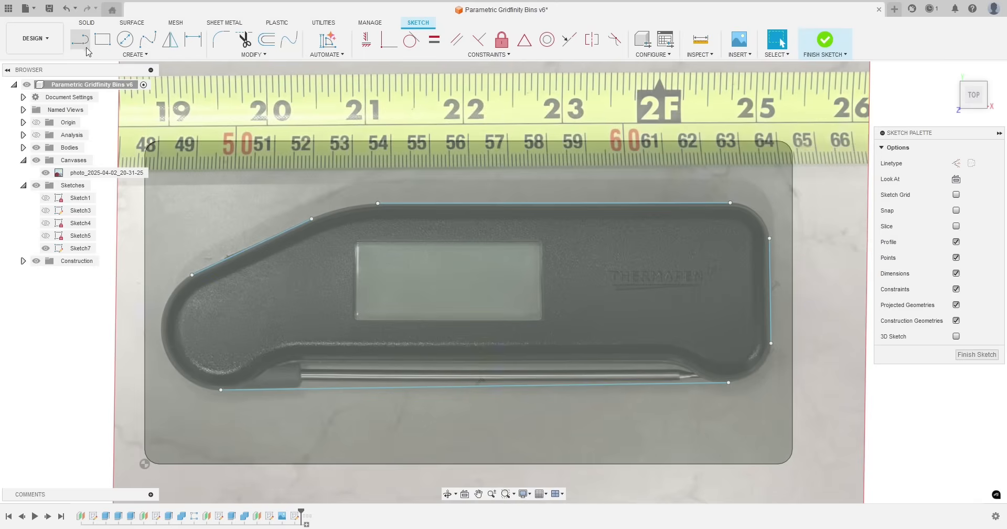
{"action": "mouse_move", "coordinate": [148, 39]}
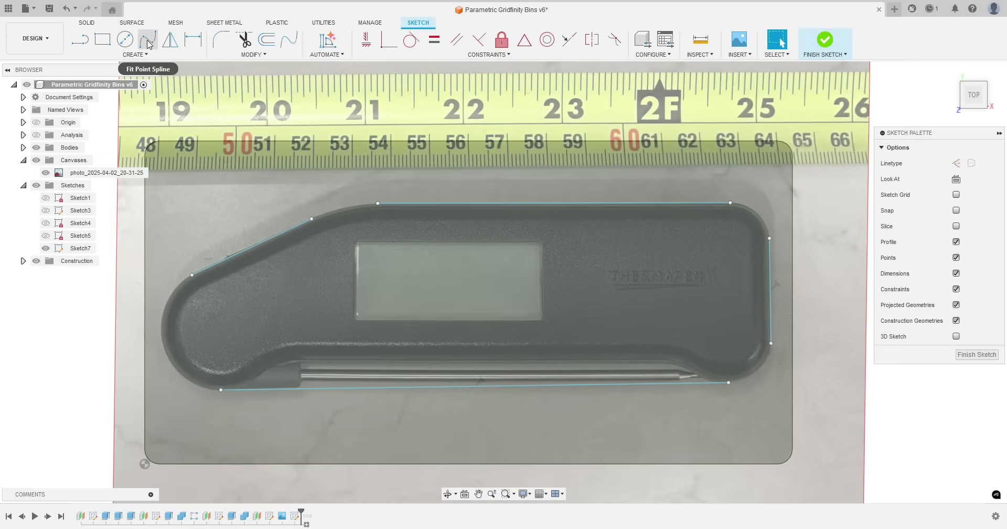
{"action": "mouse_move", "coordinate": [148, 40]}
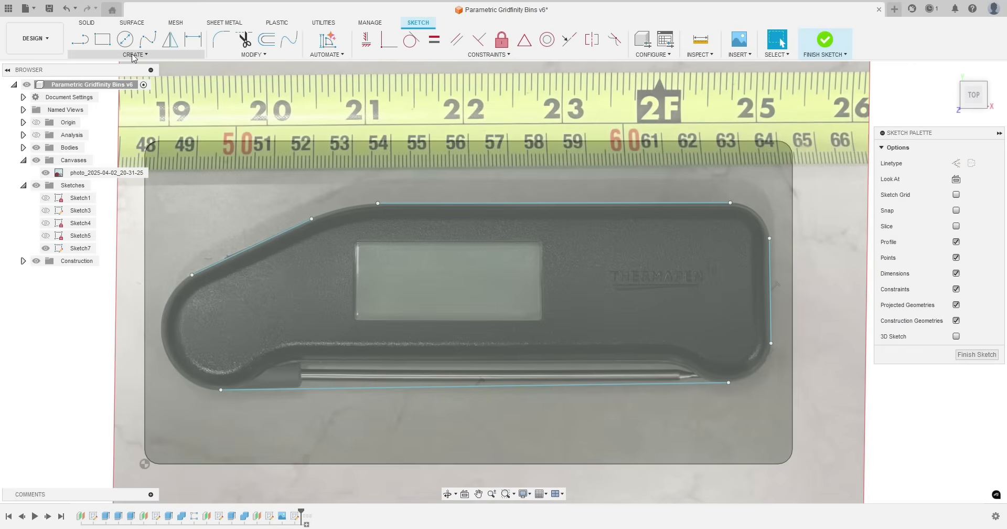
{"action": "left_click", "coordinate": [134, 54]}
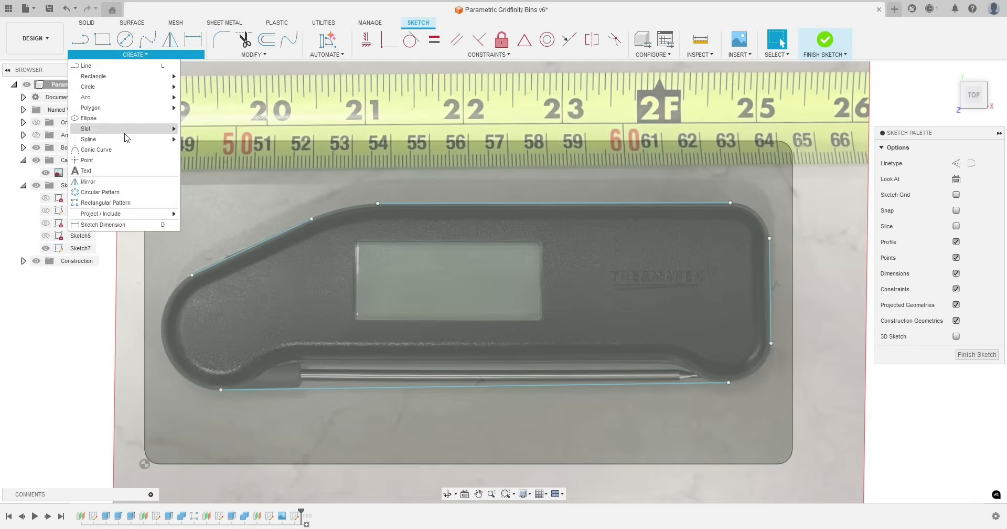
{"action": "mouse_move", "coordinate": [88, 139]}
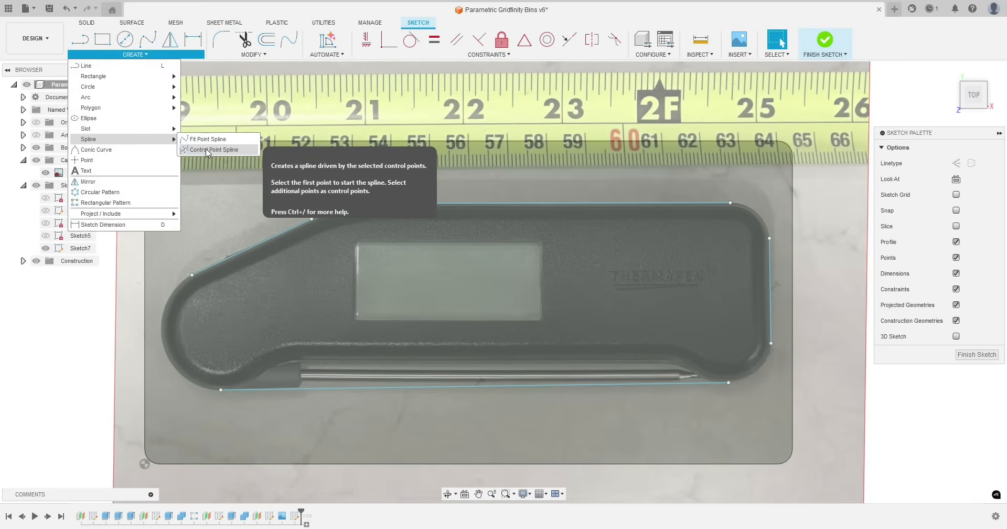
{"action": "left_click", "coordinate": [214, 149]}
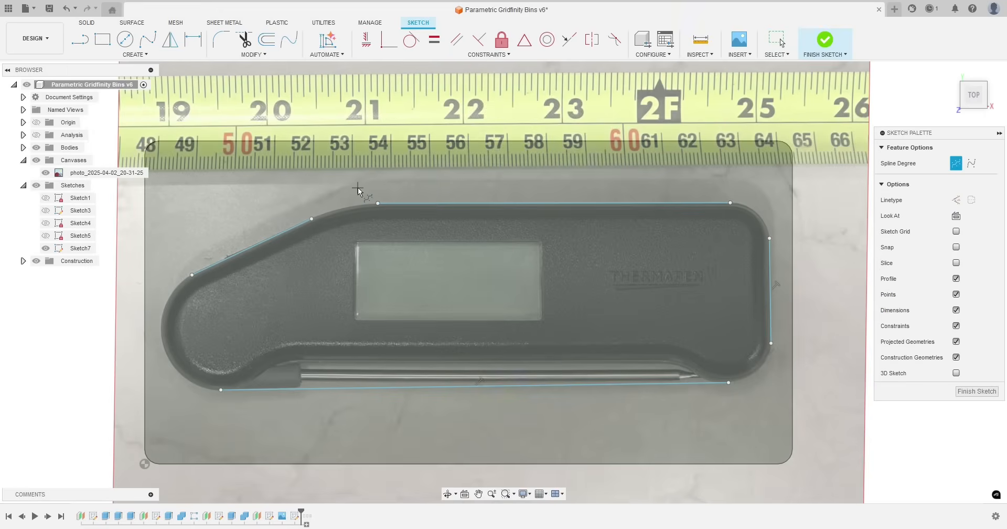
{"action": "mouse_move", "coordinate": [450, 223]}
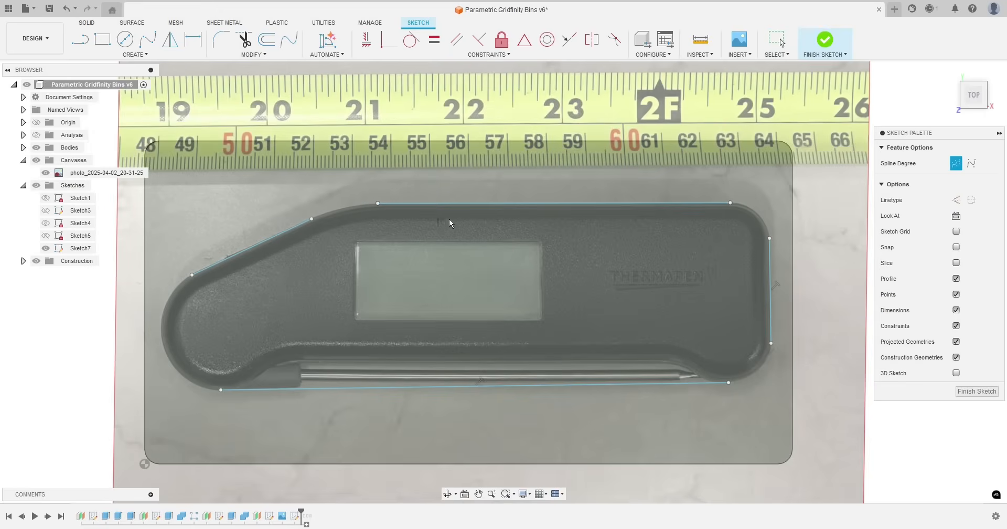
{"action": "mouse_move", "coordinate": [321, 226]}
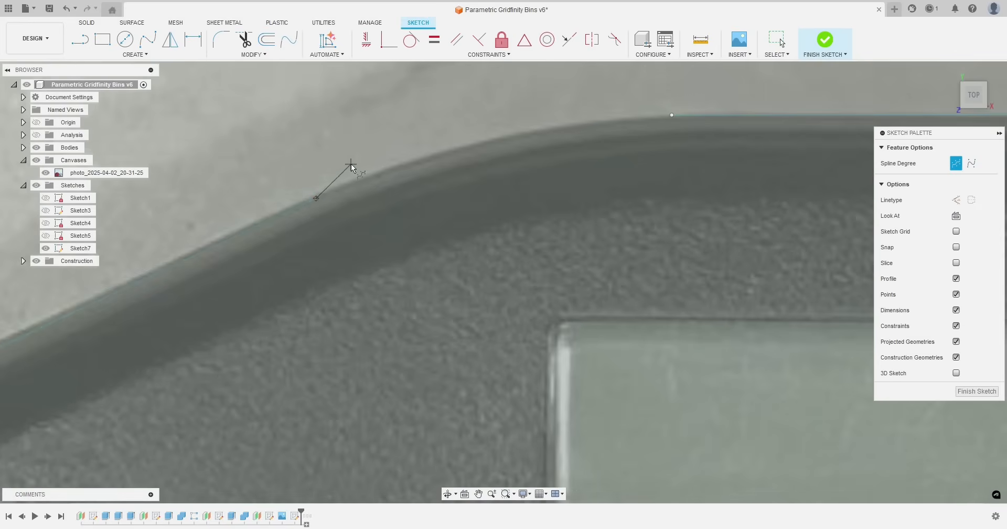
{"action": "left_click", "coordinate": [598, 133]}
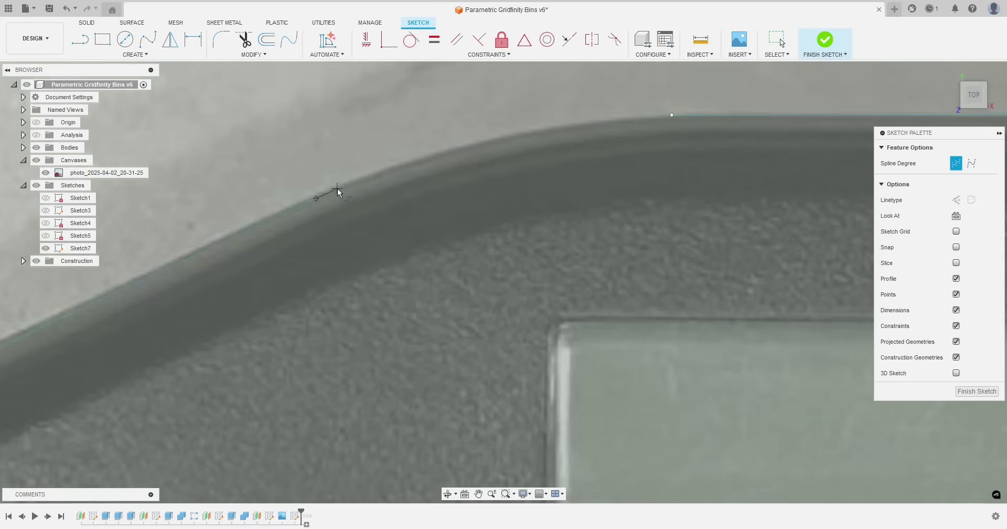
{"action": "left_click", "coordinate": [492, 128]}
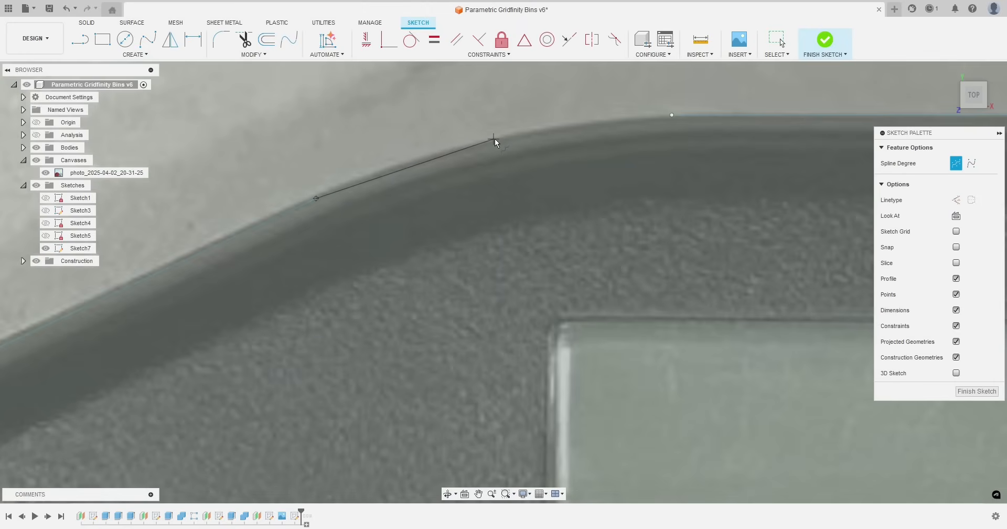
{"action": "left_click", "coordinate": [662, 117]}
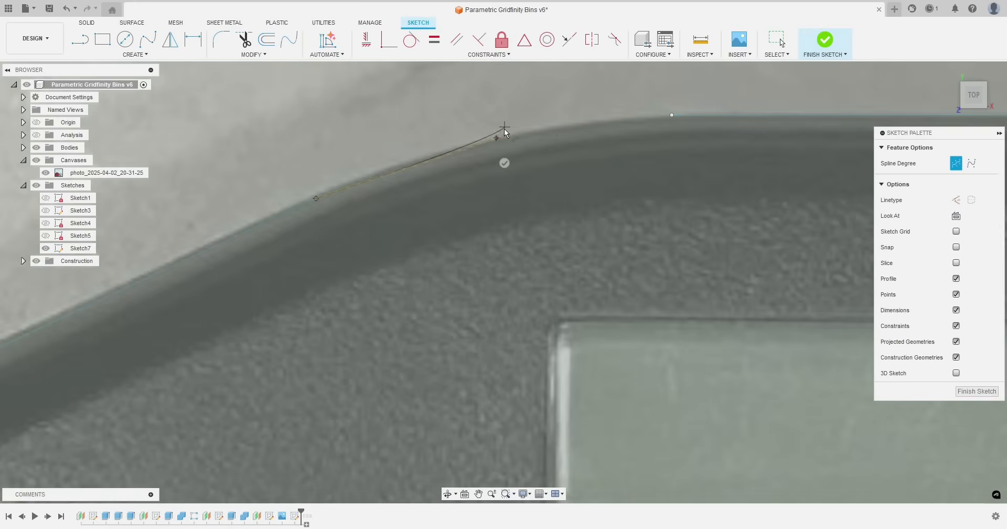
{"action": "left_click", "coordinate": [672, 115]}
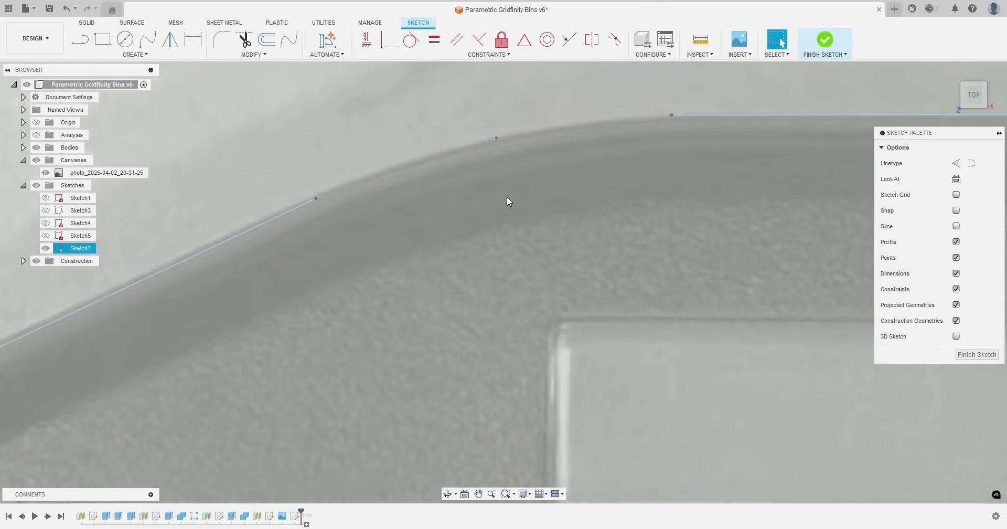
{"action": "left_click", "coordinate": [495, 138]}
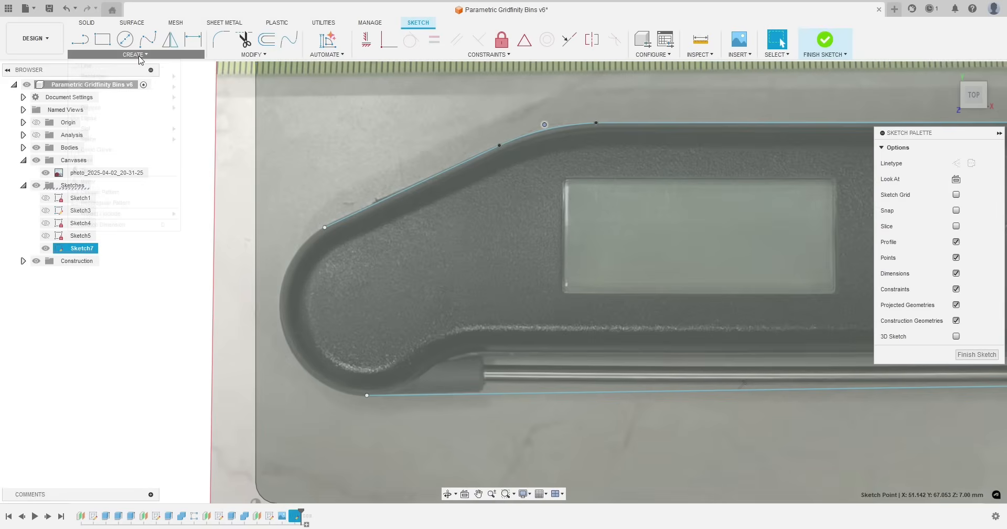
Draw a control-point spline around the rounded left end into the bottom edge
{"action": "left_click", "coordinate": [134, 54]}
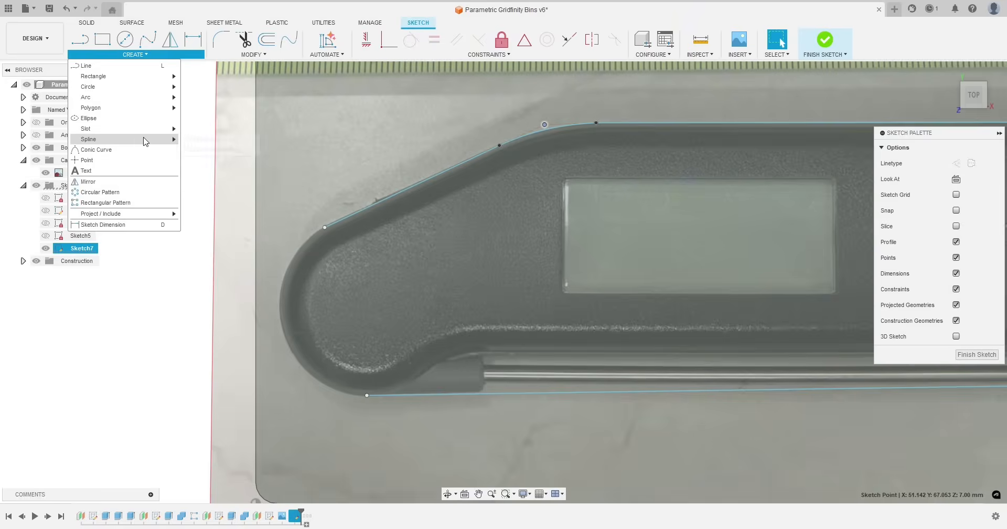
{"action": "left_click", "coordinate": [88, 139]}
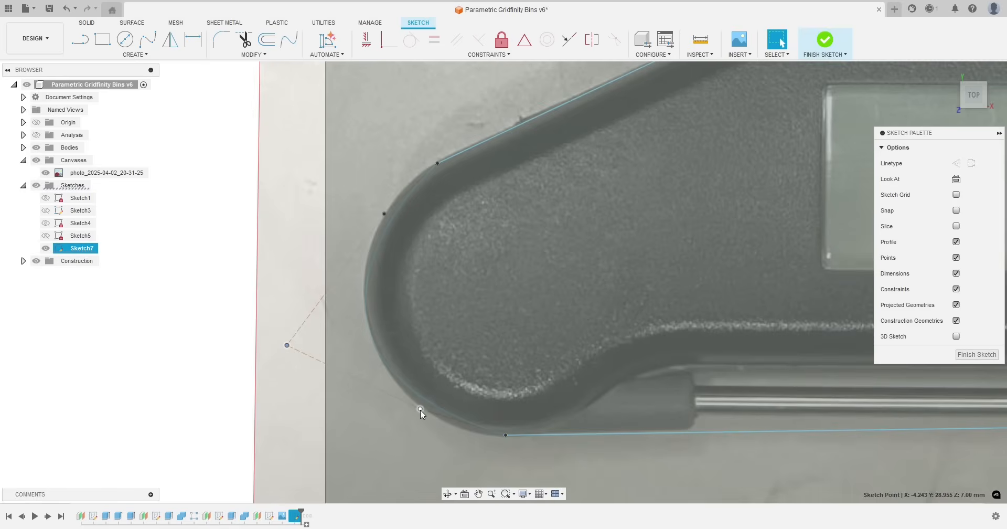
{"action": "left_click", "coordinate": [430, 442]}
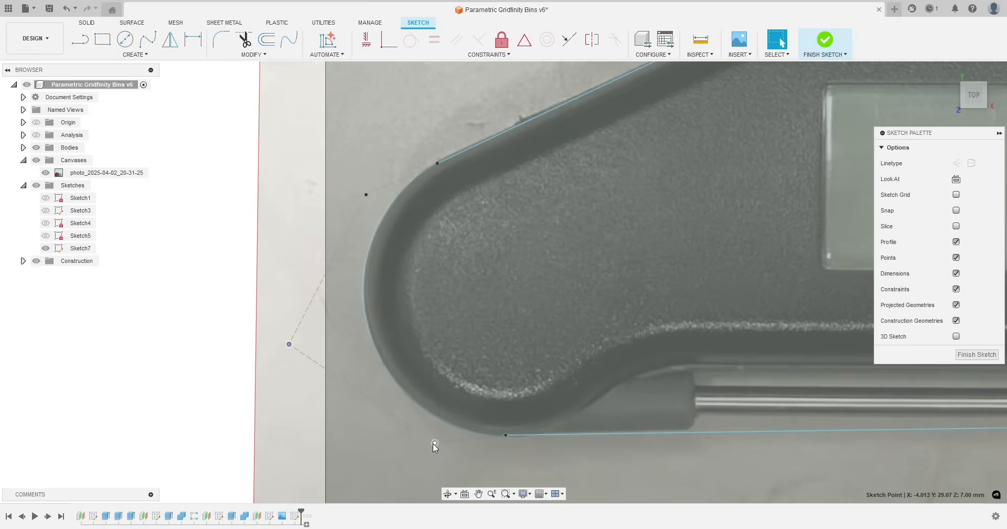
{"action": "left_click", "coordinate": [80, 248]}
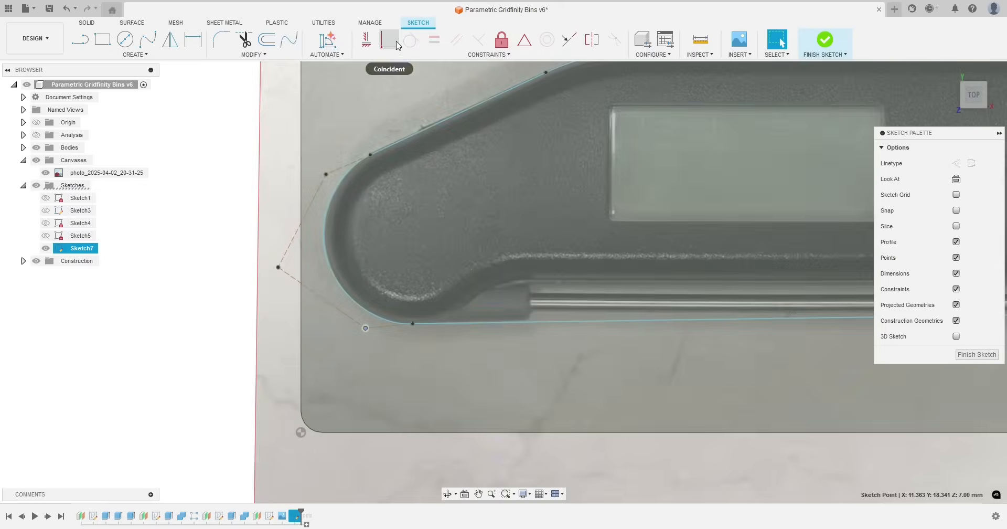
{"action": "mouse_move", "coordinate": [382, 332]}
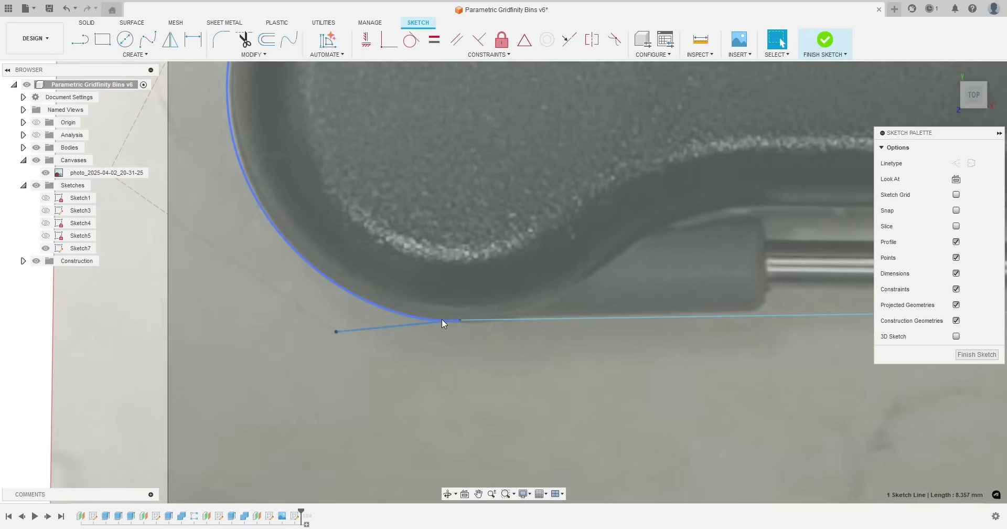
{"action": "mouse_move", "coordinate": [410, 40]}
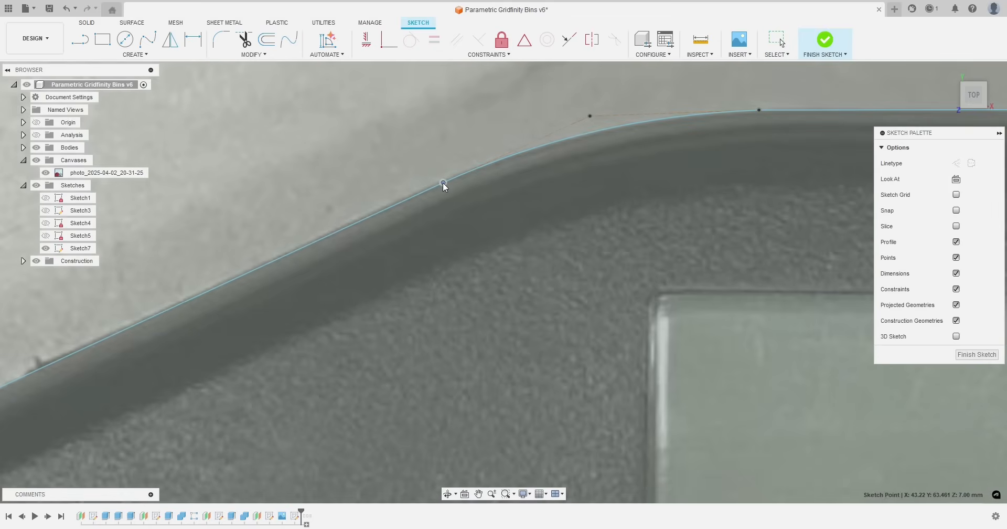
{"action": "scroll", "scroll_direction": "down", "scroll_amount": 3}
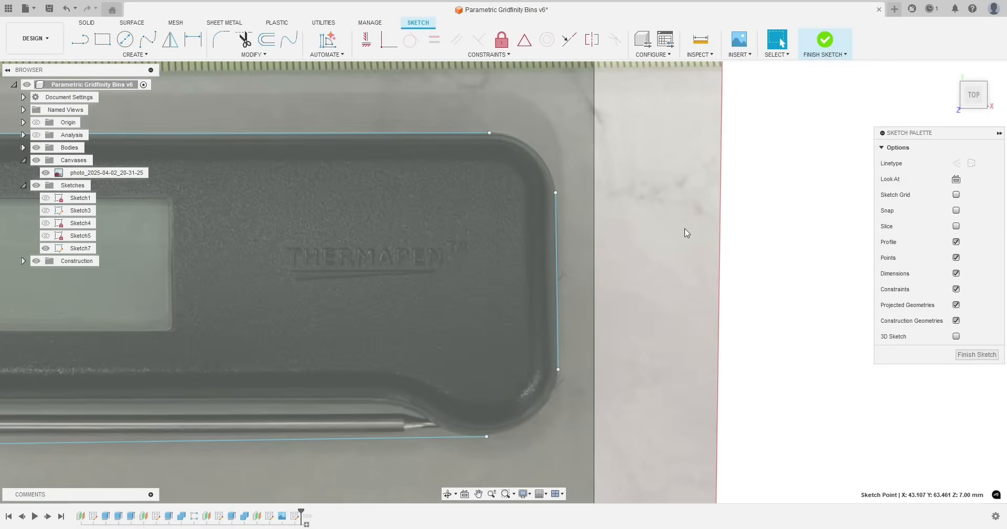
Draw the top-right corner curve from the top line's endpoint to the right edge line
{"action": "left_click", "coordinate": [80, 248]}
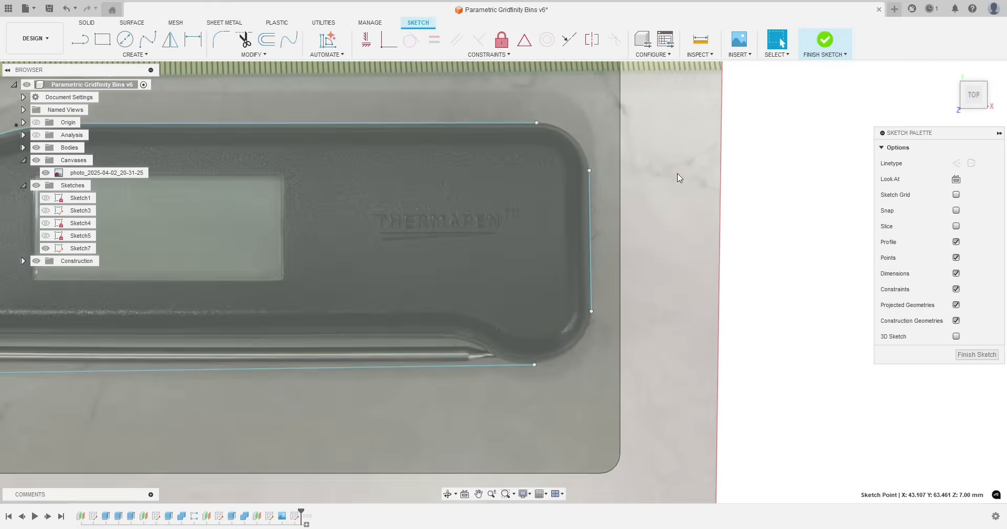
{"action": "left_click", "coordinate": [80, 247]}
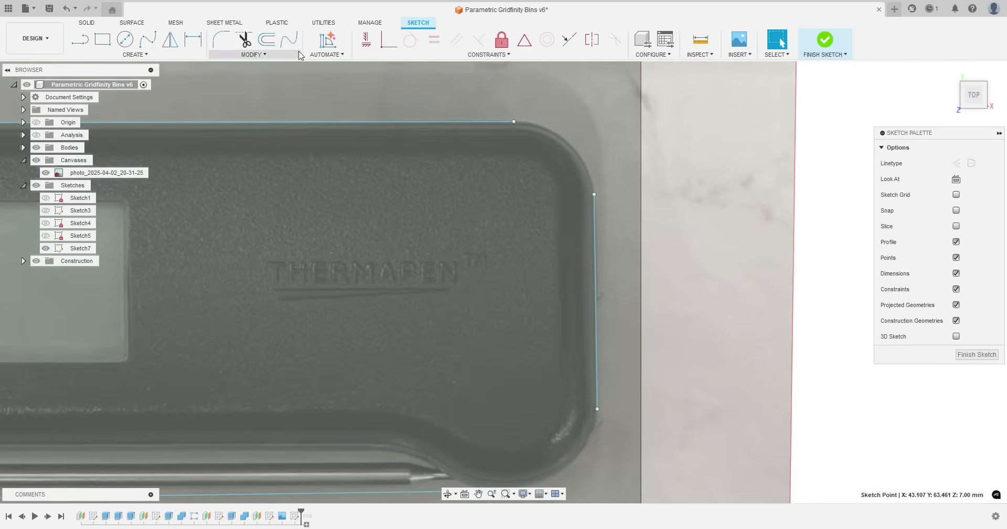
{"action": "mouse_move", "coordinate": [288, 40]}
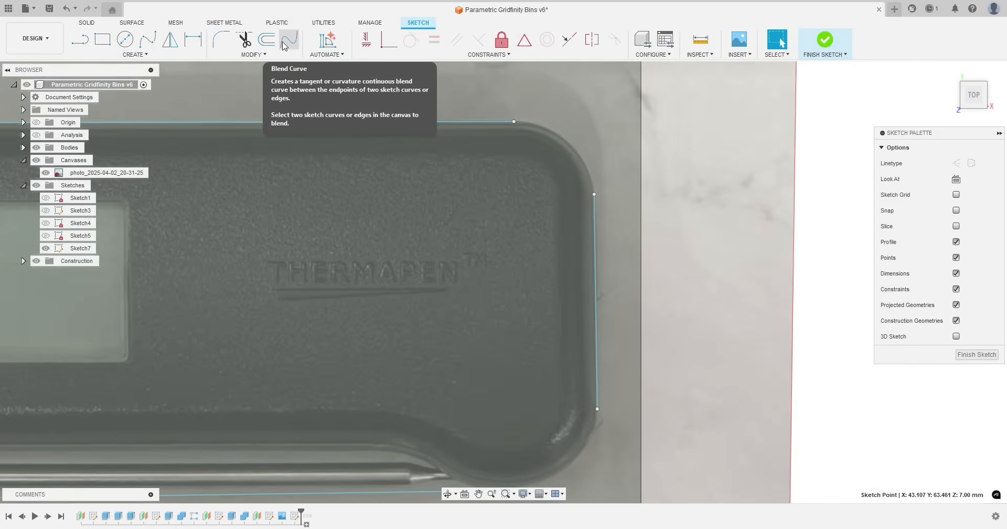
{"action": "mouse_move", "coordinate": [299, 42]}
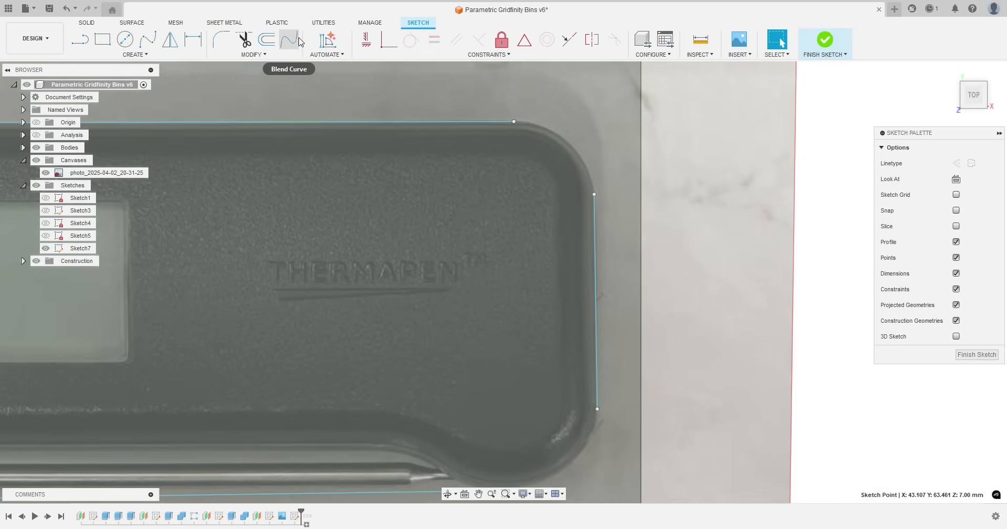
{"action": "left_click", "coordinate": [289, 39]}
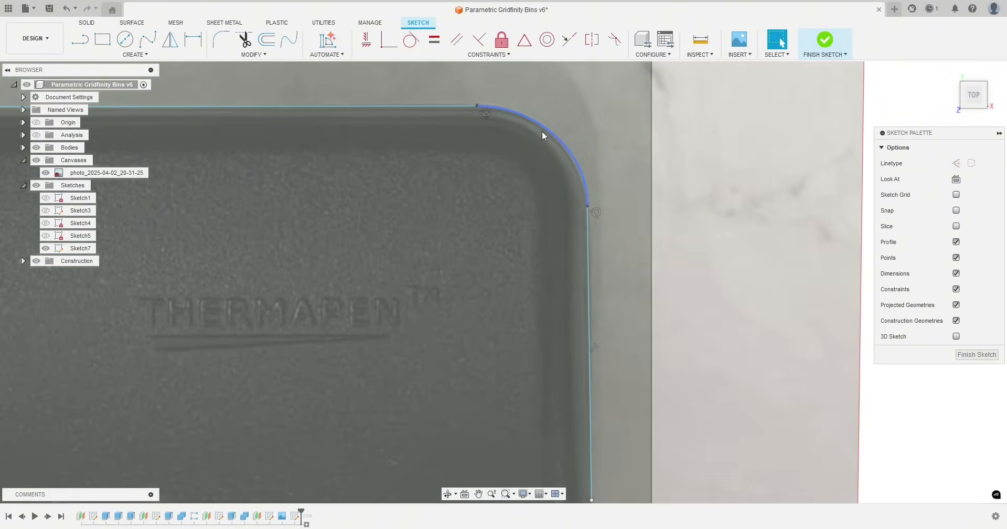
{"action": "left_click", "coordinate": [80, 248]}
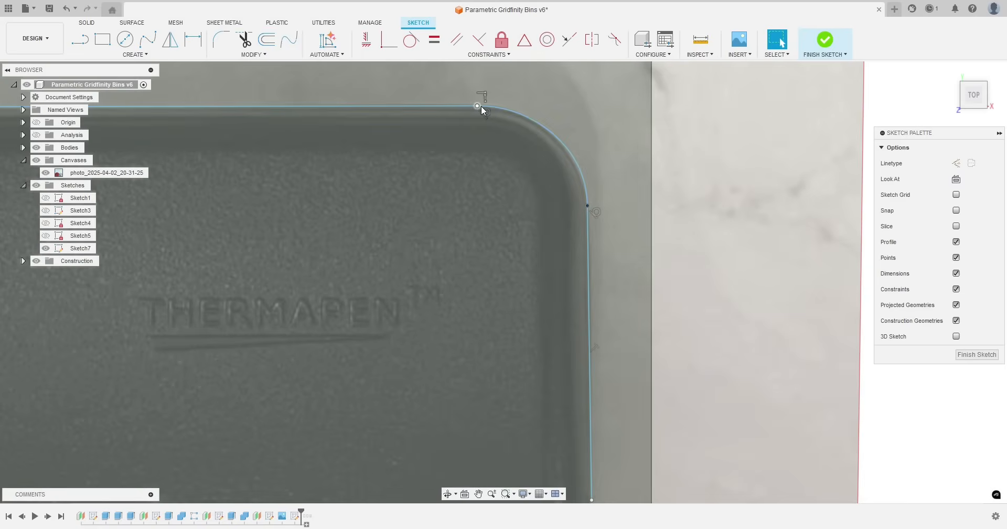
{"action": "left_click", "coordinate": [573, 165]}
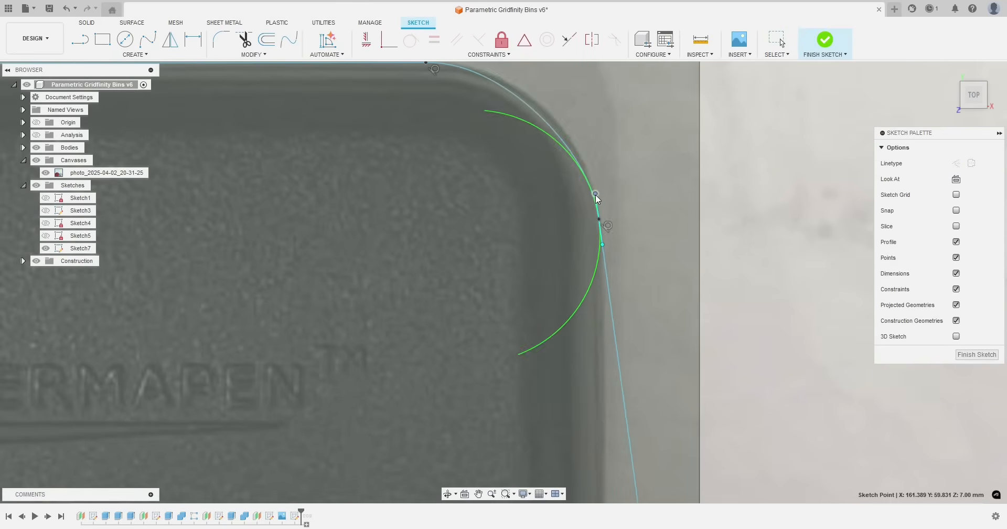
{"action": "left_click", "coordinate": [80, 248]}
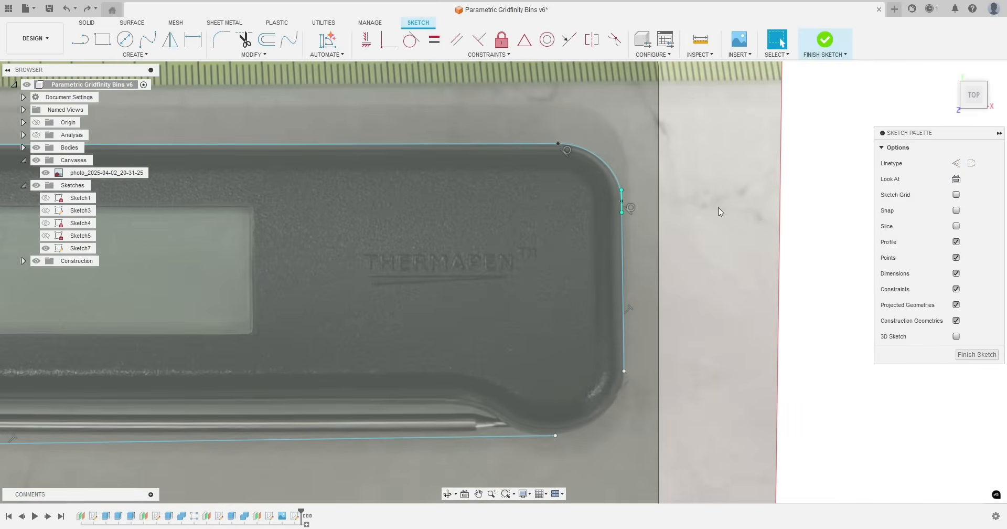
{"action": "left_click", "coordinate": [81, 249]}
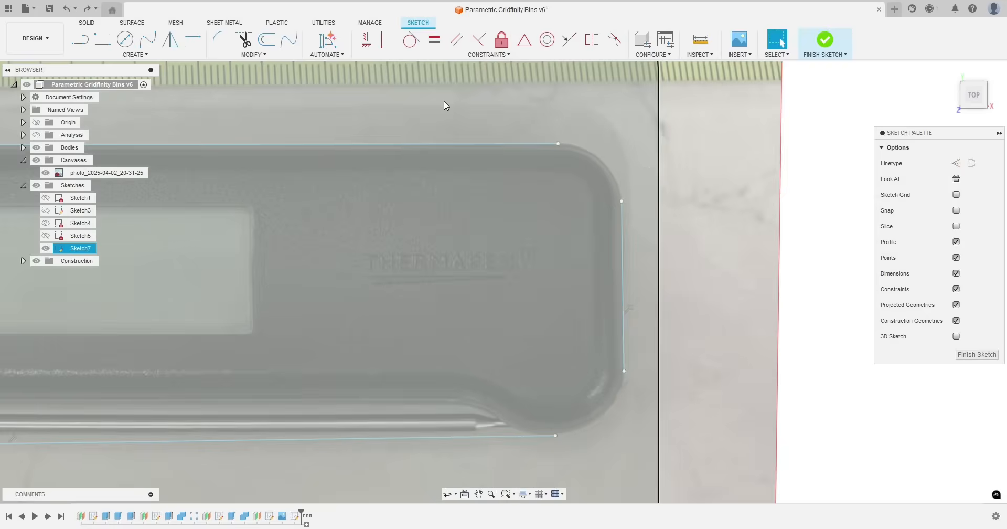
Blend the top edge's endpoint into the right edge with a smooth corner curve
{"action": "left_click", "coordinate": [134, 54]}
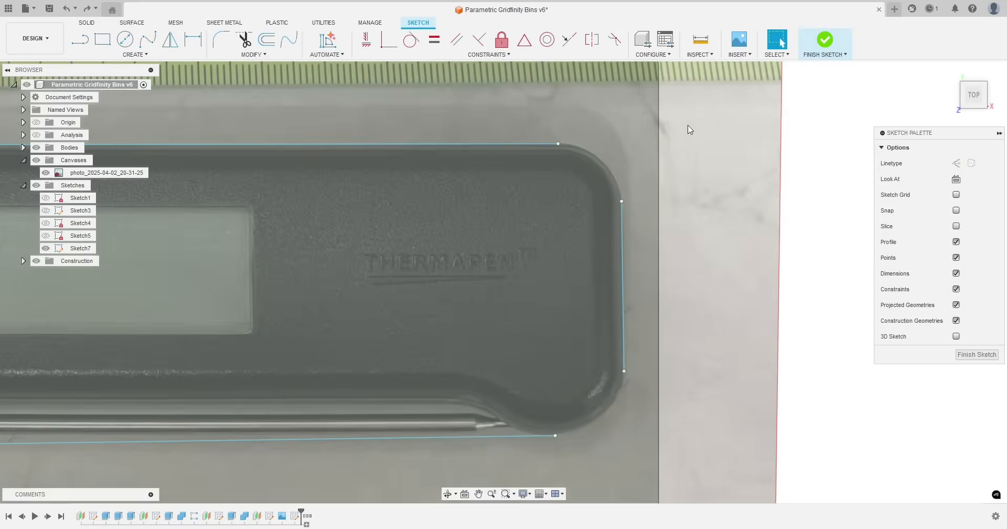
{"action": "right_click", "coordinate": [621, 231]}
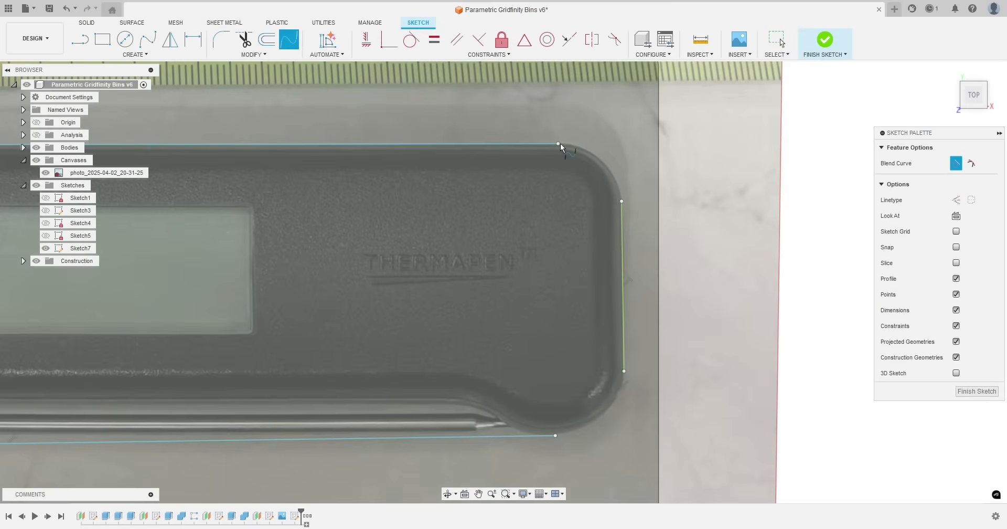
{"action": "left_click", "coordinate": [517, 144]}
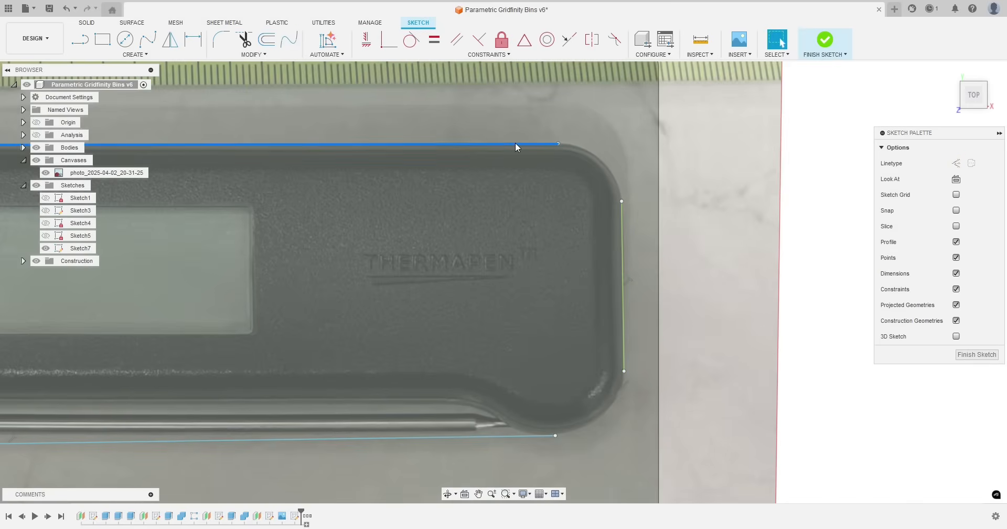
{"action": "left_click", "coordinate": [81, 249]}
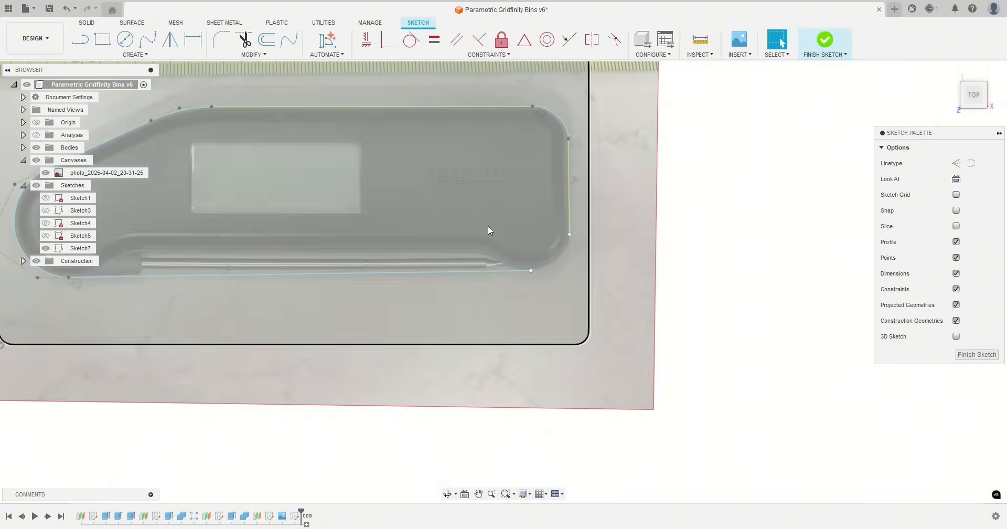
Draw a control-point spline rounding the lower right corner from the bottom edge to the right edge
{"action": "left_click", "coordinate": [134, 55]}
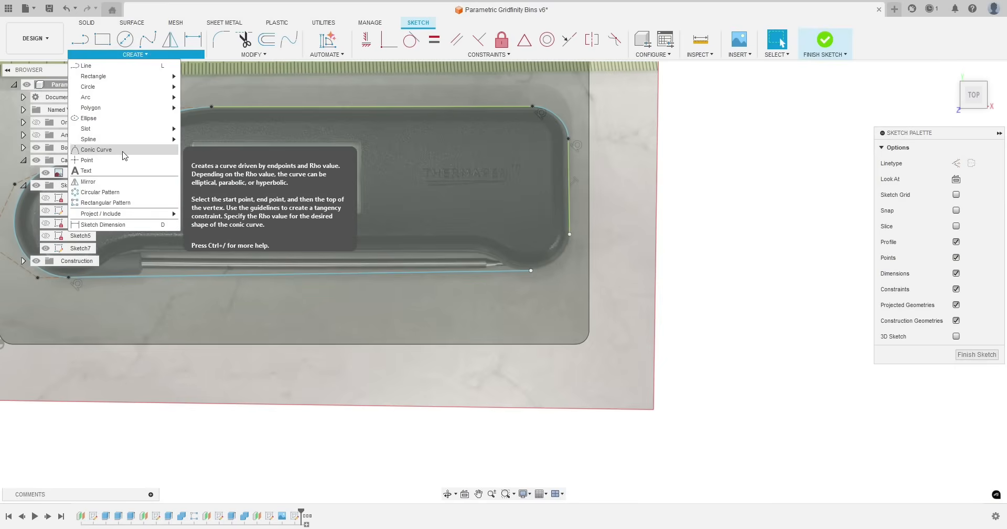
{"action": "mouse_move", "coordinate": [88, 139]}
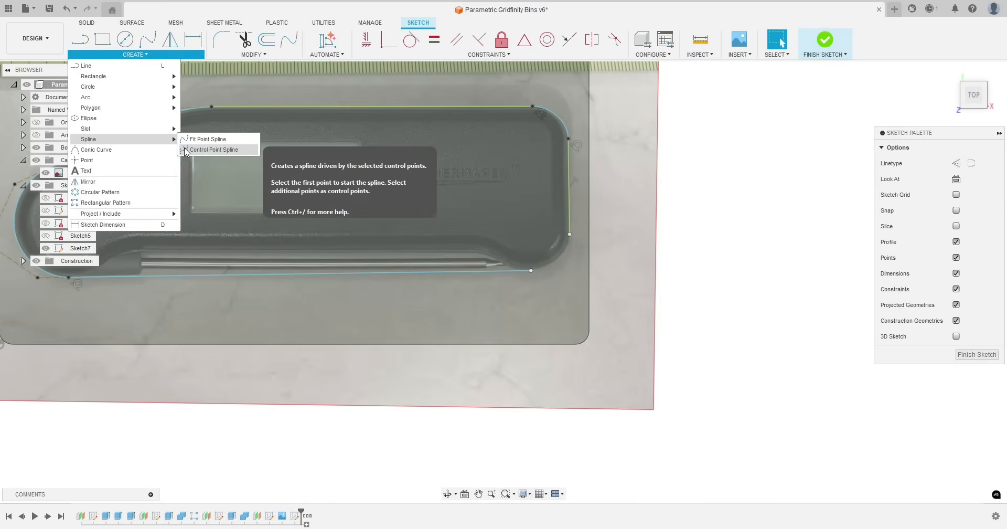
{"action": "left_click", "coordinate": [215, 149]}
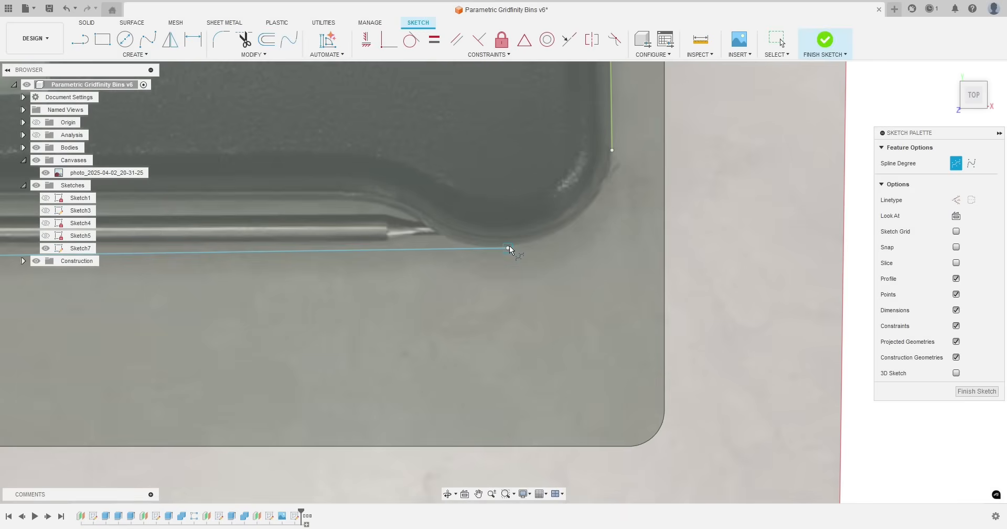
{"action": "left_click", "coordinate": [610, 149]}
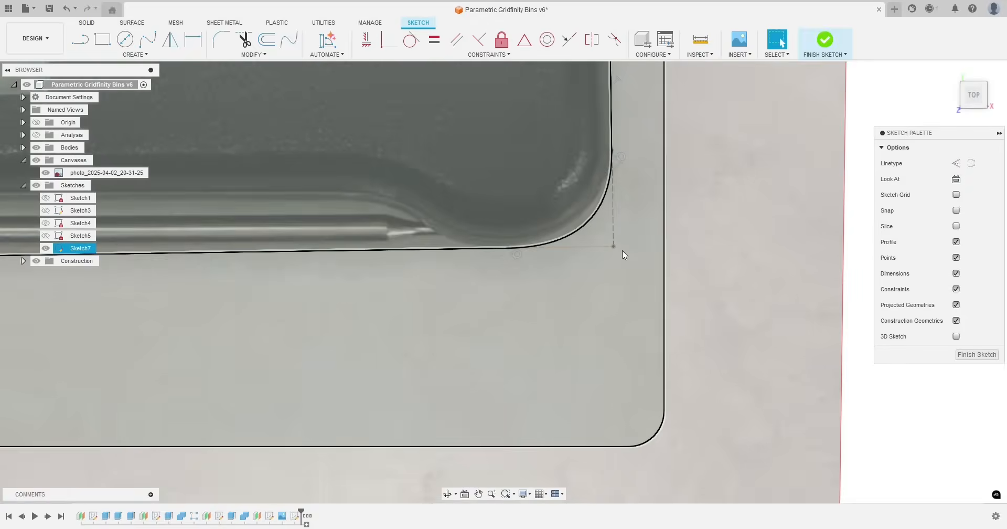
{"action": "left_click", "coordinate": [611, 233]}
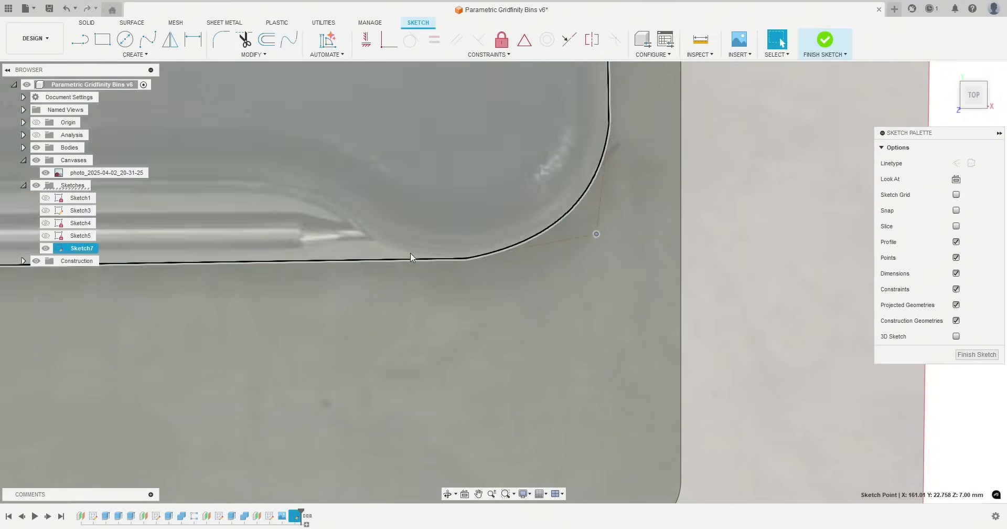
{"action": "right_click", "coordinate": [412, 257]}
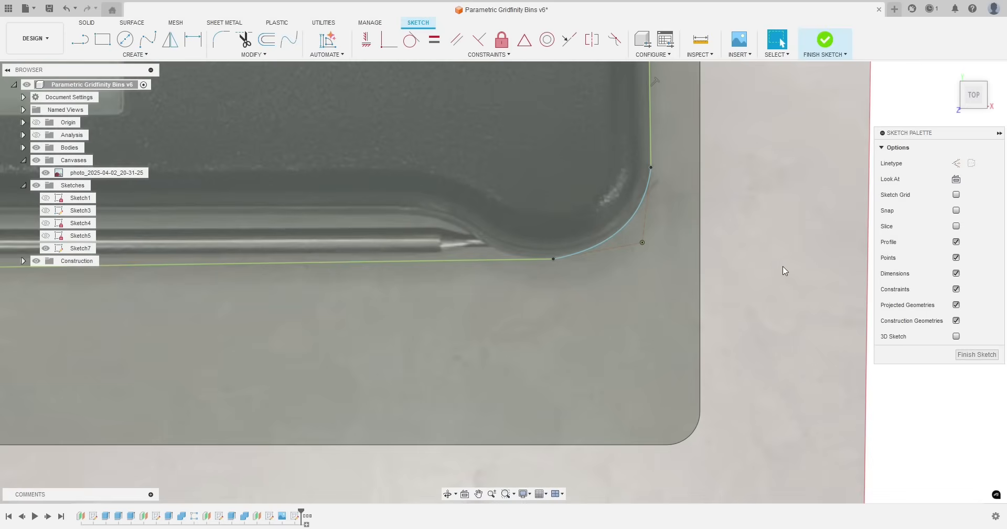
{"action": "left_click", "coordinate": [80, 248]}
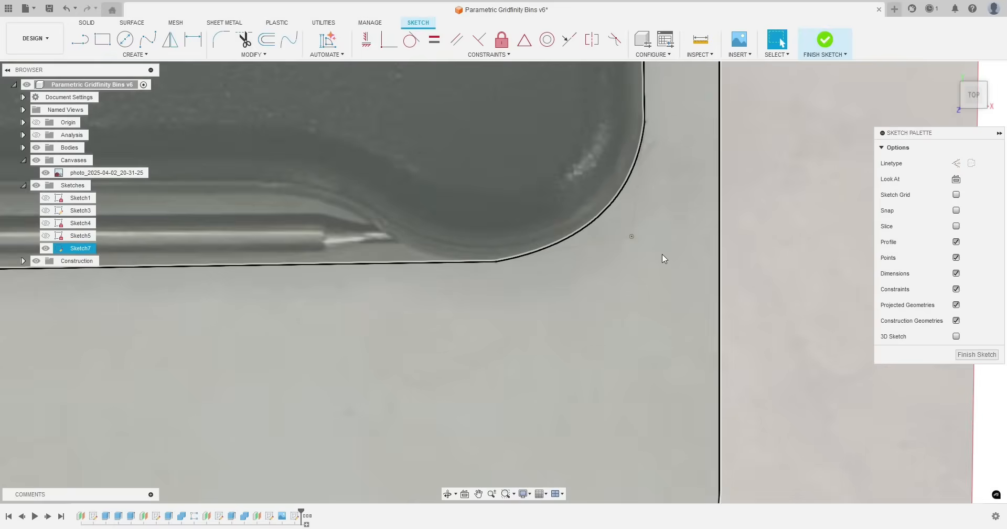
{"action": "left_click", "coordinate": [412, 39]}
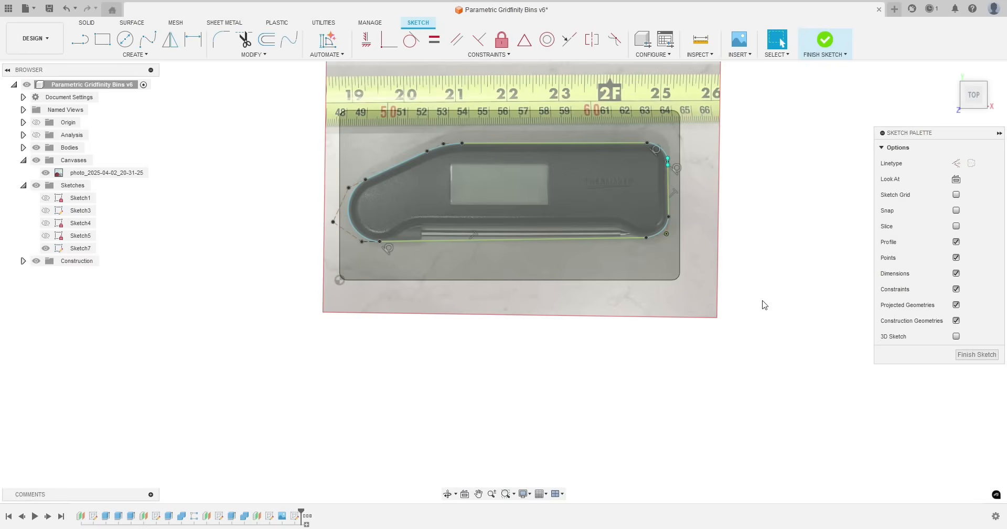
Finish Sketch7 and hide the photo canvas, leaving the closed thermometer outline on the bin
{"action": "left_click", "coordinate": [825, 40]}
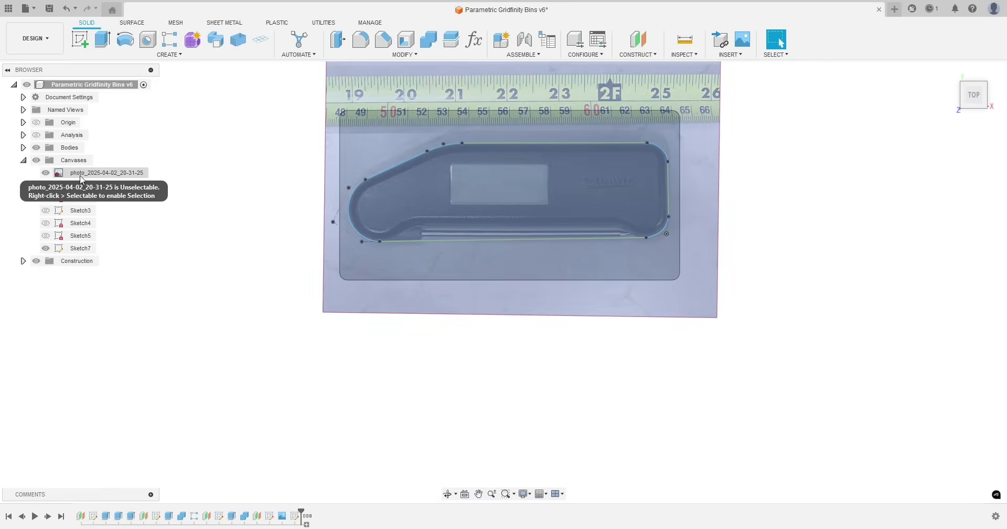
{"action": "left_click", "coordinate": [23, 185]}
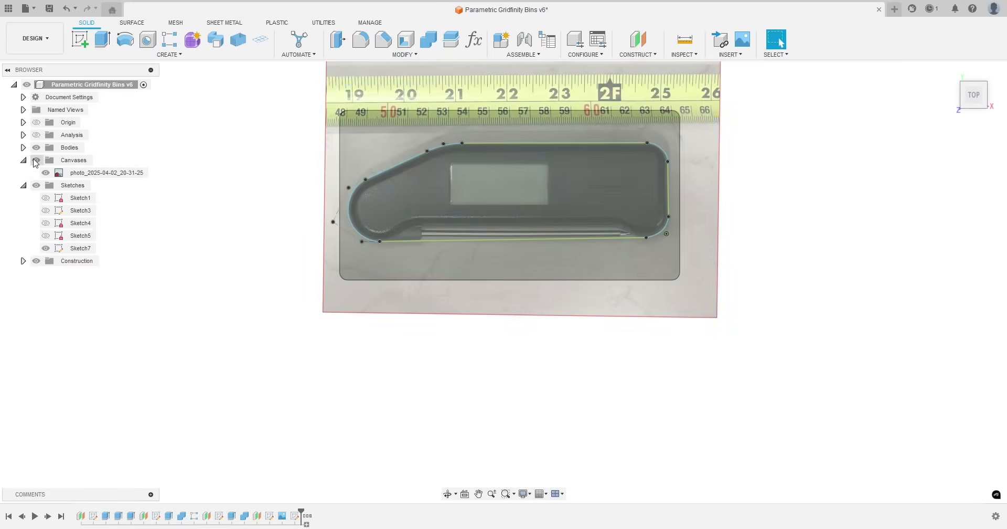
{"action": "left_click", "coordinate": [46, 172]}
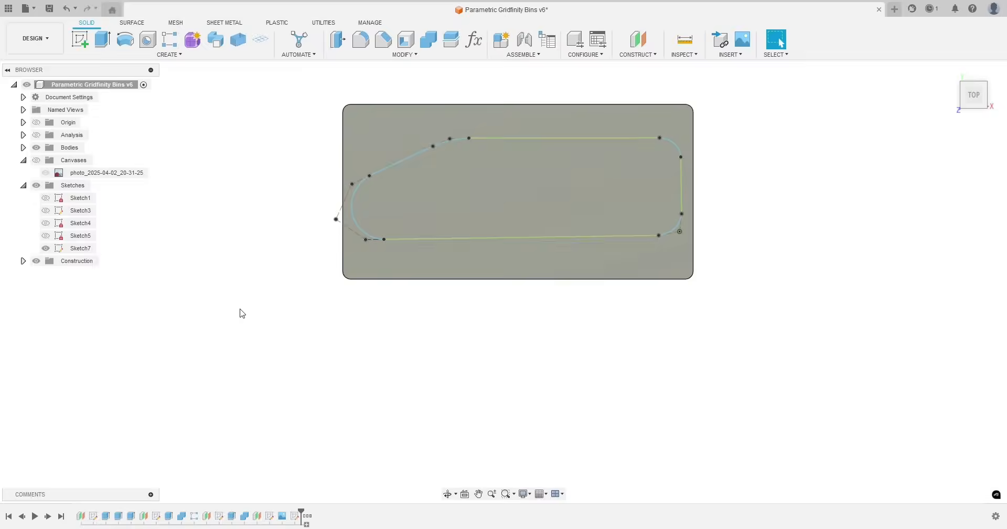
{"action": "left_click", "coordinate": [80, 248]}
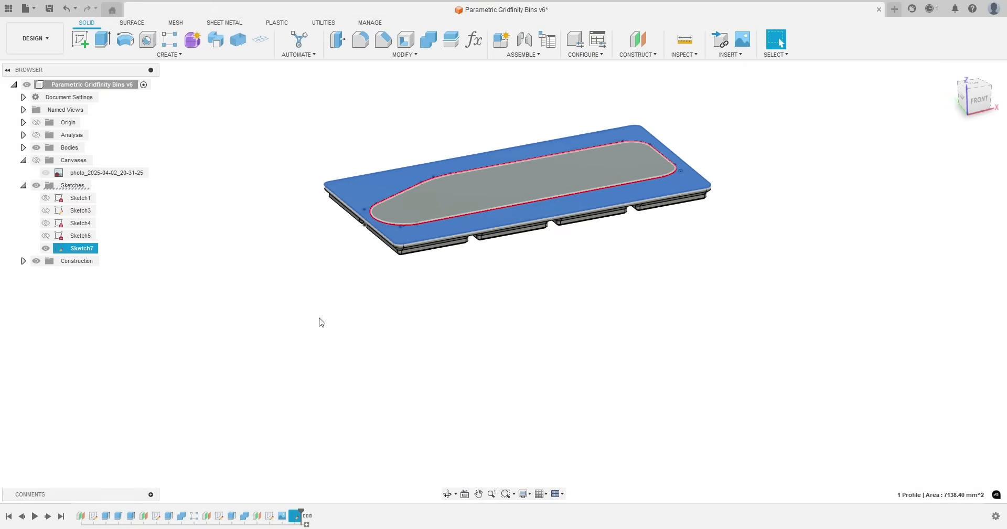
{"action": "mouse_move", "coordinate": [375, 317]}
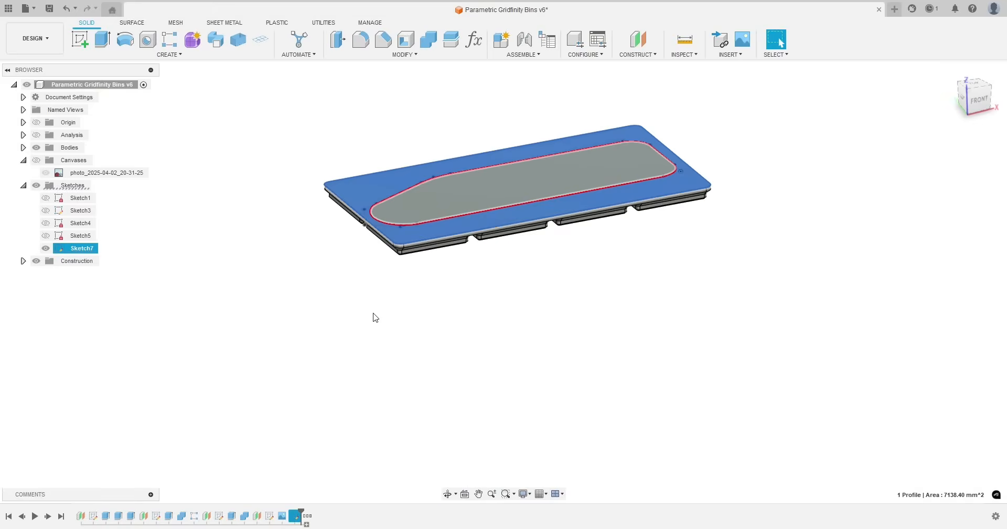
{"action": "left_click", "coordinate": [80, 39]}
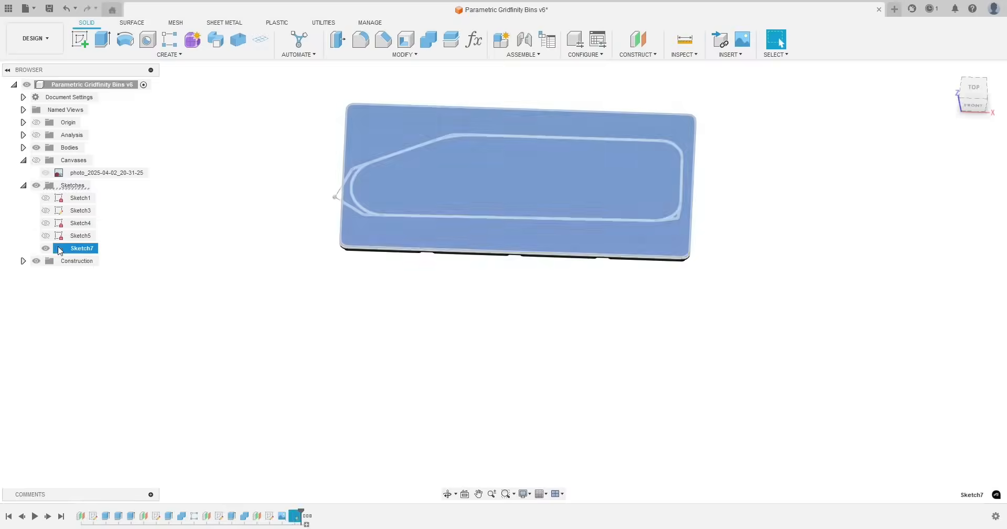
Reopen Sketch7 and offset the thermometer outline 2 mm outward
{"action": "double_click", "coordinate": [81, 248]}
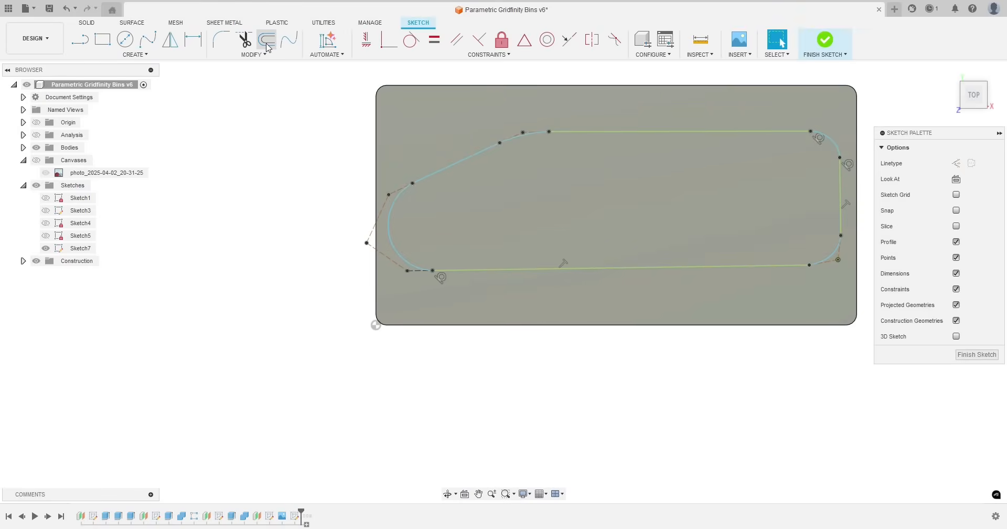
{"action": "left_click", "coordinate": [267, 40]}
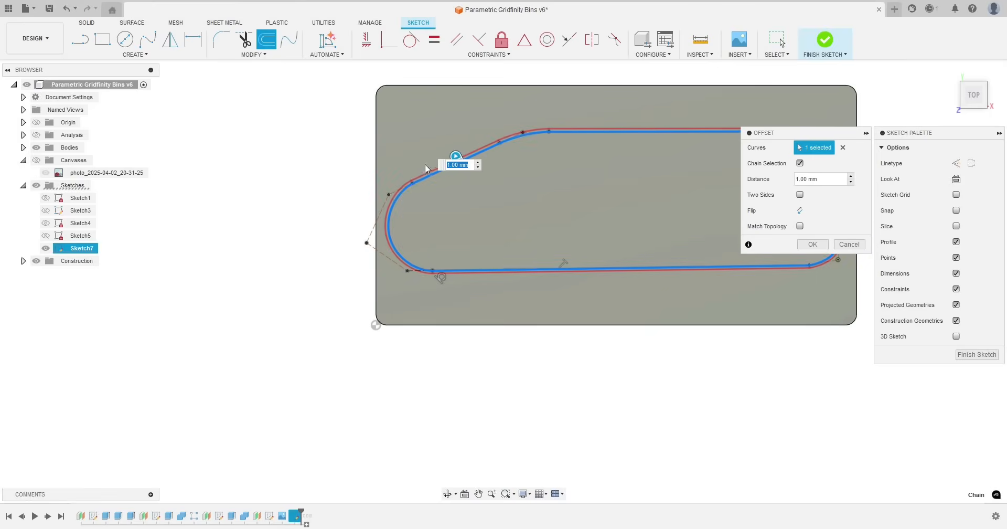
{"action": "left_click_drag", "start_coordinate": [456, 156], "coordinate": [445, 135]}
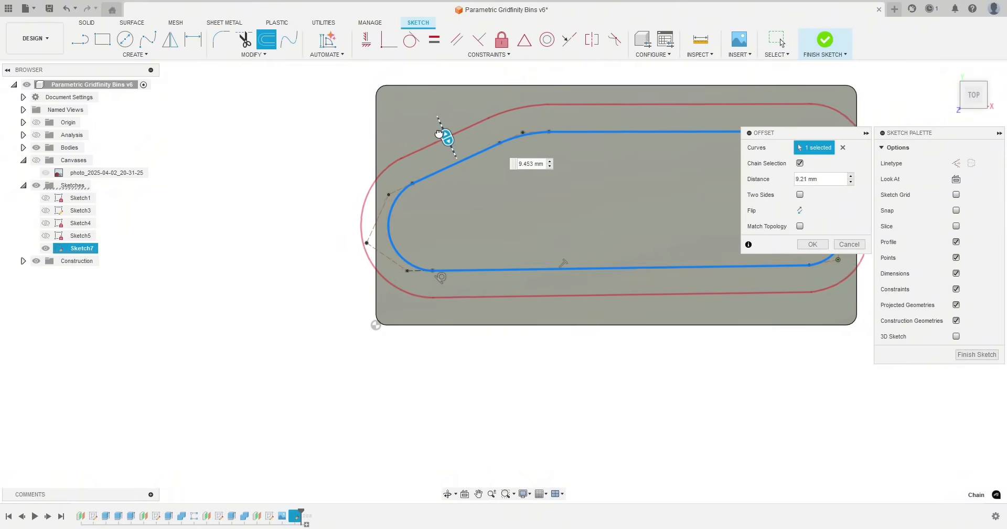
{"action": "left_click_drag", "start_coordinate": [443, 135], "coordinate": [472, 190]}
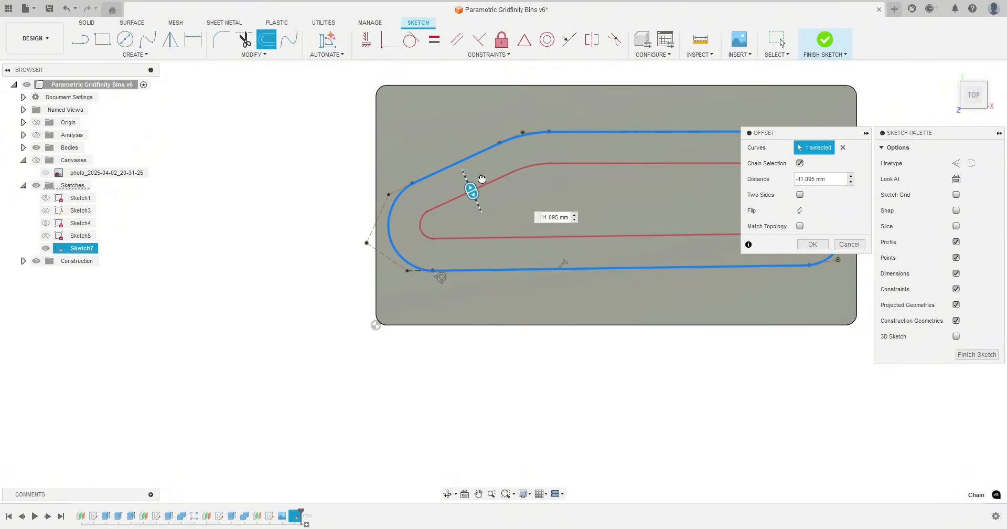
{"action": "left_click_drag", "start_coordinate": [472, 189], "coordinate": [456, 157]}
{"action": "type", "text": "1.5"}
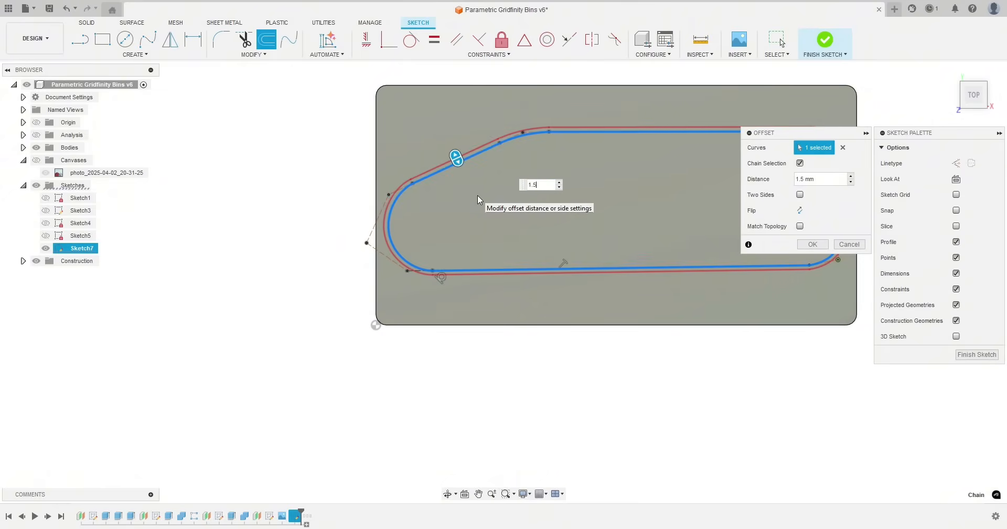
{"action": "type", "text": "12"}
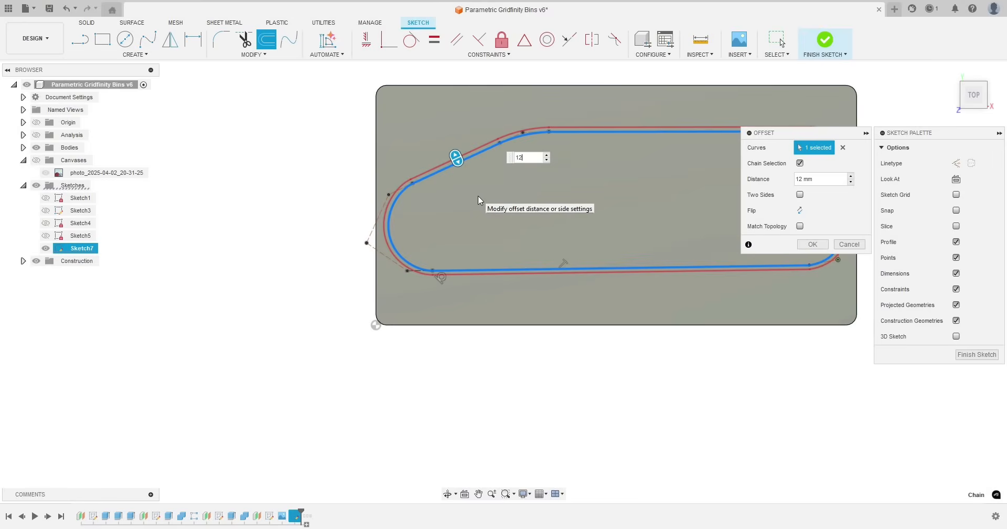
{"action": "type", "text": "2"}
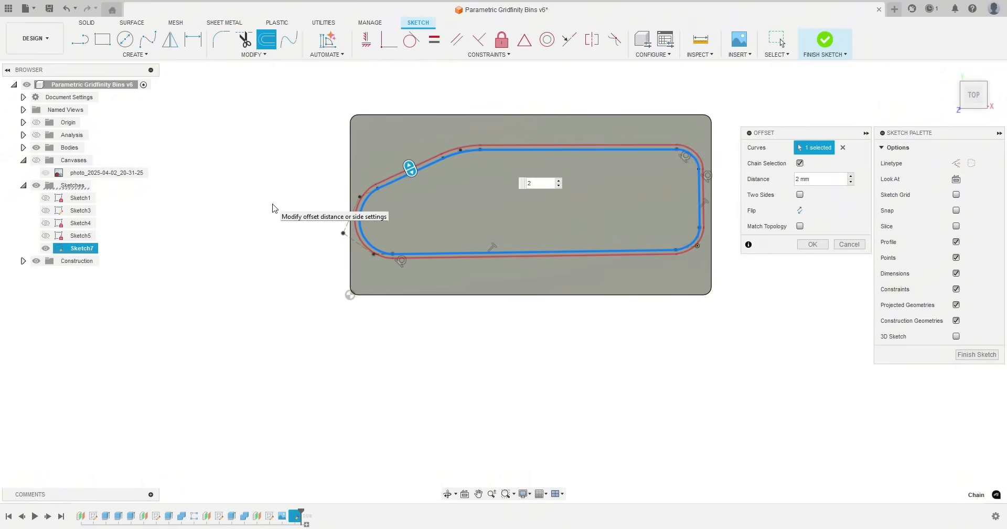
{"action": "left_click", "coordinate": [813, 244]}
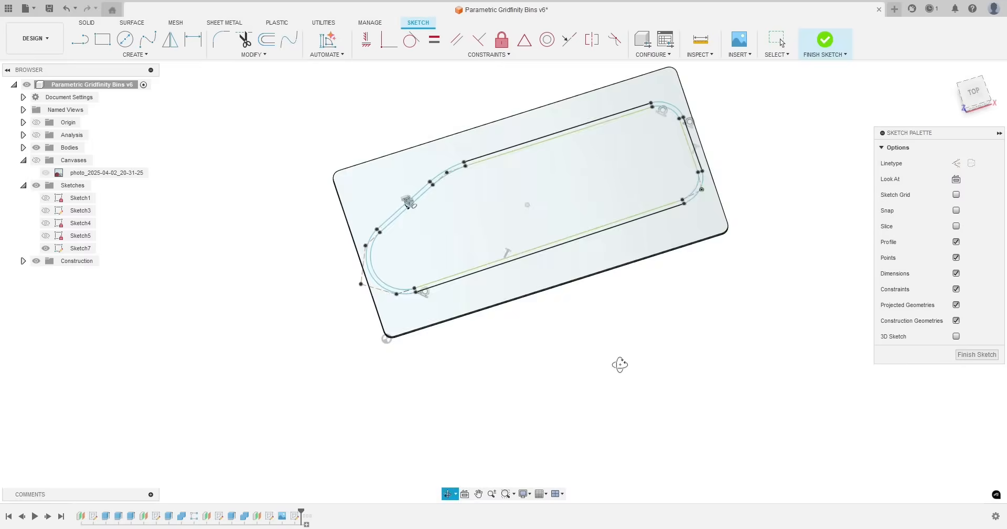
Extrude the profile outside the thermometer outline 15 mm upward as a Join, forming the pocket
{"action": "left_click", "coordinate": [80, 249]}
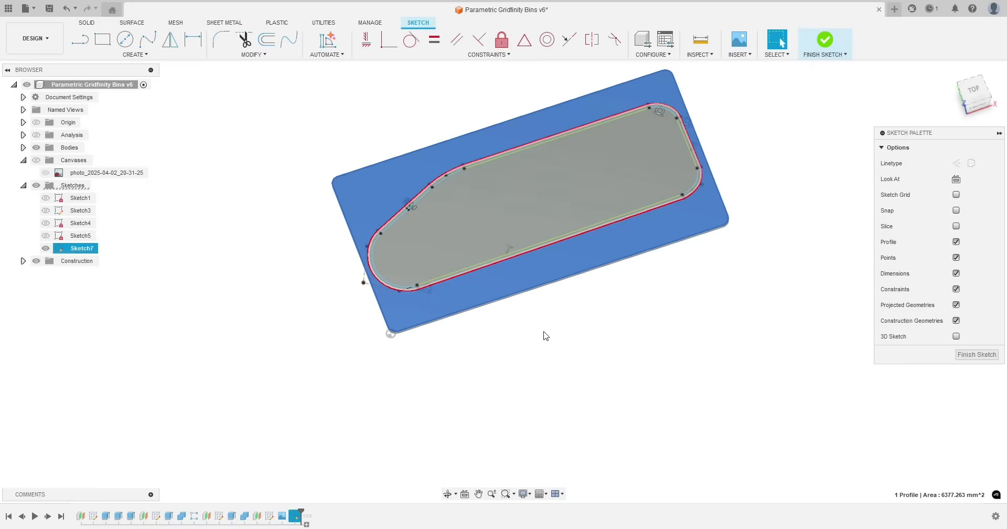
{"action": "left_click_drag", "start_coordinate": [546, 335], "coordinate": [472, 304]}
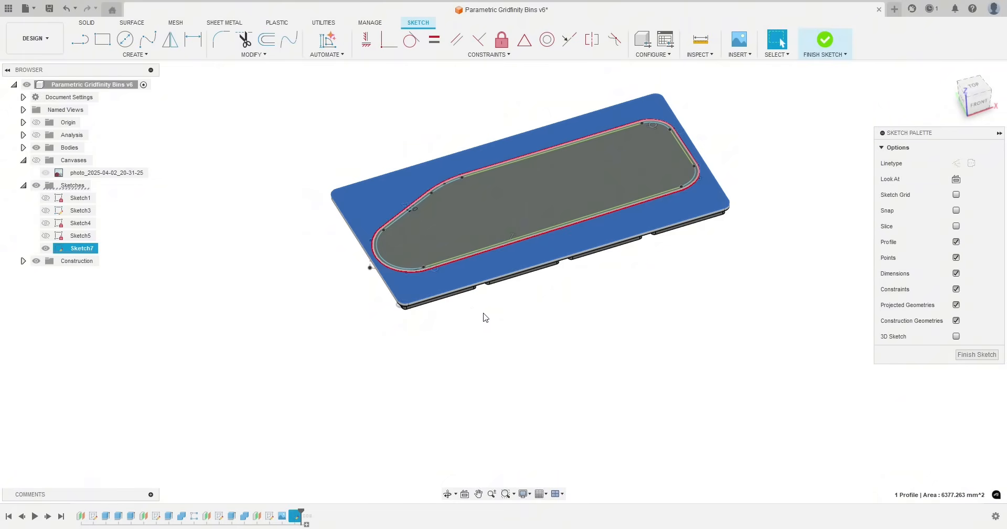
{"action": "mouse_move", "coordinate": [489, 323]}
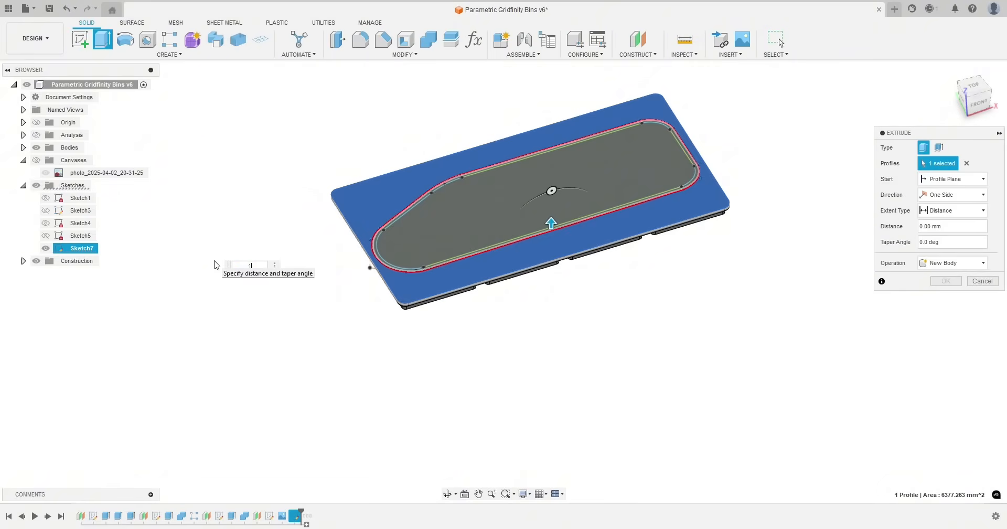
{"action": "type", "text": "15"}
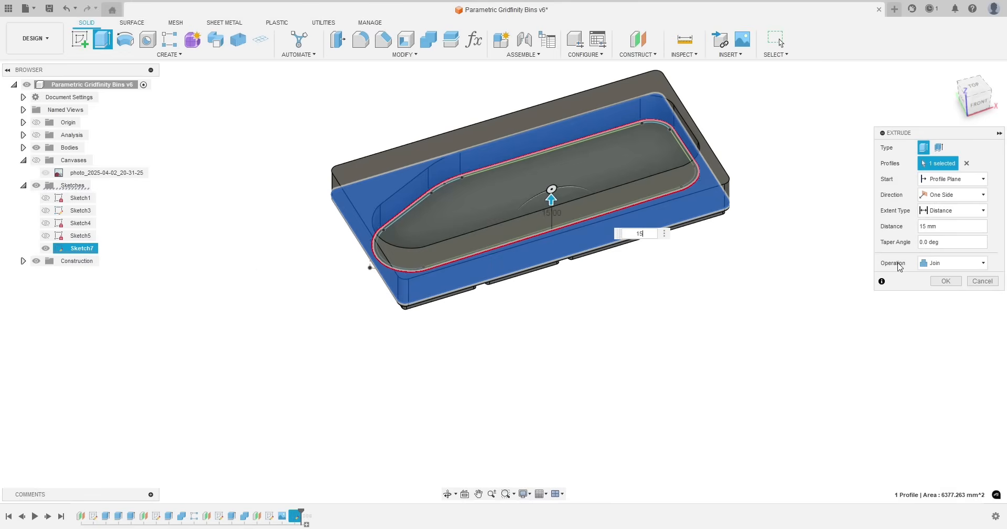
{"action": "left_click", "coordinate": [945, 281]}
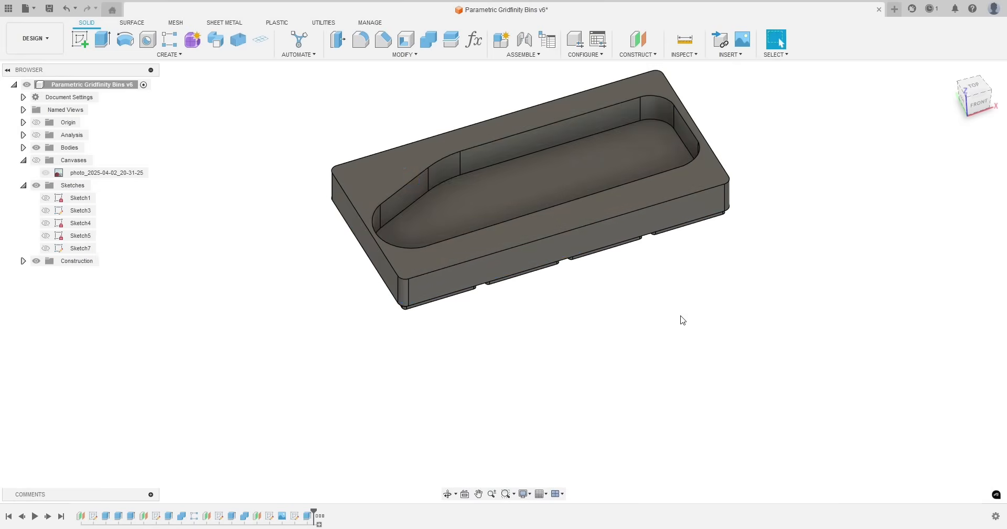
Sketch a 30 mm center-diameter circle on the top face over the pocket's slanted end and finish Sketch8
{"action": "left_click", "coordinate": [974, 90]}
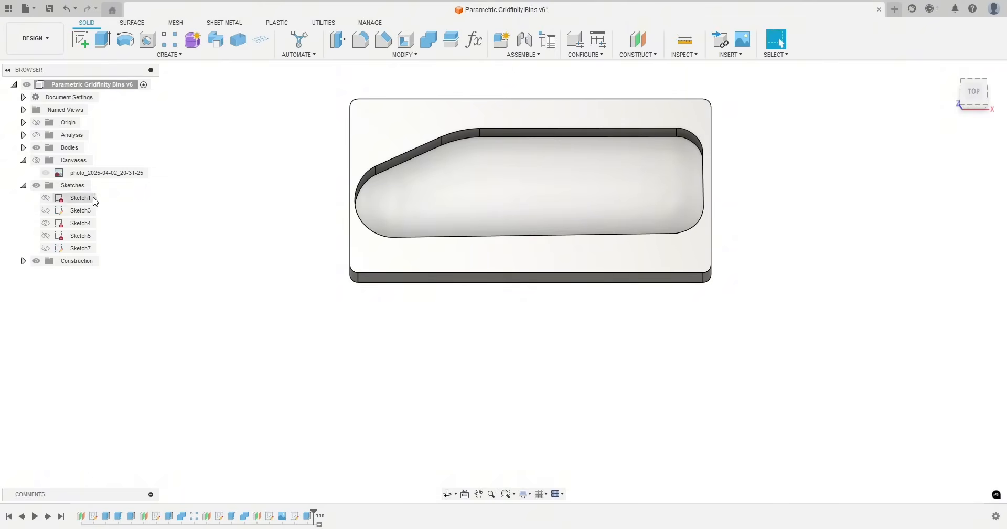
{"action": "left_click", "coordinate": [80, 248]}
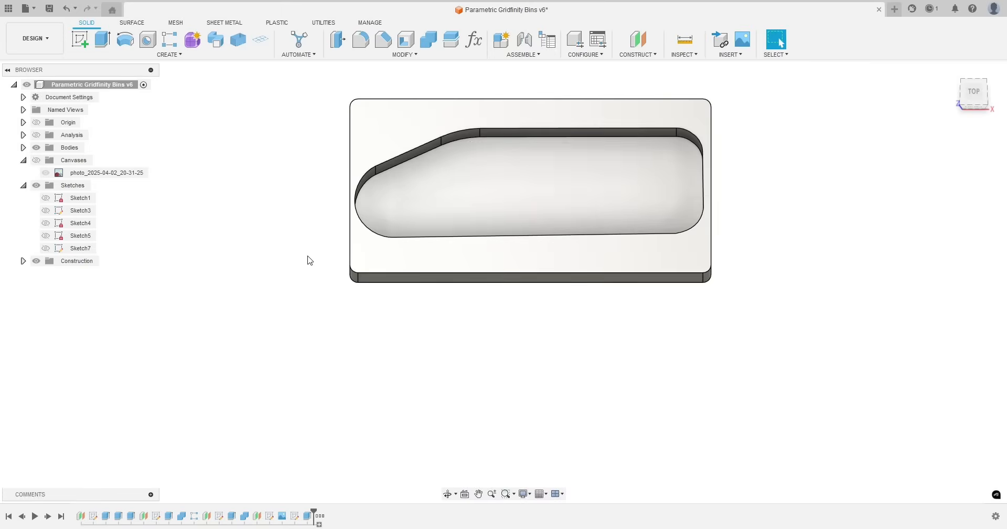
{"action": "mouse_move", "coordinate": [392, 159]}
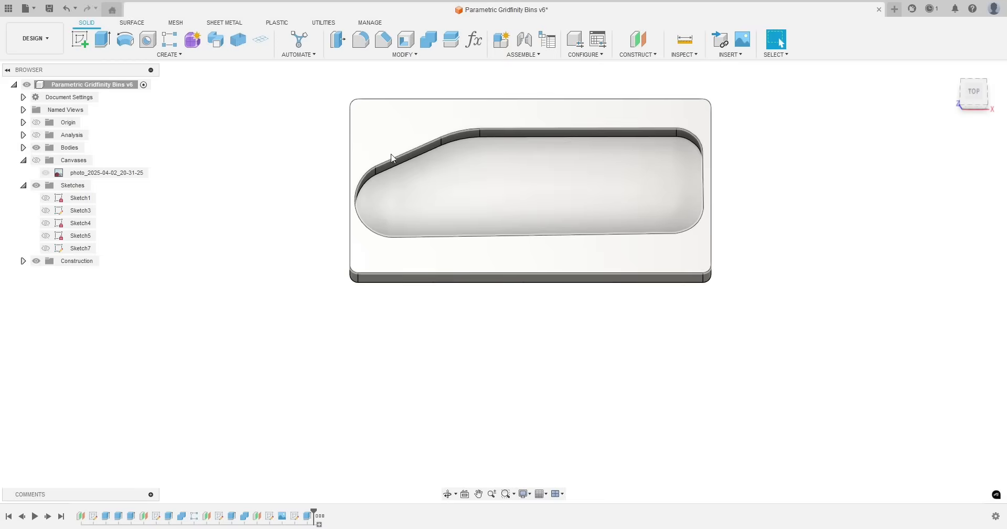
{"action": "left_click_drag", "start_coordinate": [392, 159], "coordinate": [249, 197]}
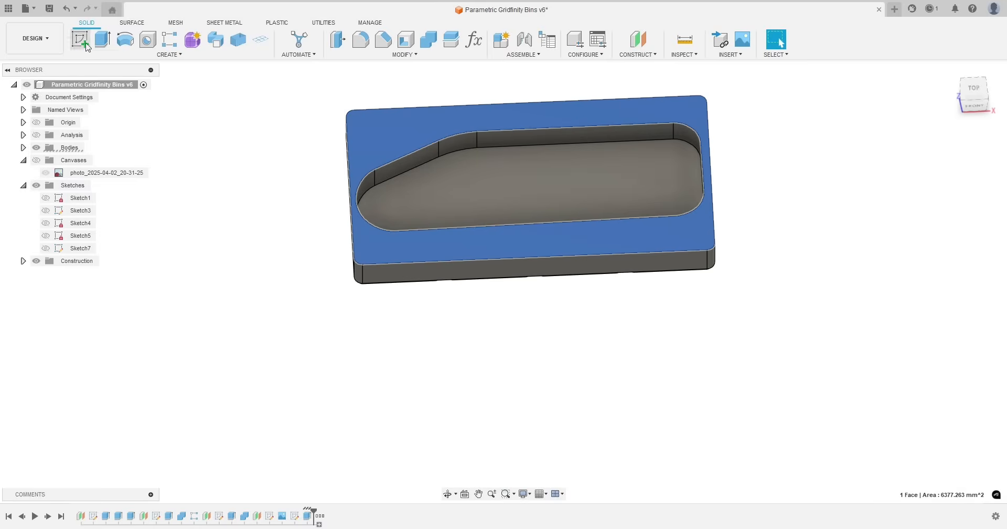
{"action": "left_click", "coordinate": [84, 39]}
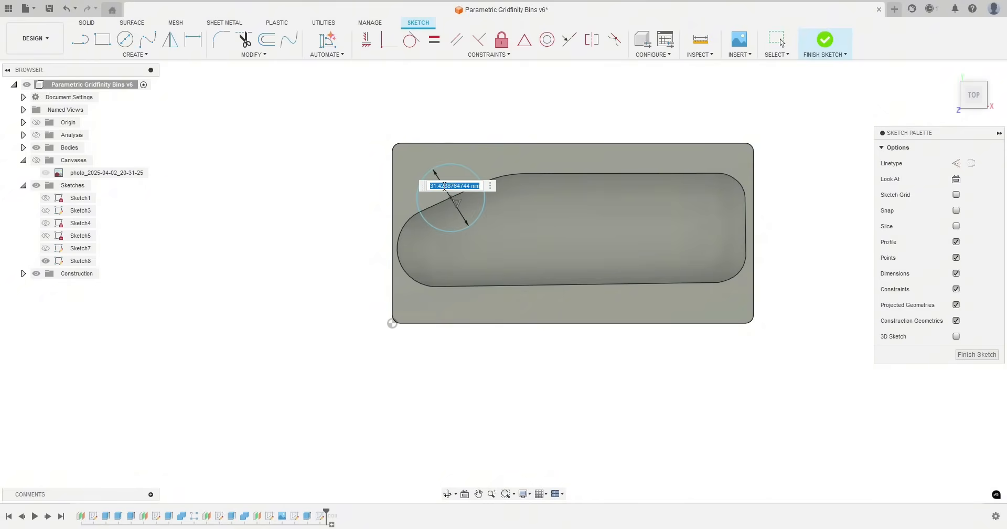
{"action": "key", "text": "Return"}
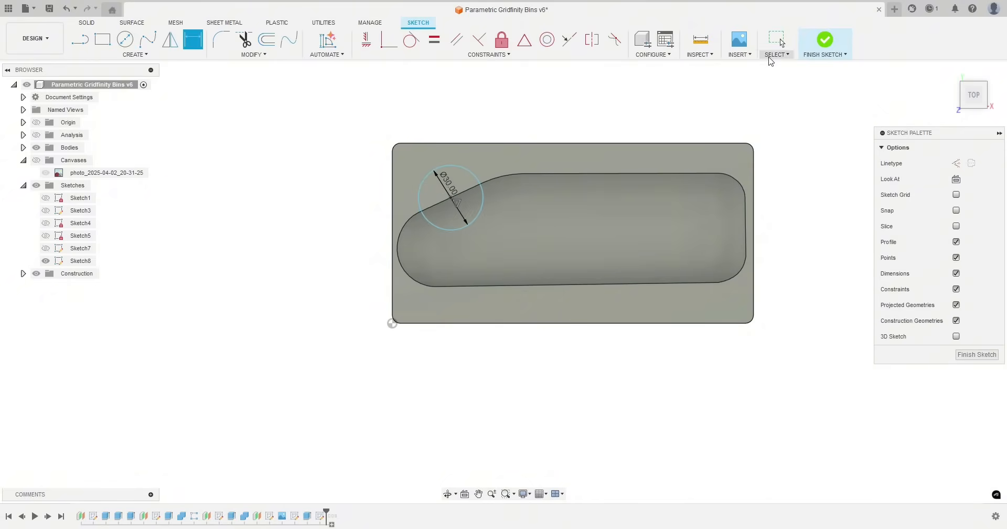
{"action": "left_click", "coordinate": [825, 38]}
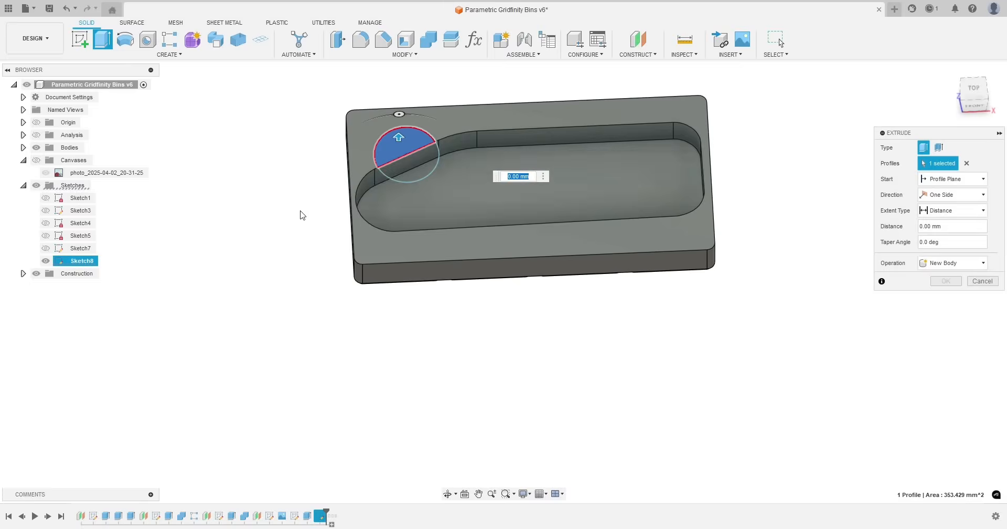
{"action": "mouse_move", "coordinate": [266, 223]}
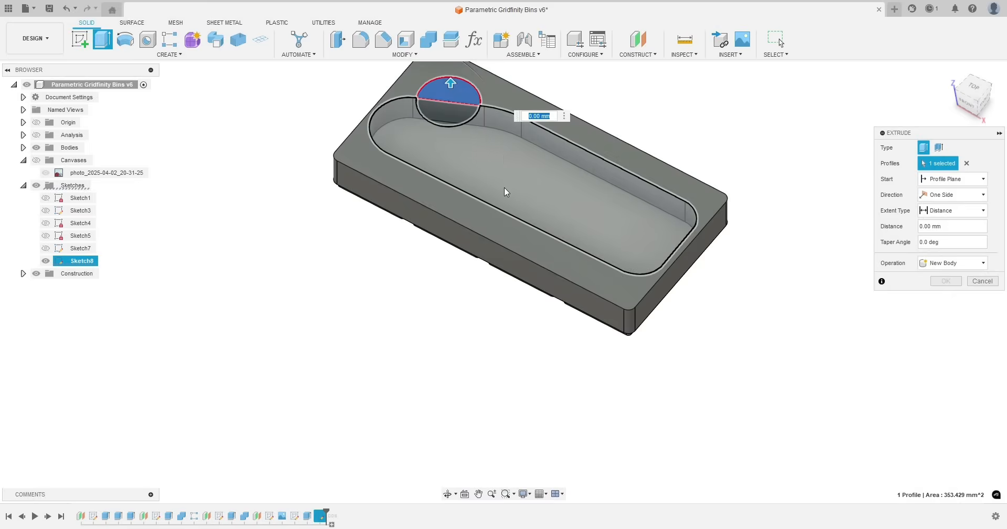
Cut the 30 mm circle profile 15 mm down into the bin as a round finger notch
{"action": "left_click_drag", "start_coordinate": [514, 192], "coordinate": [546, 180]}
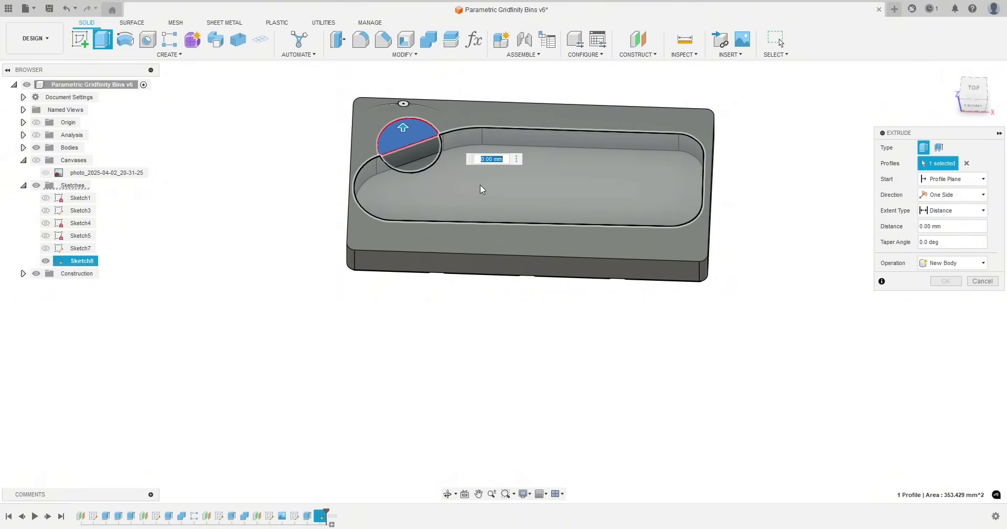
{"action": "left_click", "coordinate": [516, 159]}
{"action": "type", "text": "-15"}
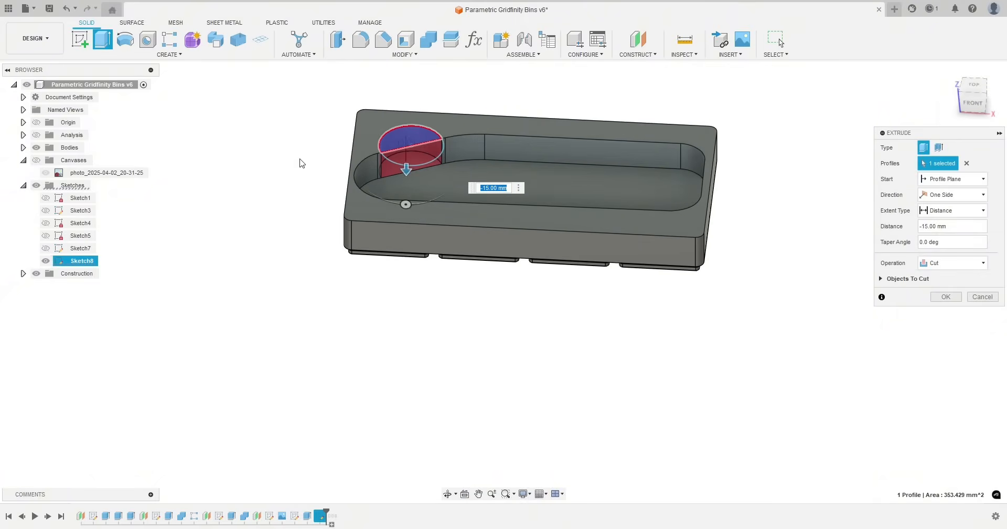
{"action": "left_click", "coordinate": [945, 296]}
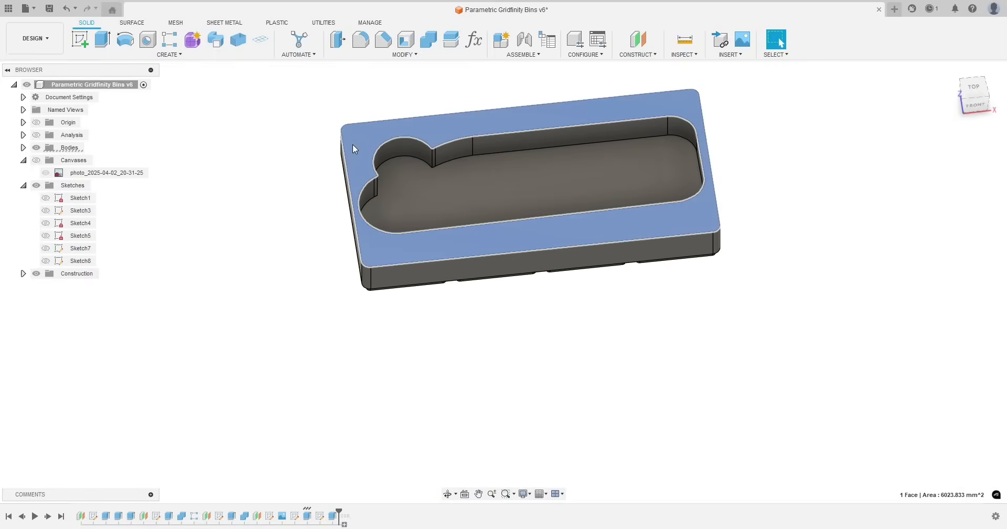
Apply a 1 mm equal-distance chamfer around the top face edges
{"action": "left_click", "coordinate": [383, 39]}
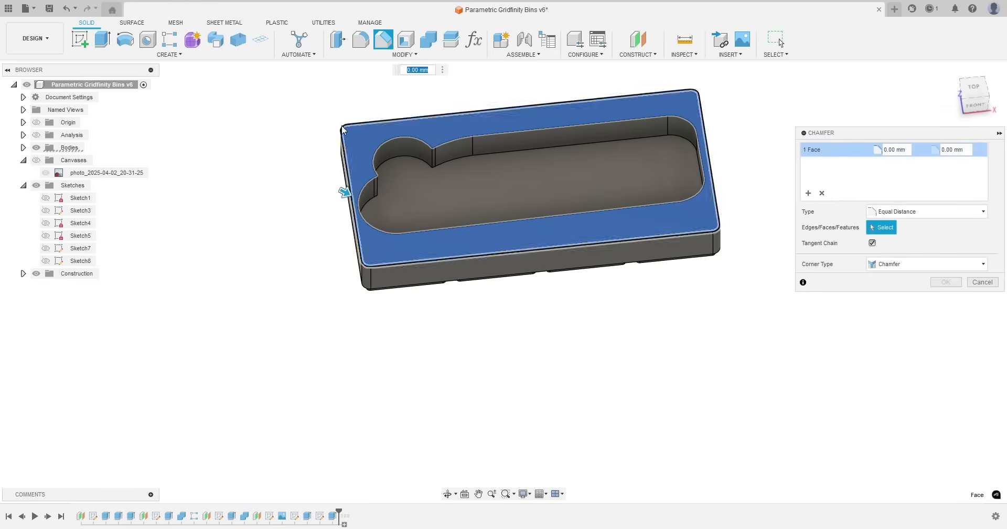
{"action": "type", "text": "1"}
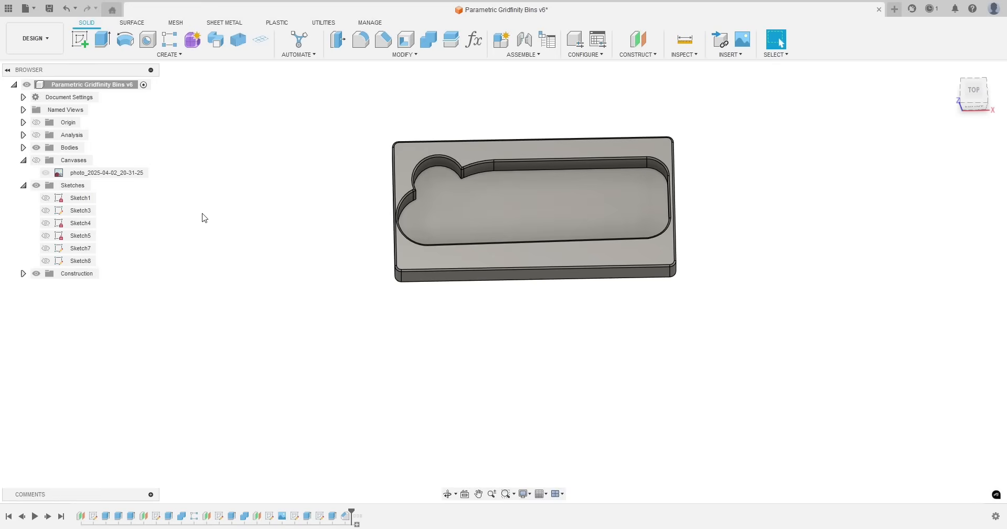
{"action": "left_click_drag", "start_coordinate": [533, 205], "coordinate": [378, 288]}
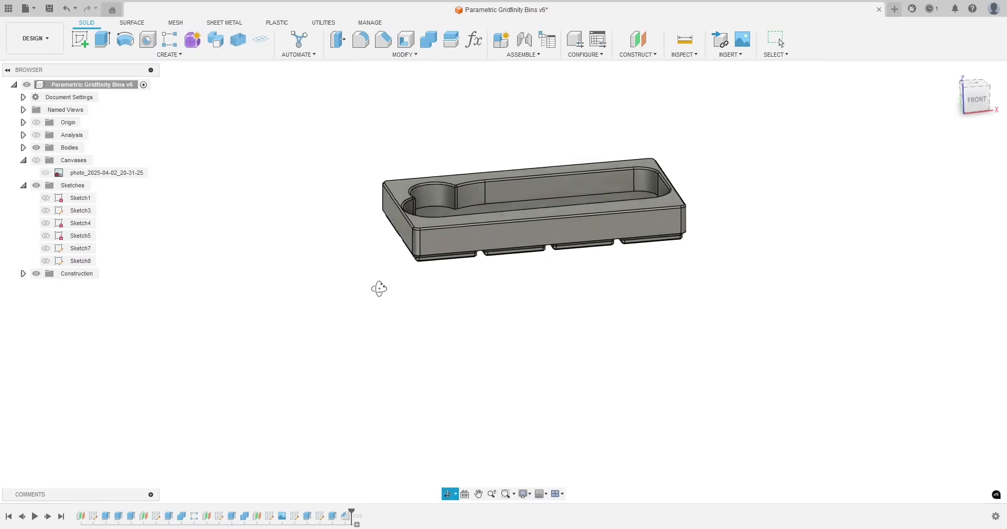
{"action": "left_click", "coordinate": [972, 89]}
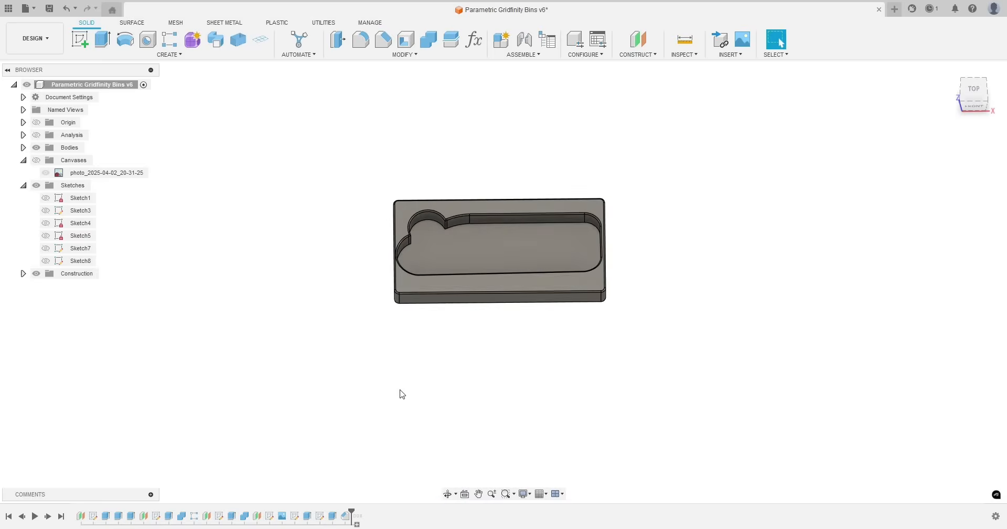
{"action": "left_click", "coordinate": [972, 89]}
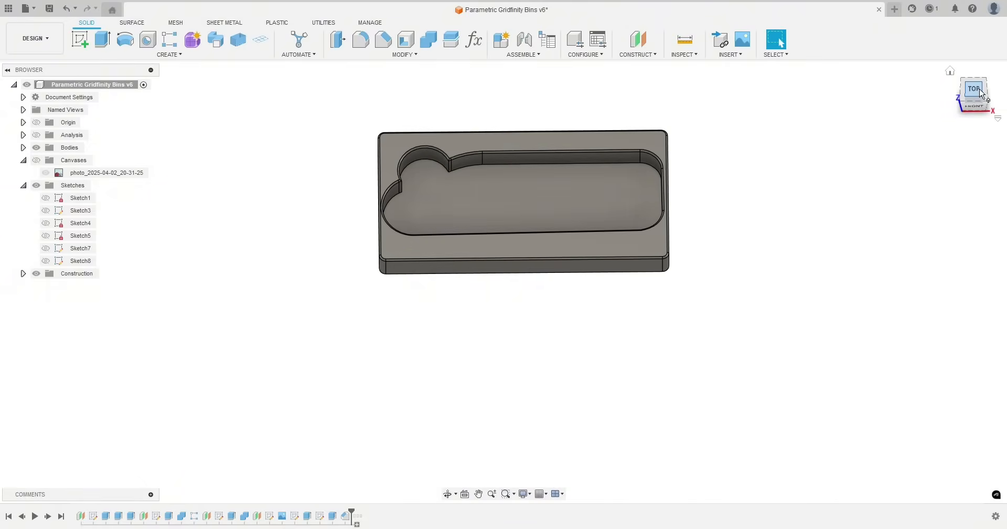
{"action": "left_click", "coordinate": [974, 89]}
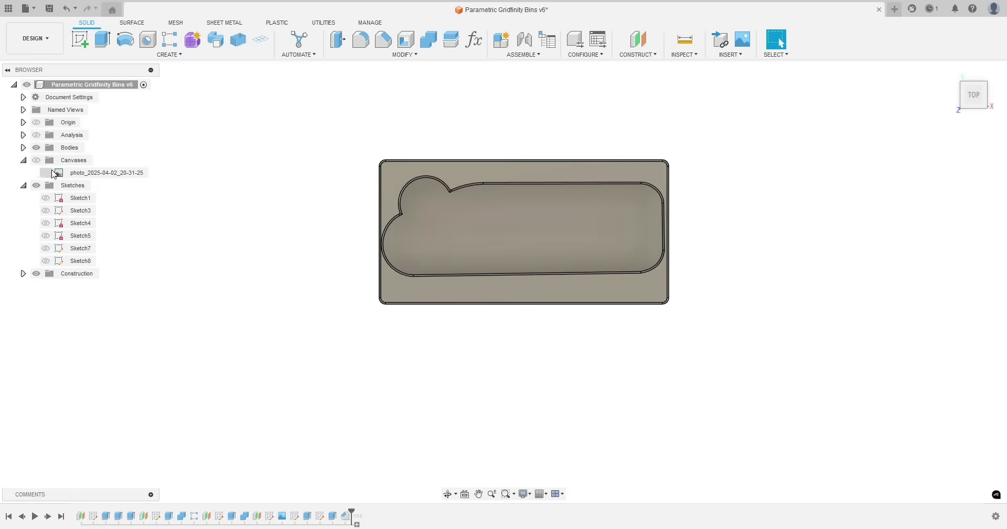
{"action": "left_click", "coordinate": [46, 172]}
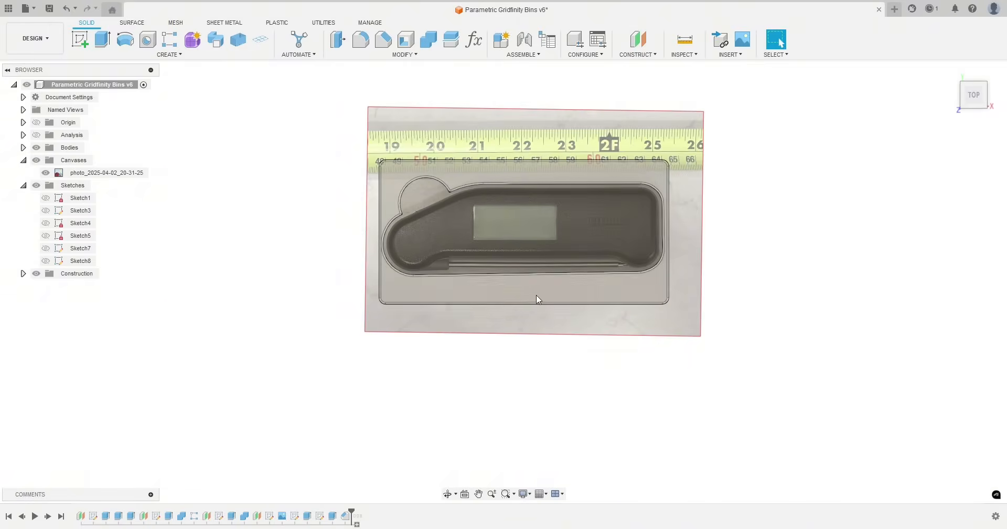
{"action": "scroll", "scroll_direction": "up", "scroll_amount": 3}
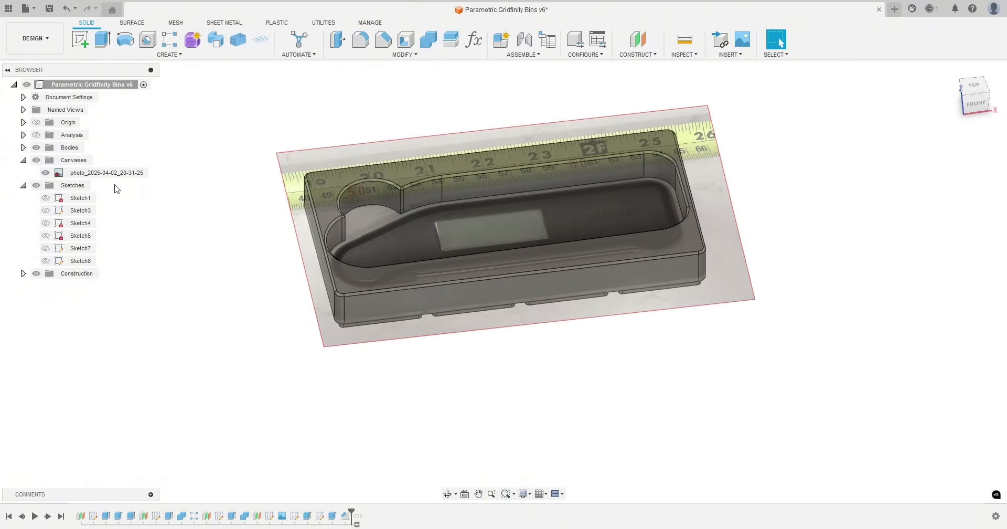
{"action": "left_click", "coordinate": [45, 172]}
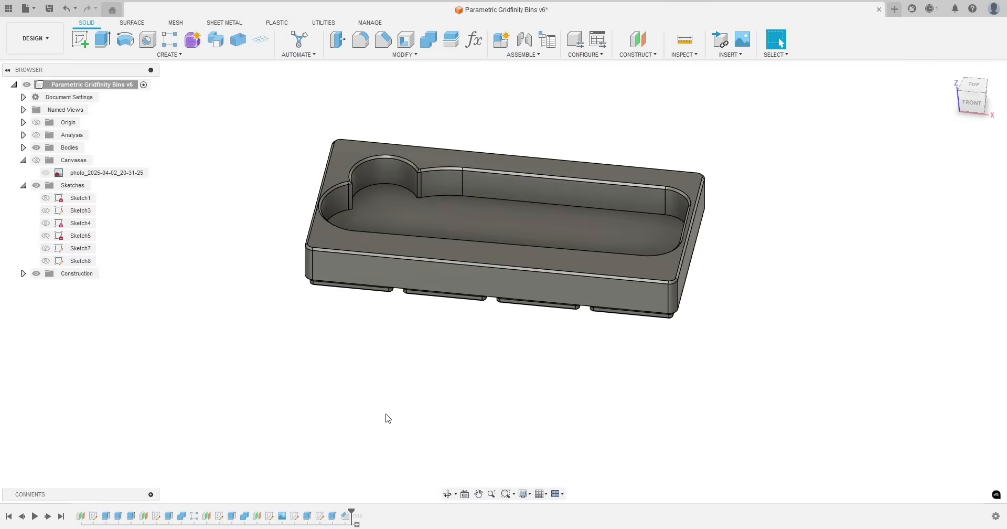
{"action": "mouse_move", "coordinate": [375, 334]}
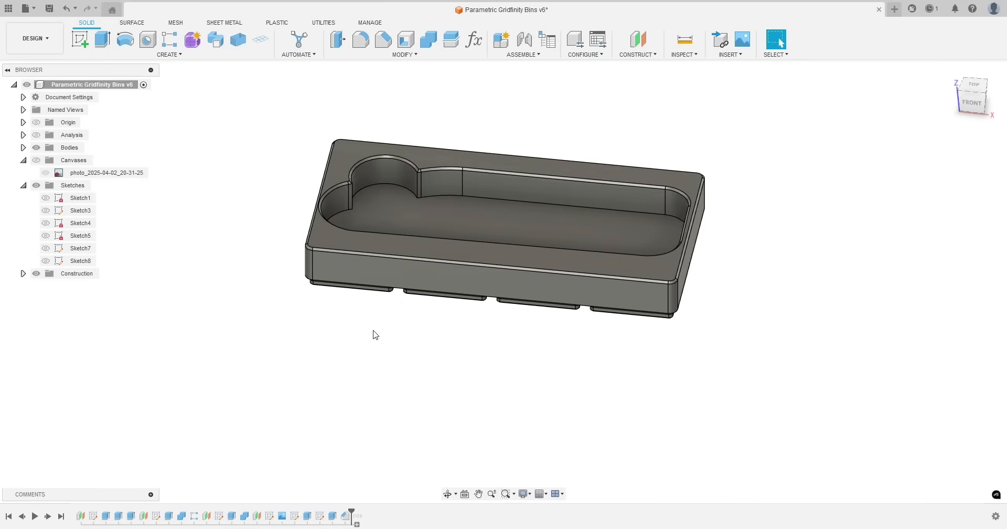
{"action": "mouse_move", "coordinate": [369, 334]}
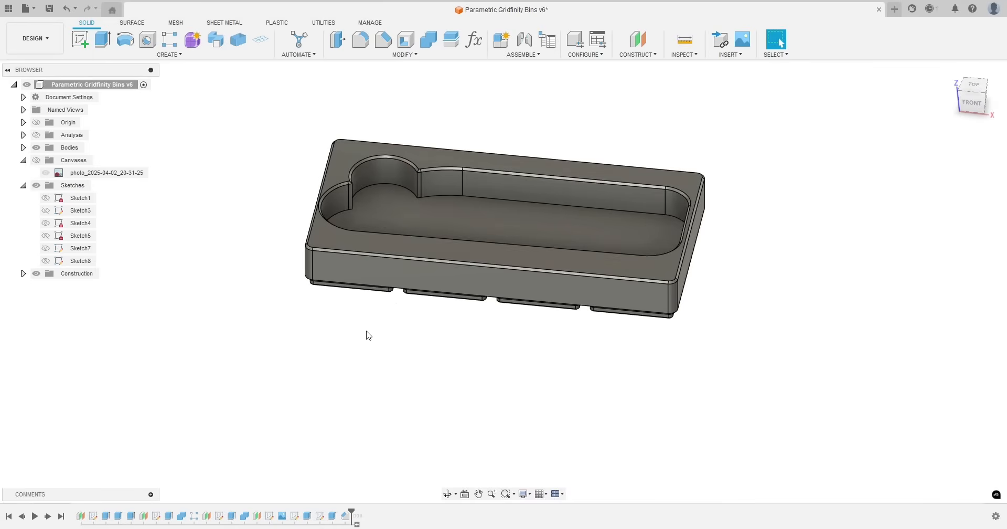